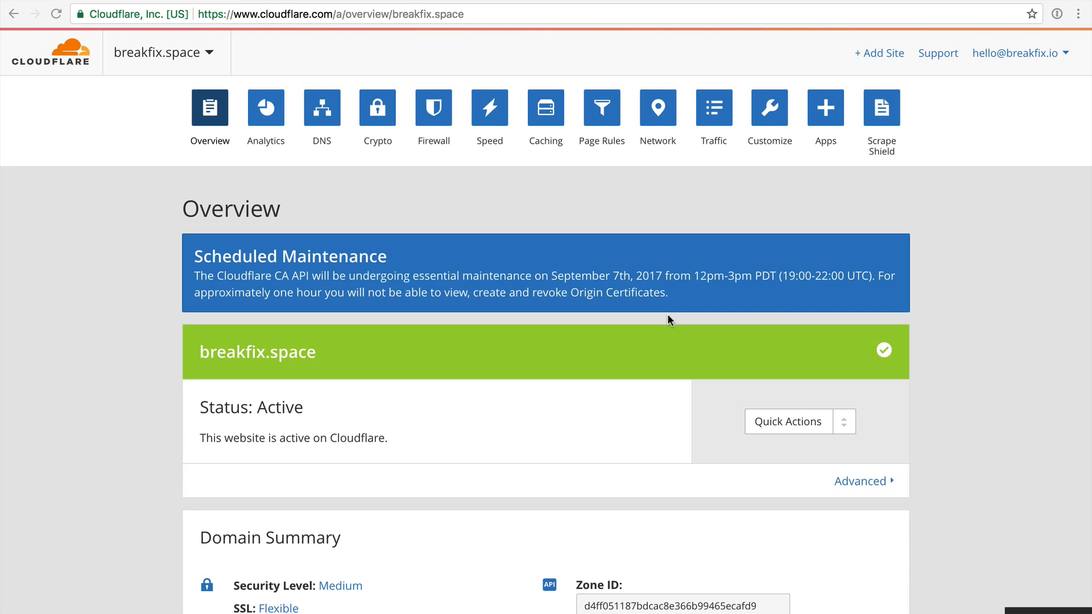
Review breakfix.space's A and CNAME records and its assigned Cloudflare nameservers on the DNS page.
left_click(320, 108)
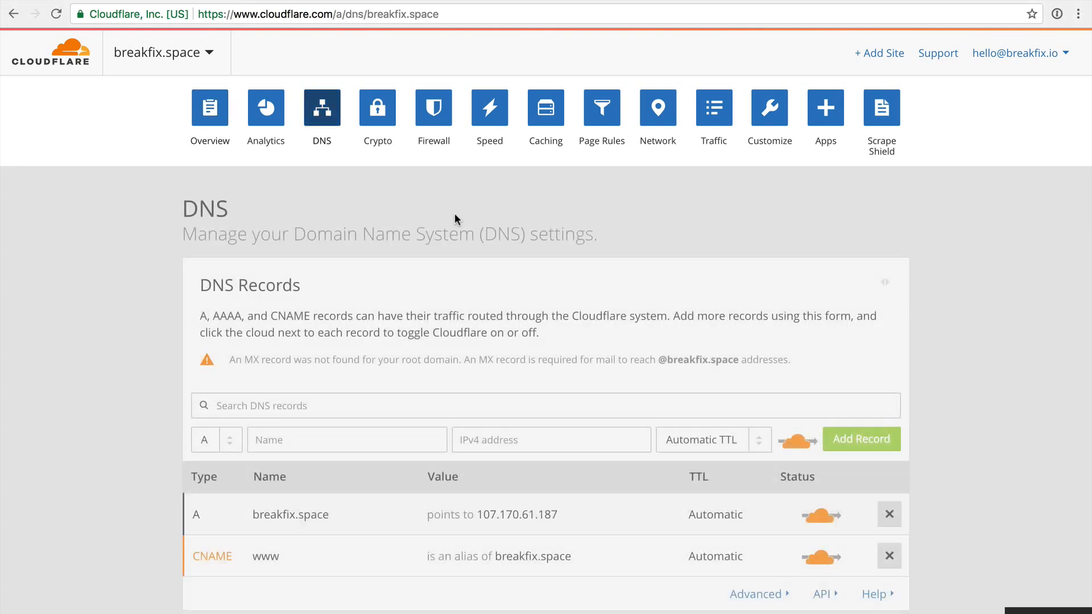
scroll("down", 3)
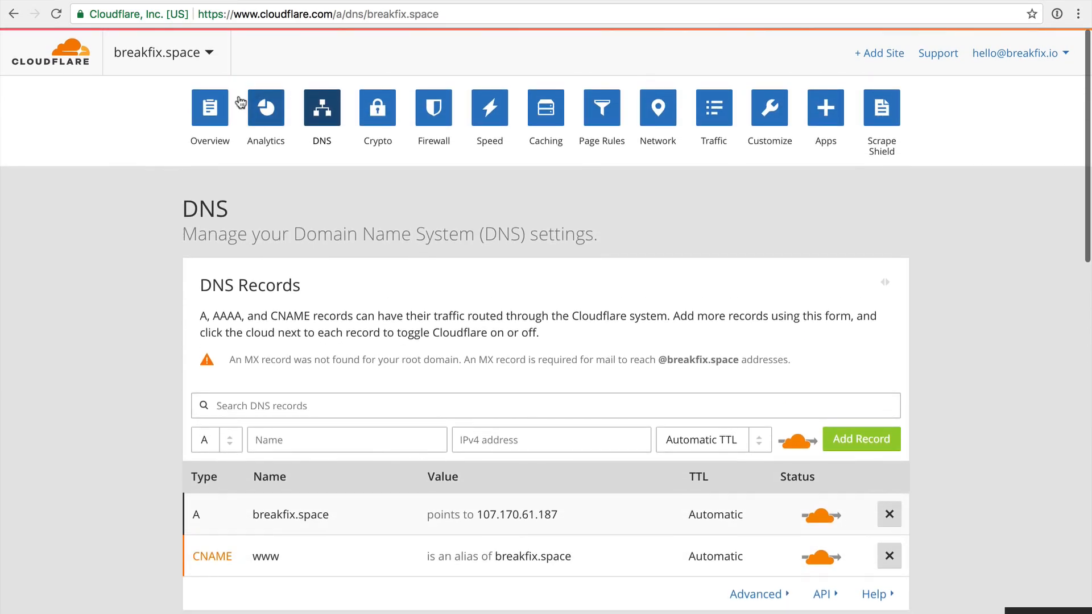
mouse_move(266, 108)
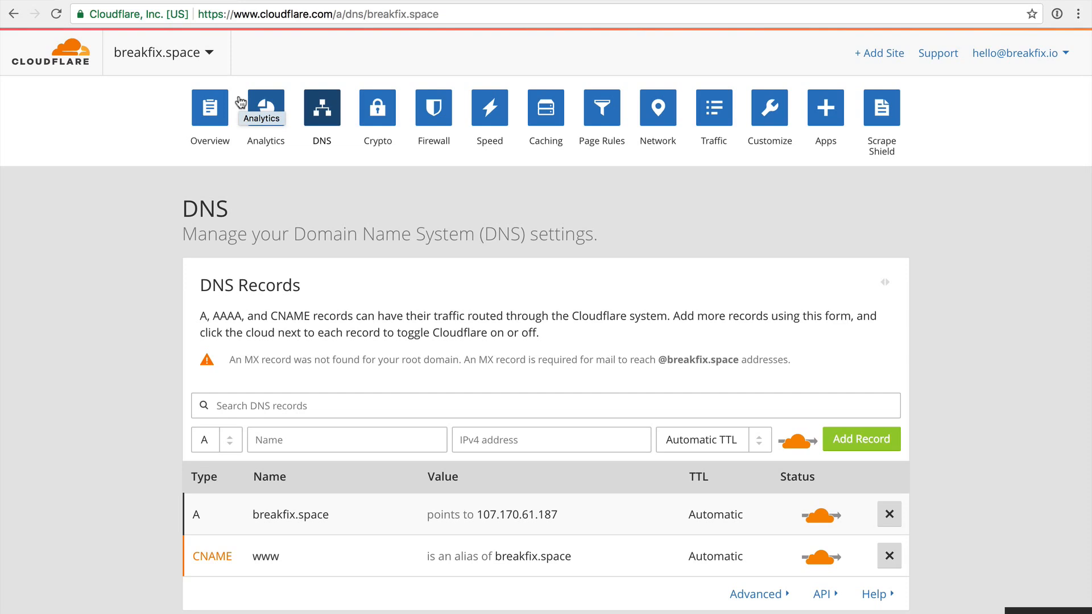
scroll("down", 3)
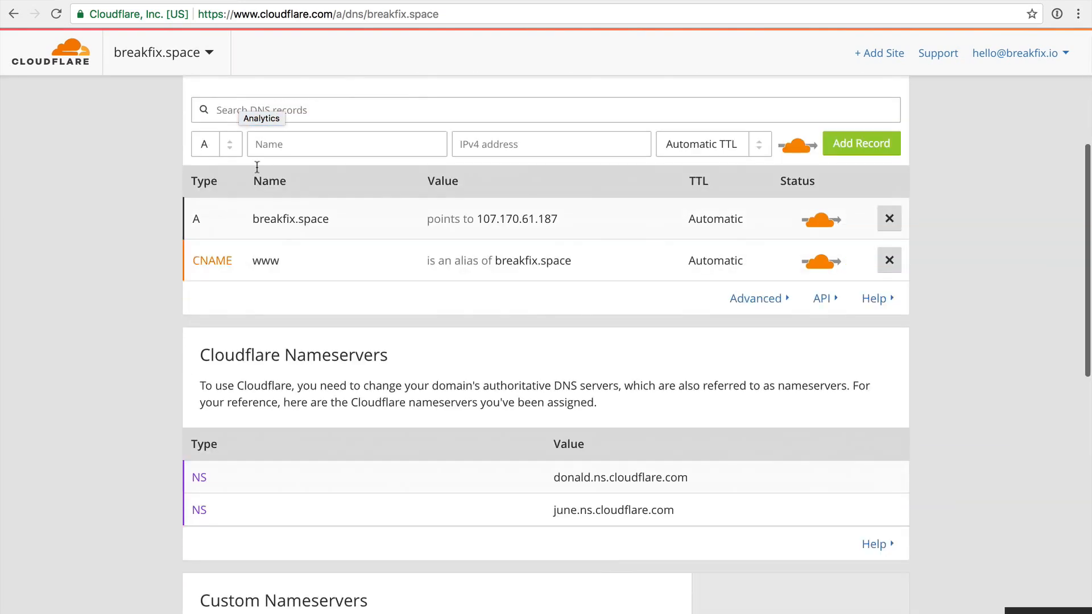
left_click(291, 218)
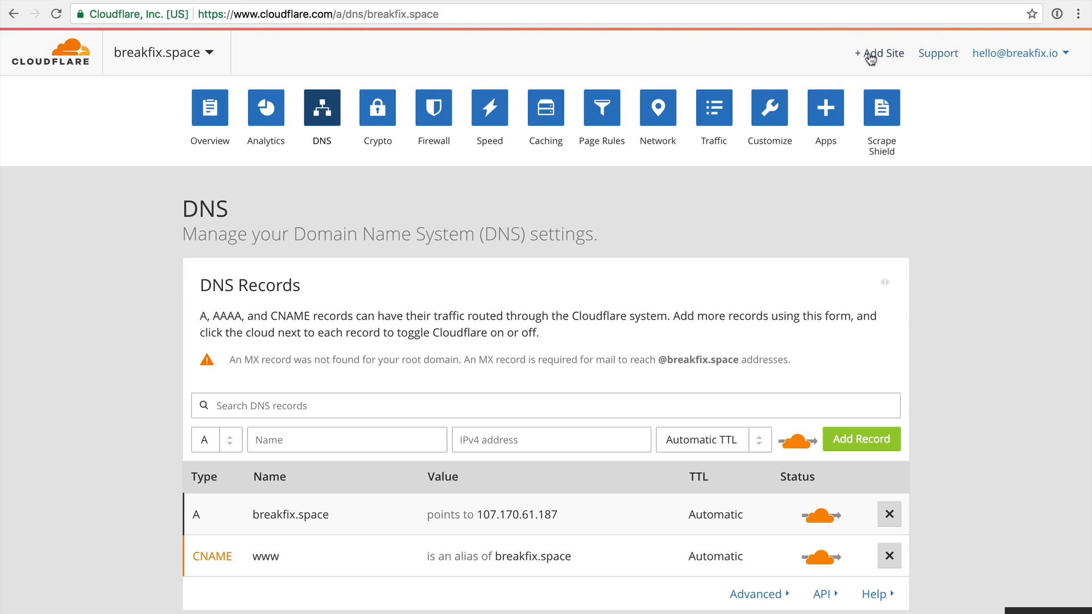
left_click(880, 53)
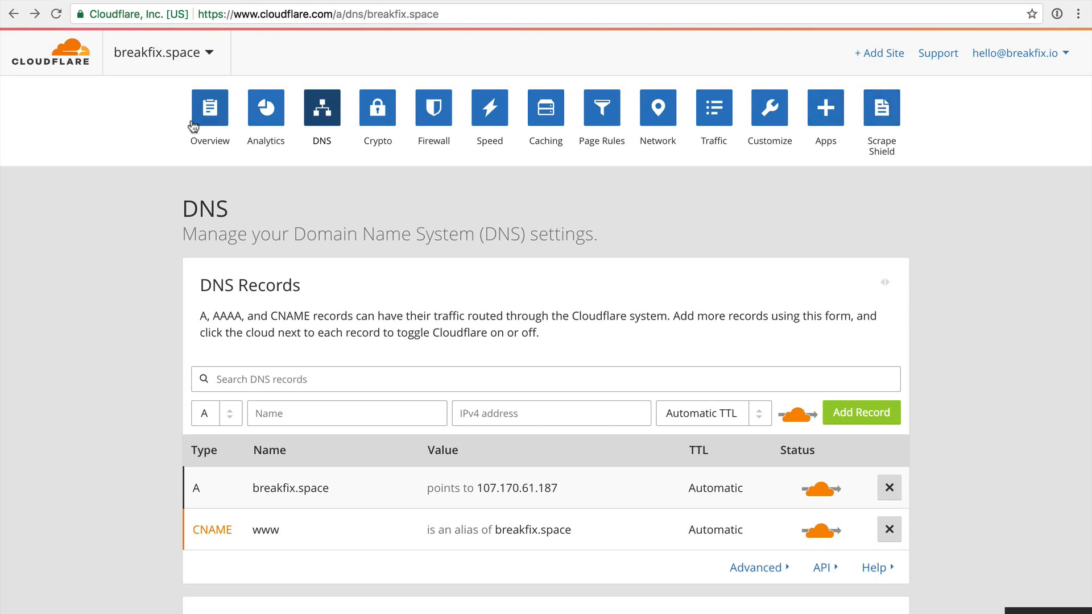
mouse_move(209, 107)
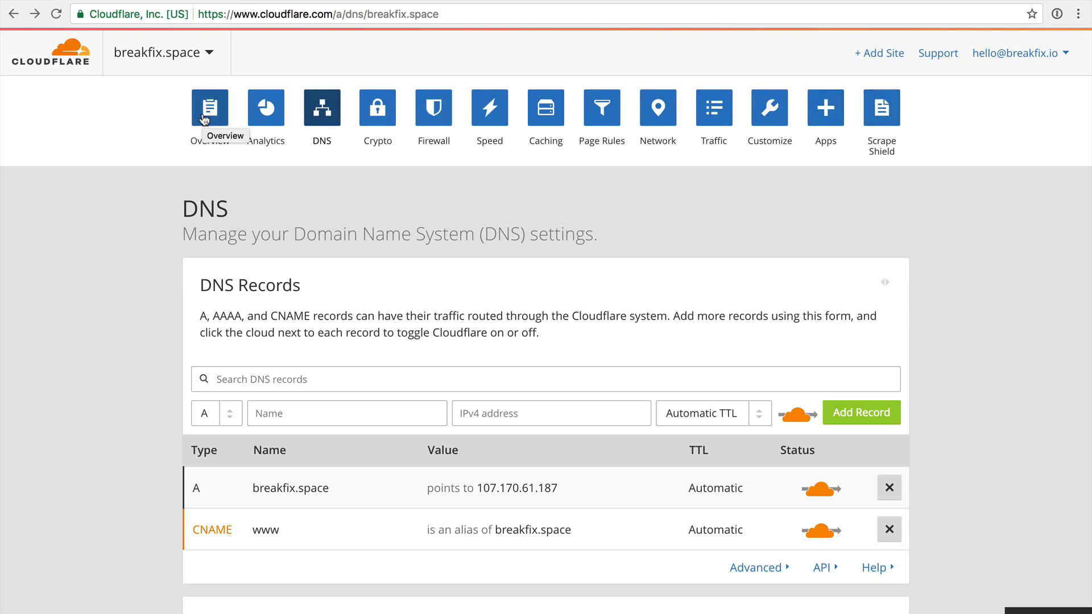
Turn on Development Mode from the overview's Quick Actions, then disable it.
left_click(210, 108)
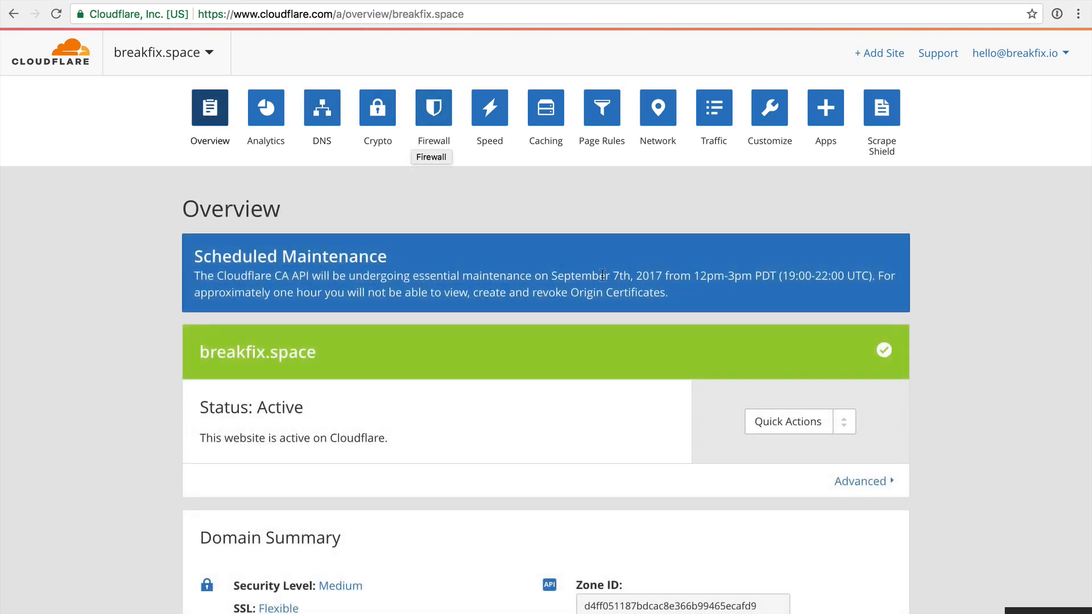
scroll("down", 3)
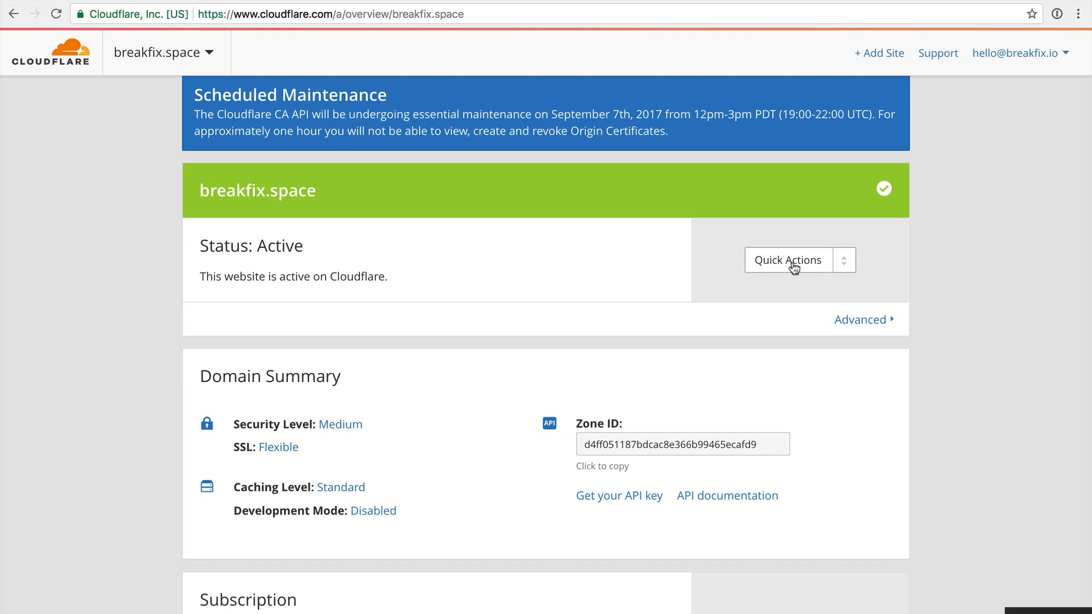
left_click(788, 260)
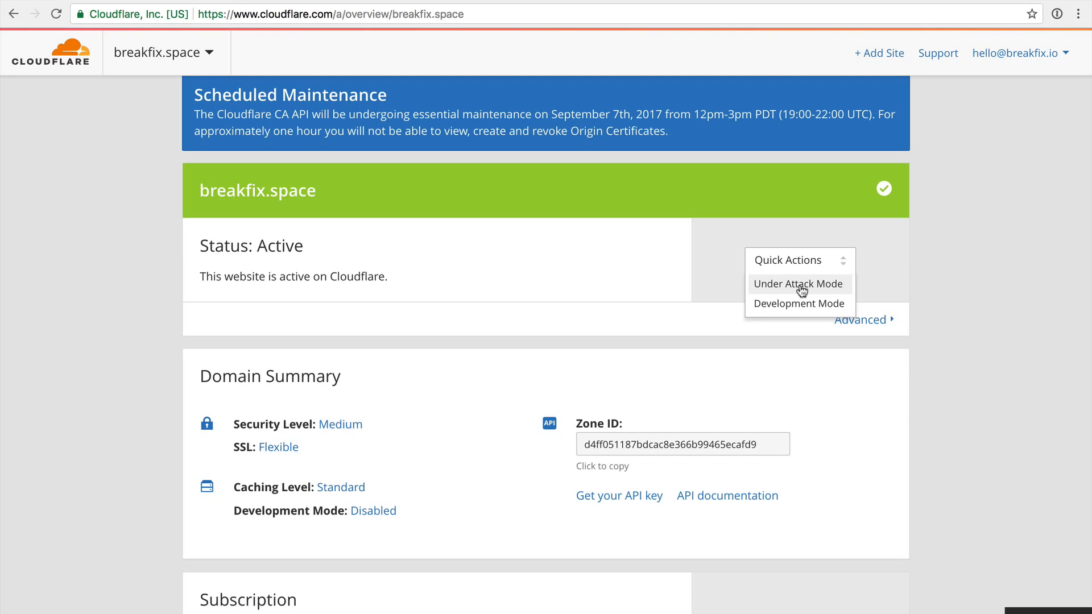
mouse_move(798, 303)
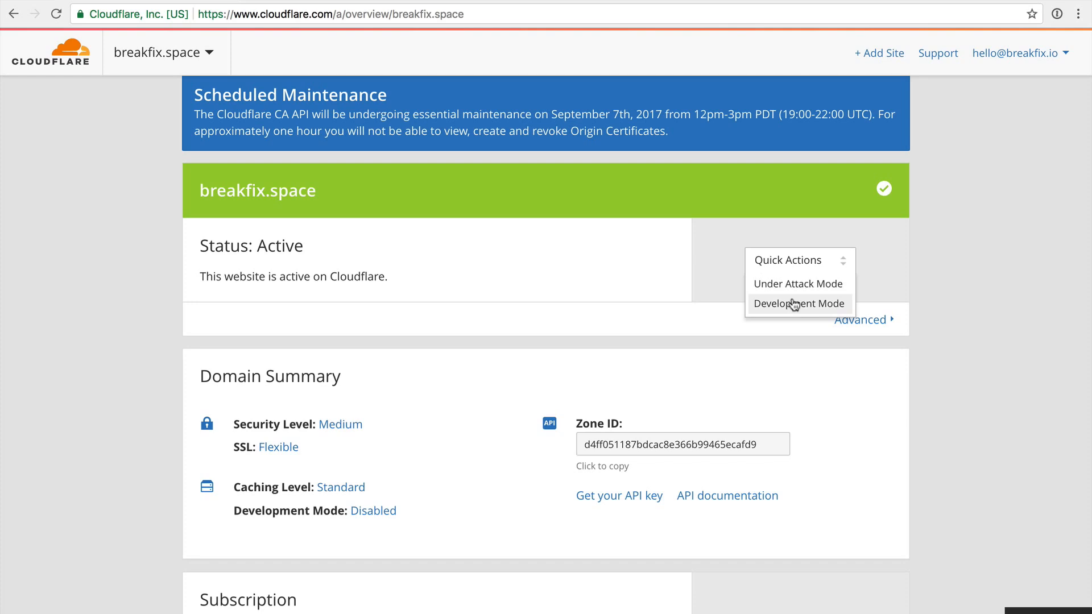
mouse_move(798, 283)
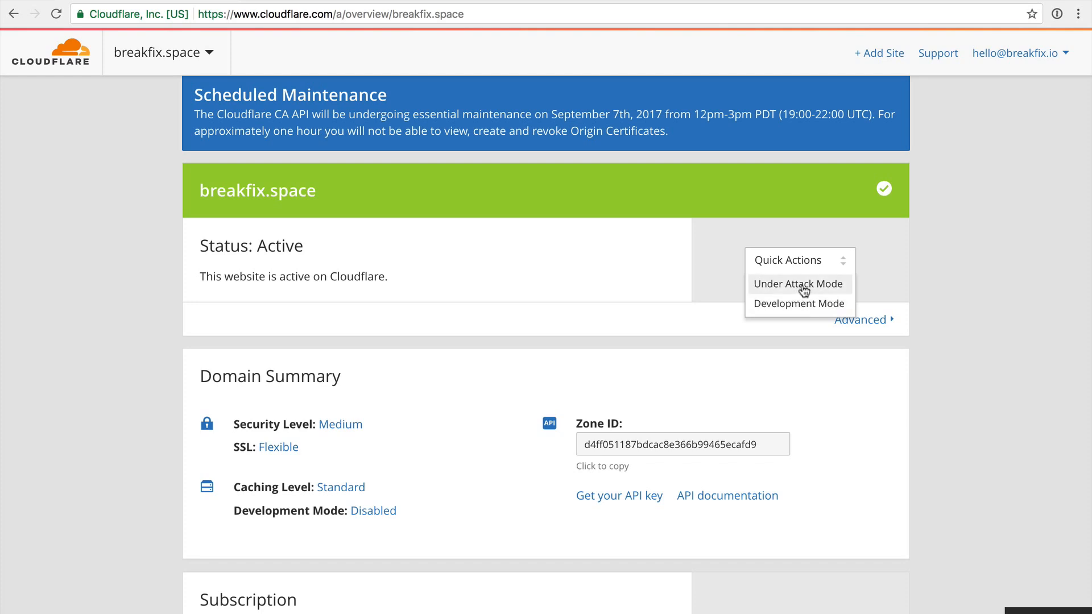
mouse_move(834, 290)
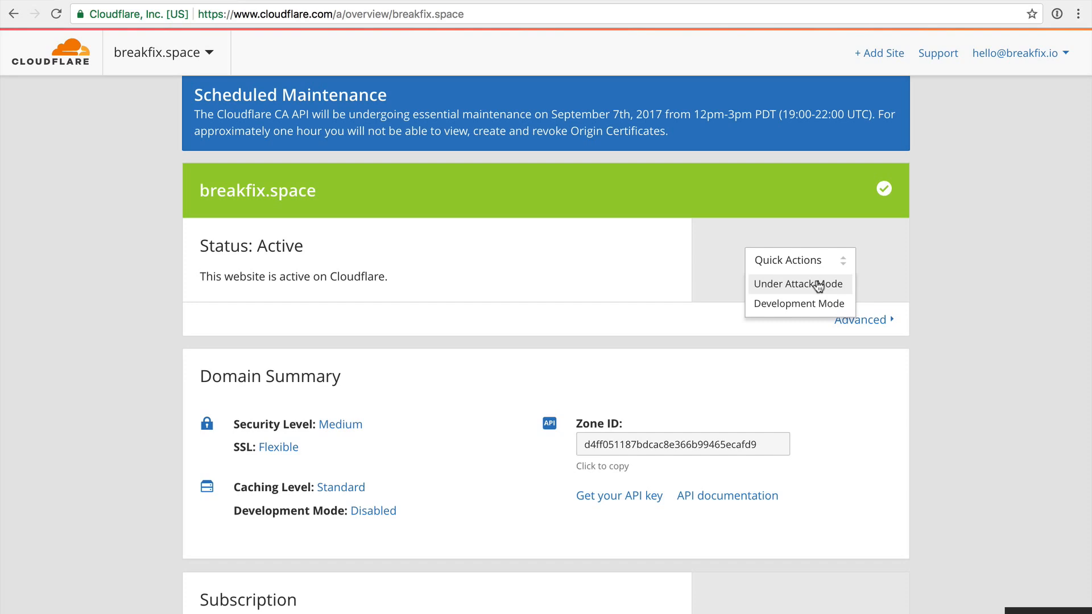
mouse_move(785, 314)
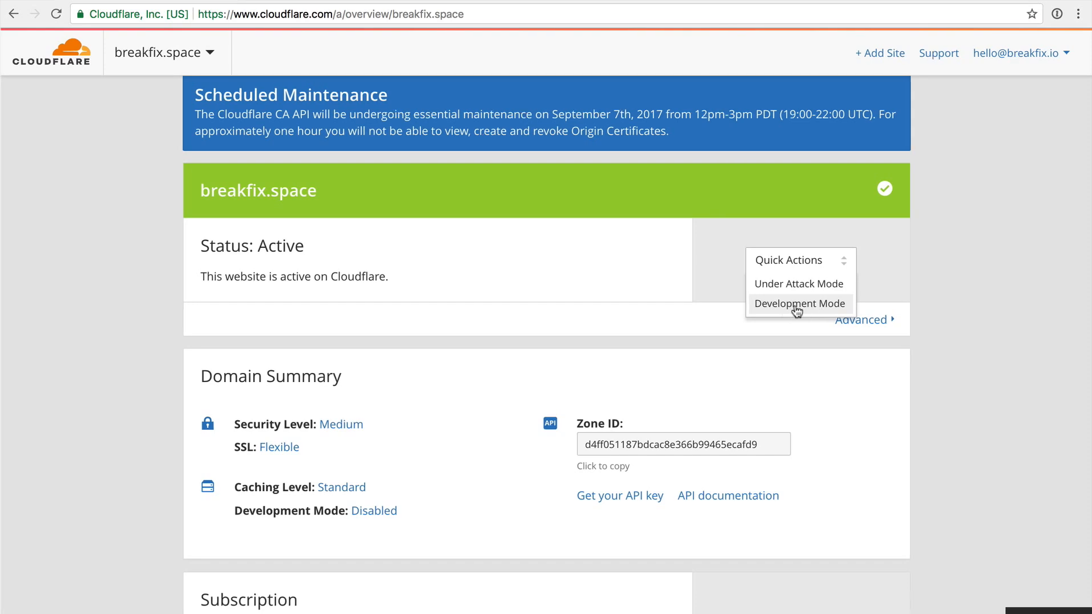
left_click(800, 303)
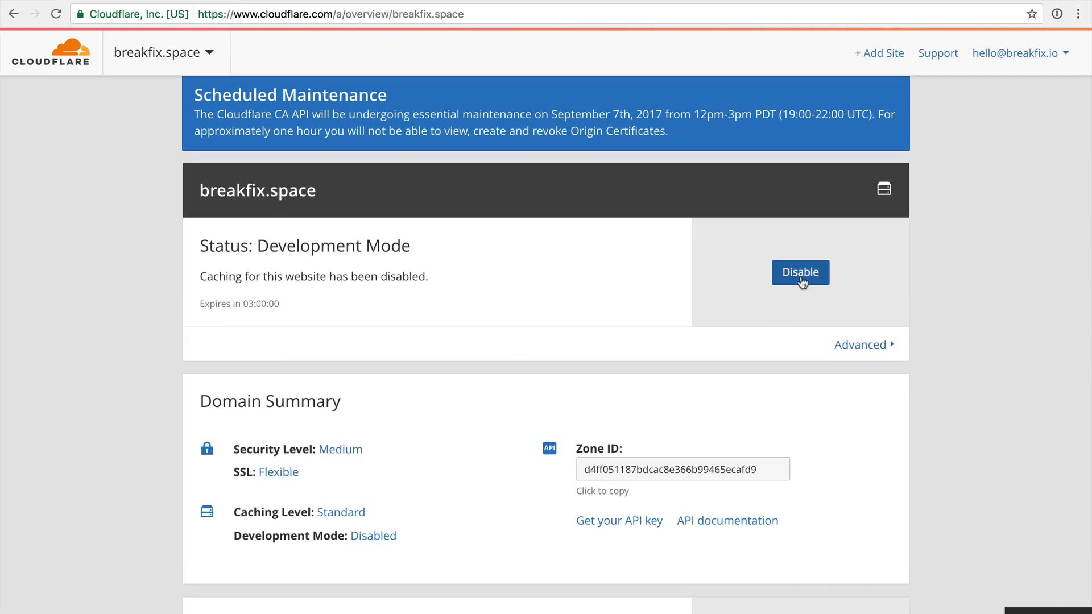
left_click(799, 272)
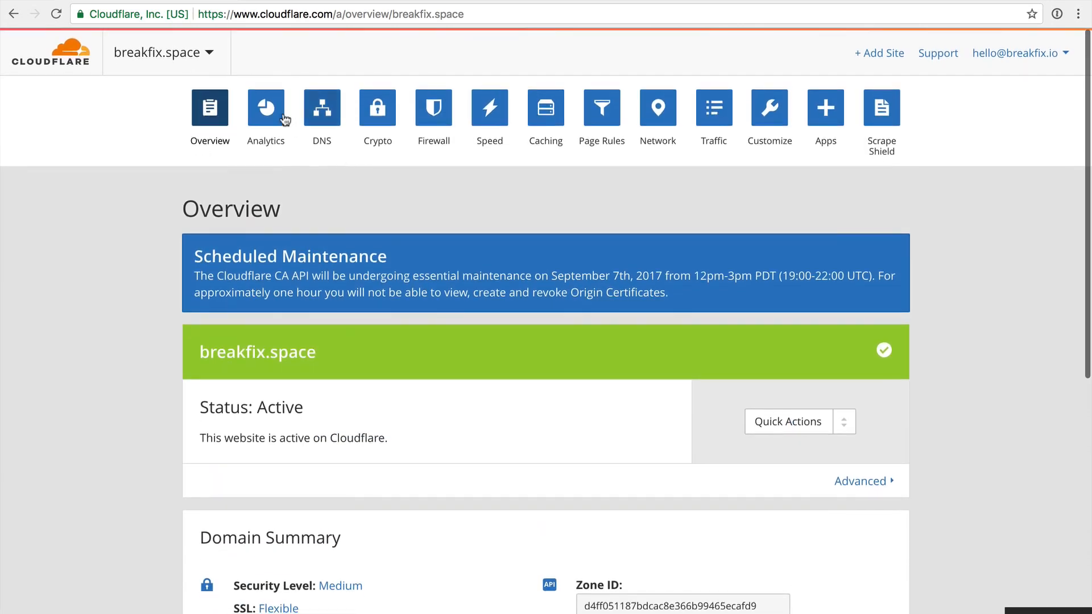
View Analytics showing 19 requests in the last 24 hours, none cached.
left_click(266, 108)
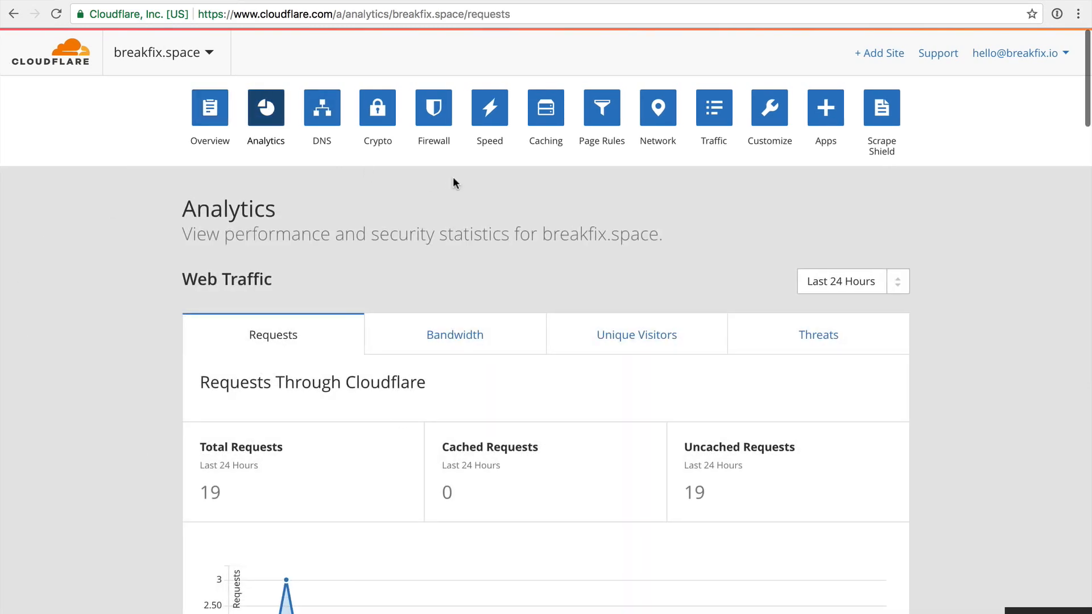
mouse_move(204, 199)
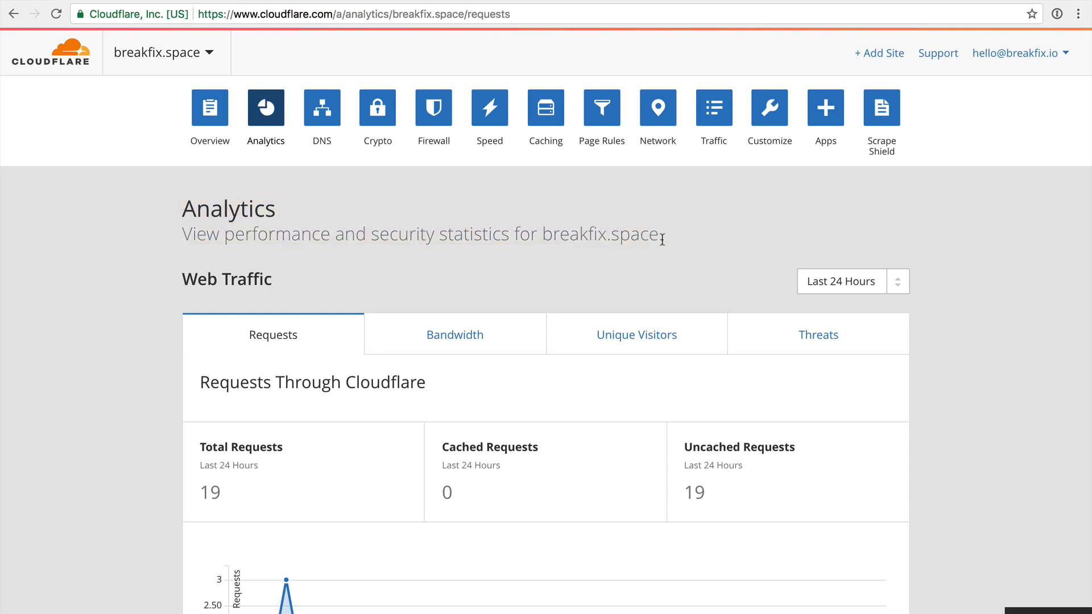
left_click(635, 334)
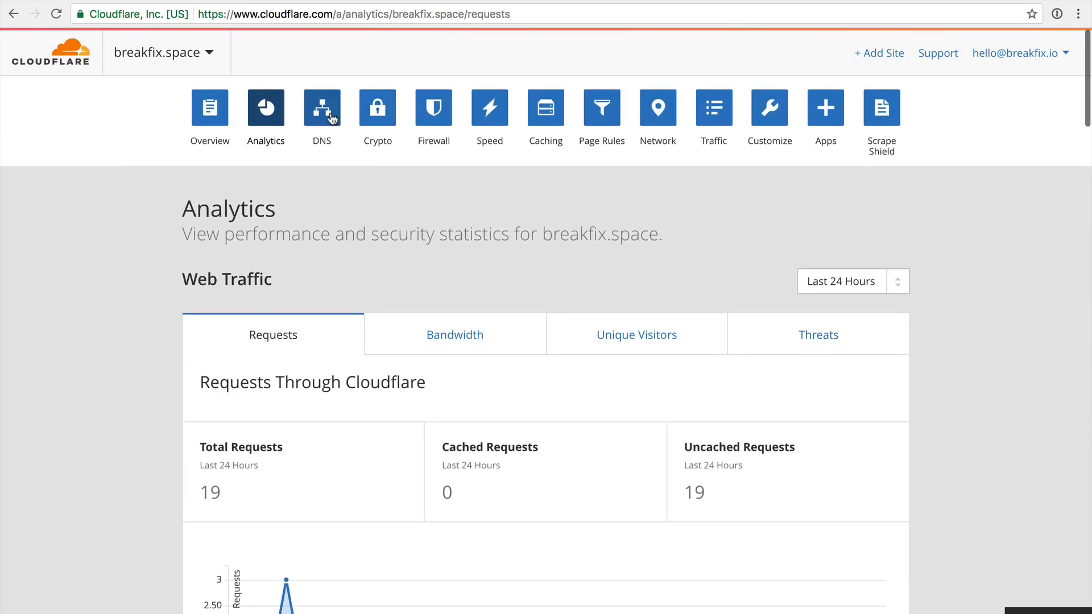
left_click(320, 108)
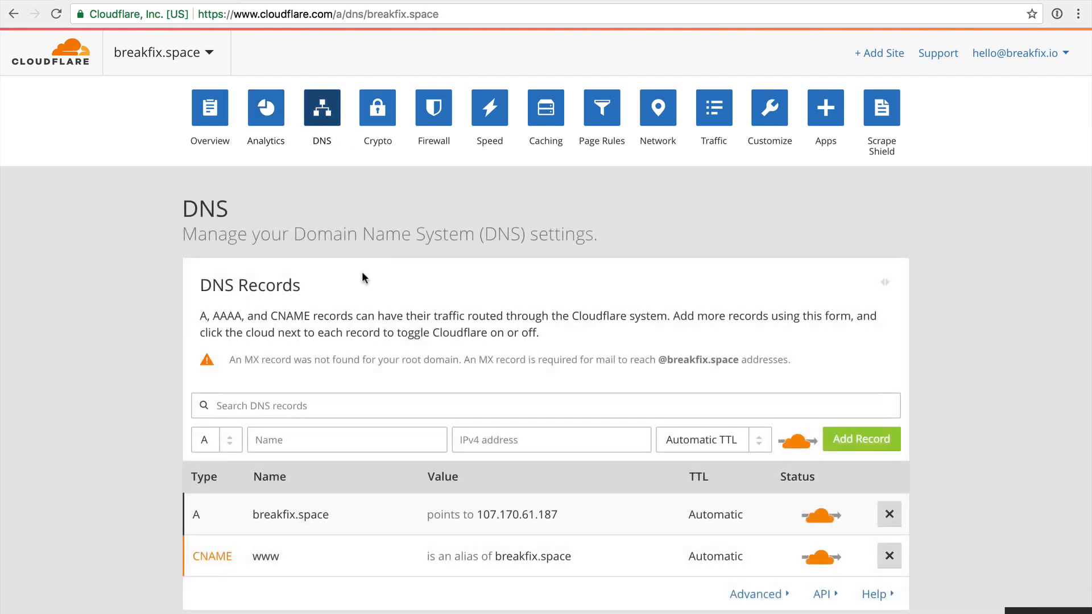
scroll("down", 3)
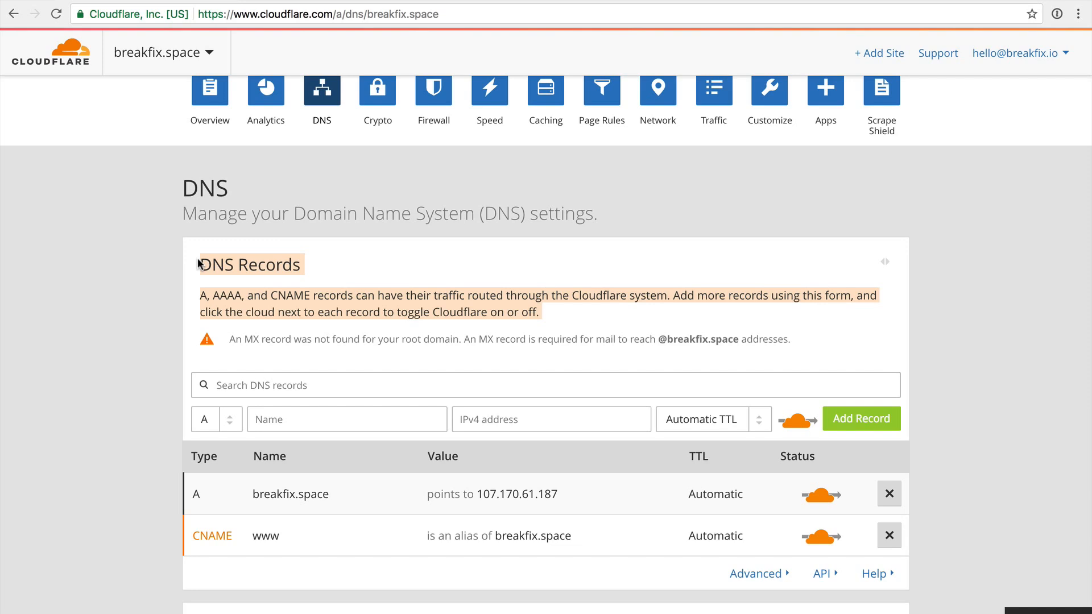
mouse_move(259, 177)
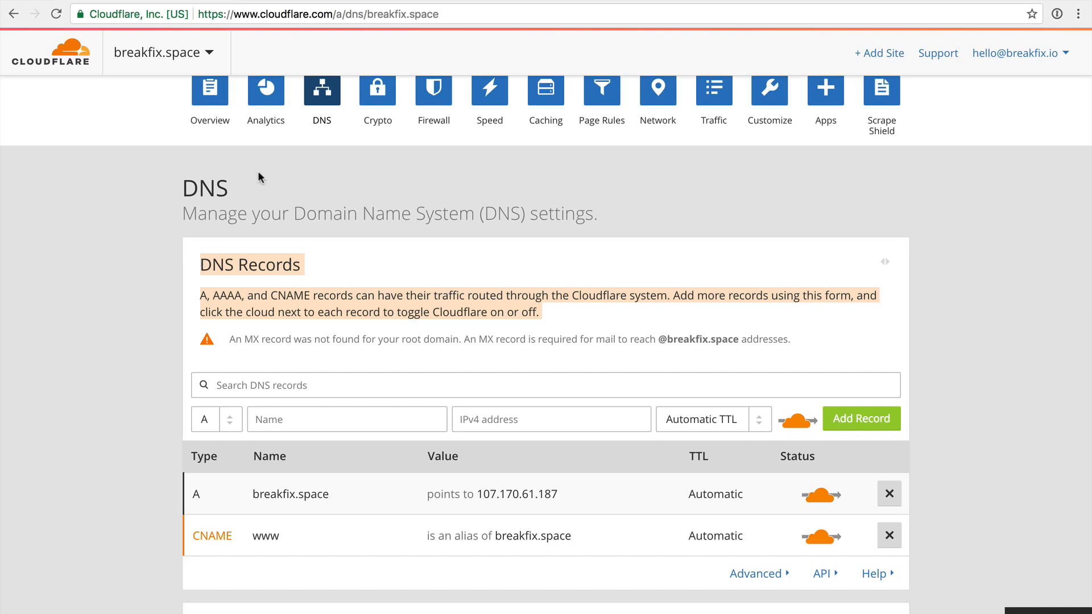
scroll("down", 3)
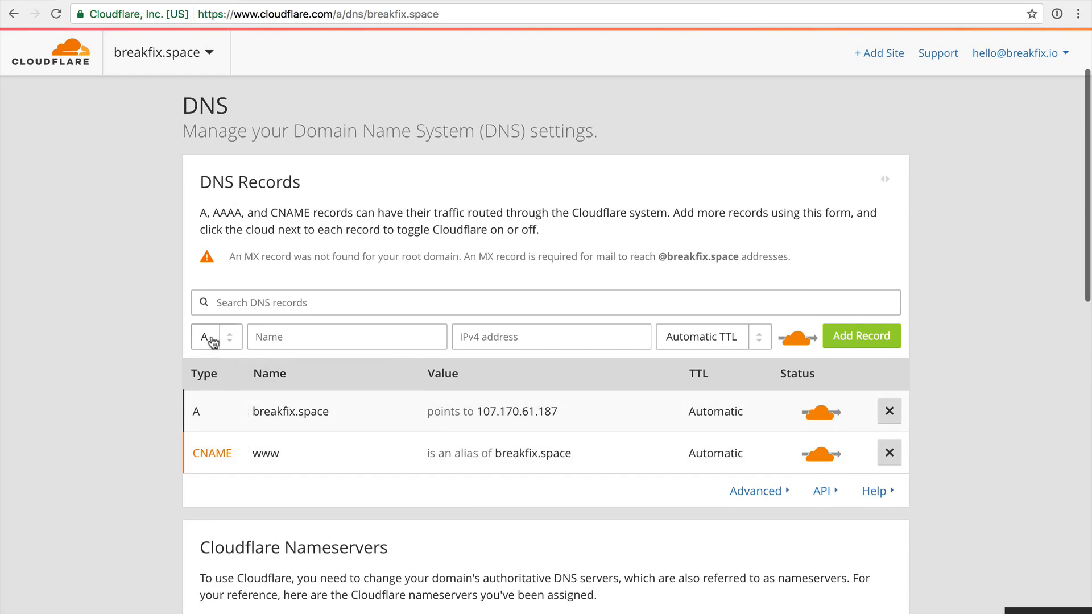
left_click(551, 336)
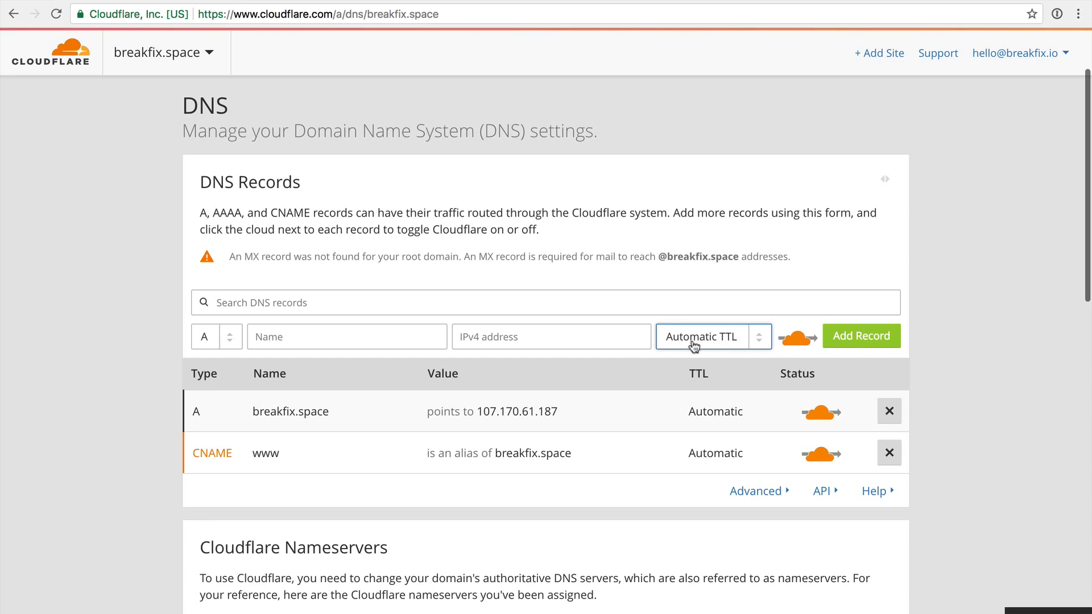
mouse_move(700, 365)
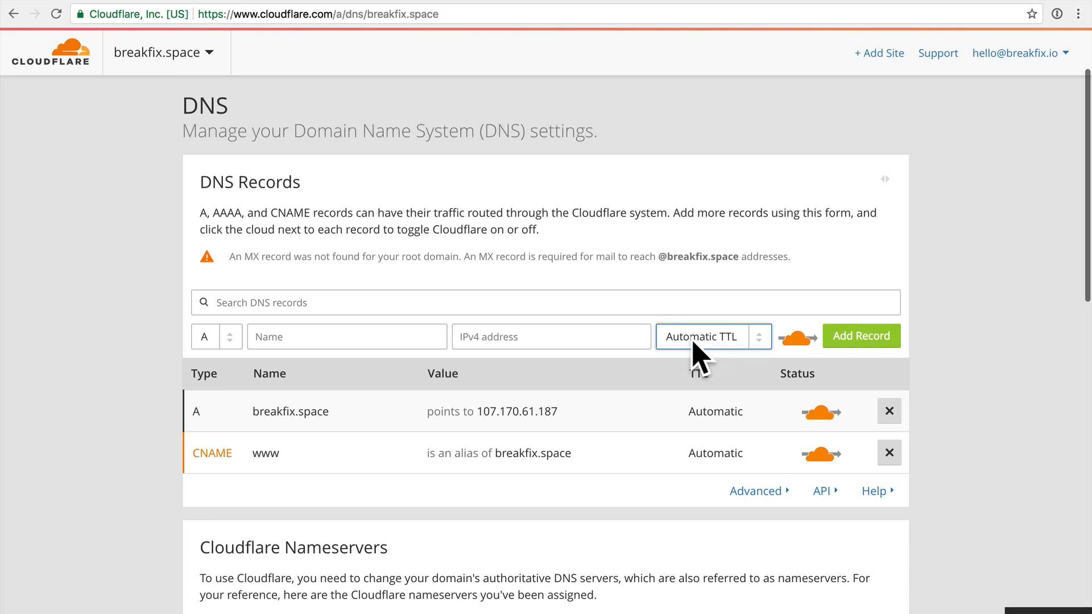
left_click(710, 336)
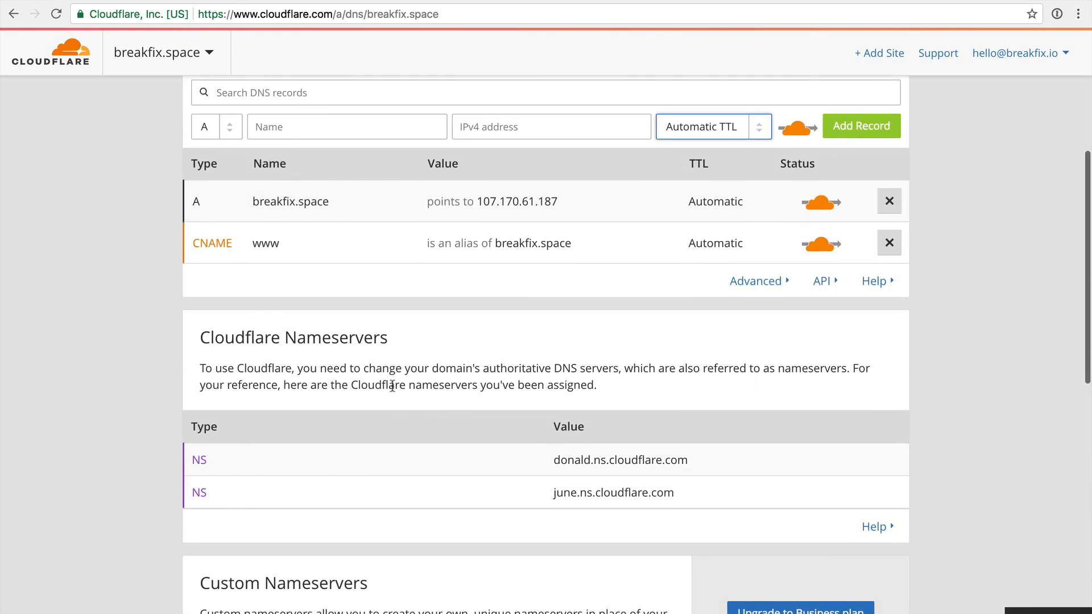
scroll("down", 3)
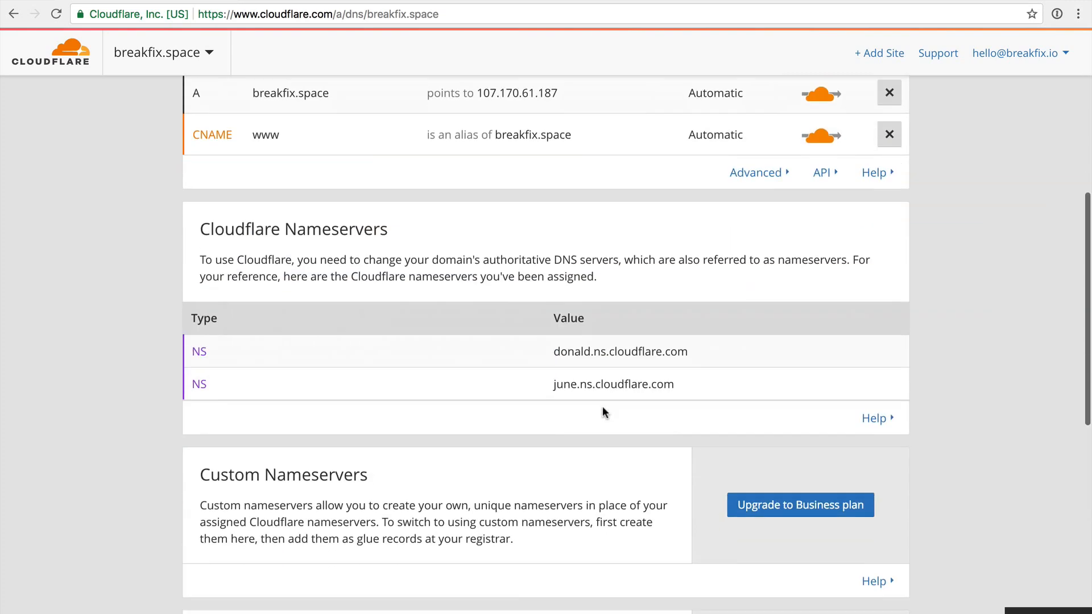
scroll("down", 3)
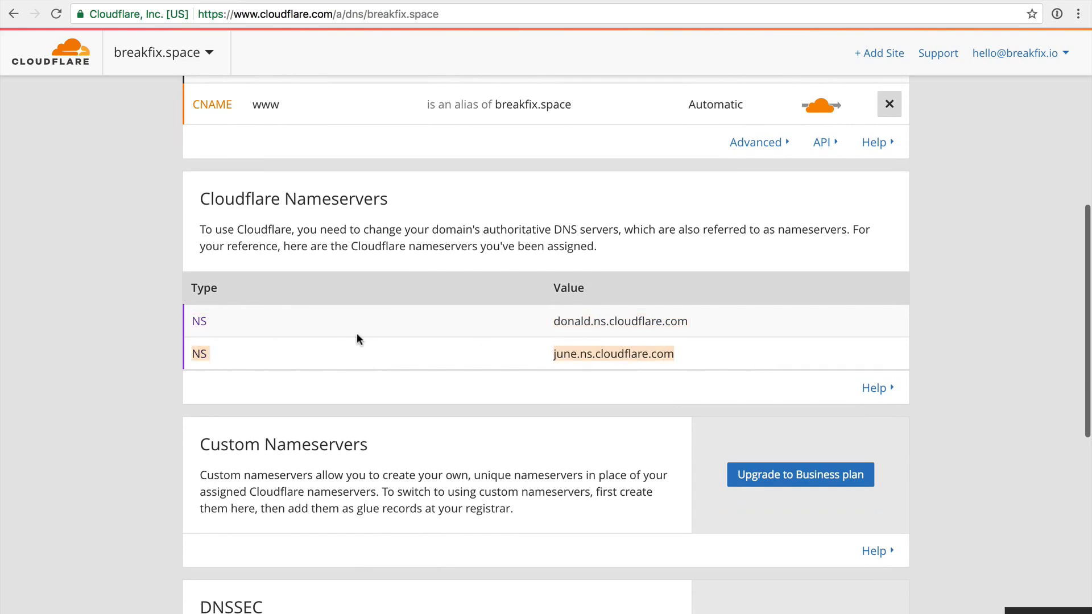
scroll("down", 3)
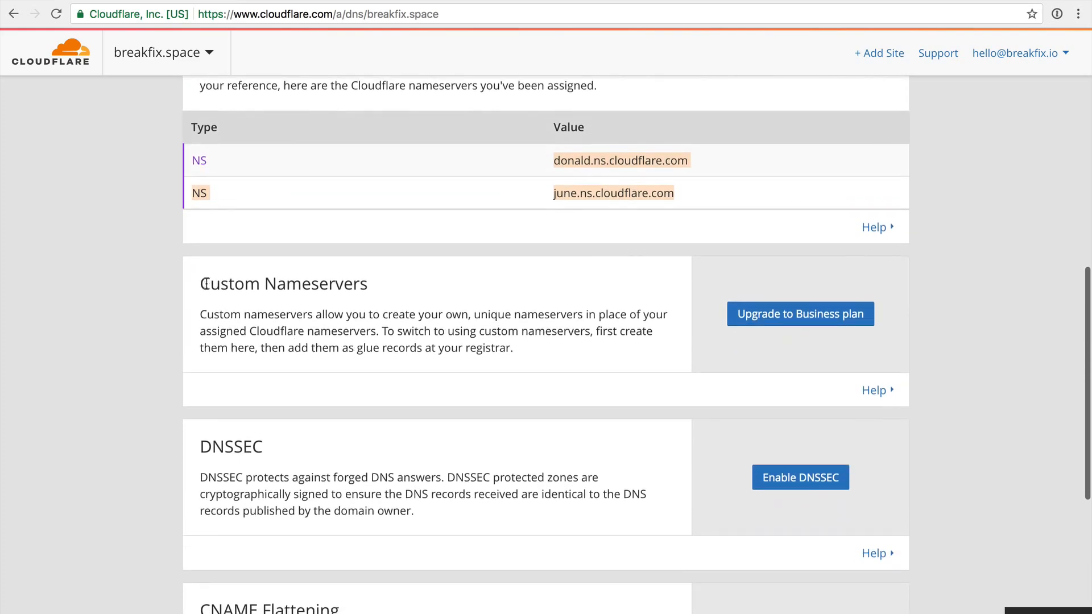
scroll("down", 3)
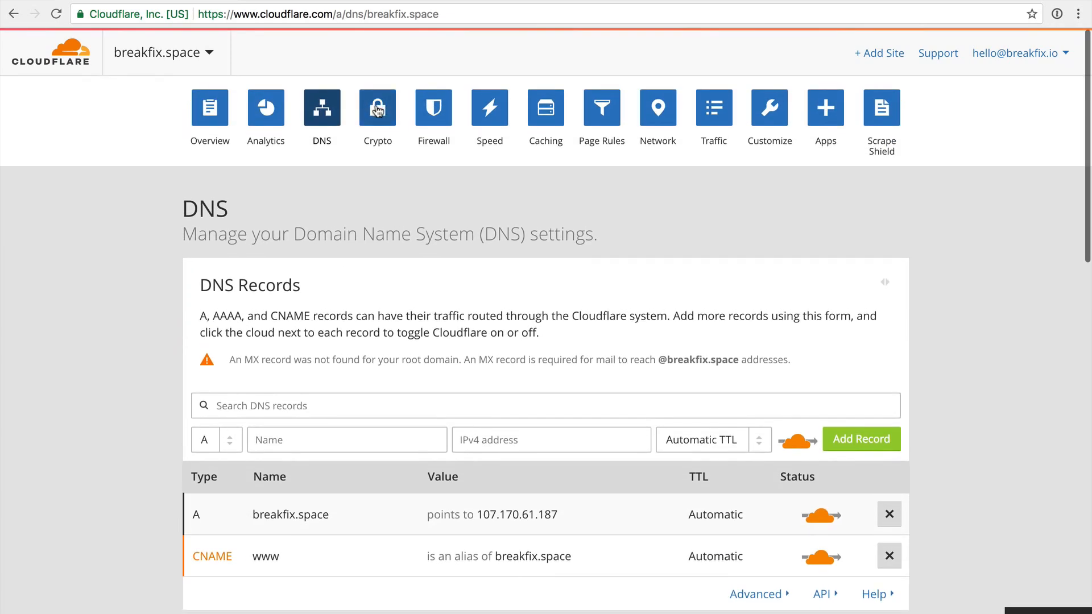
Check Flexible SSL on the Crypto page, then search Google for Let's Encrypt.
left_click(378, 108)
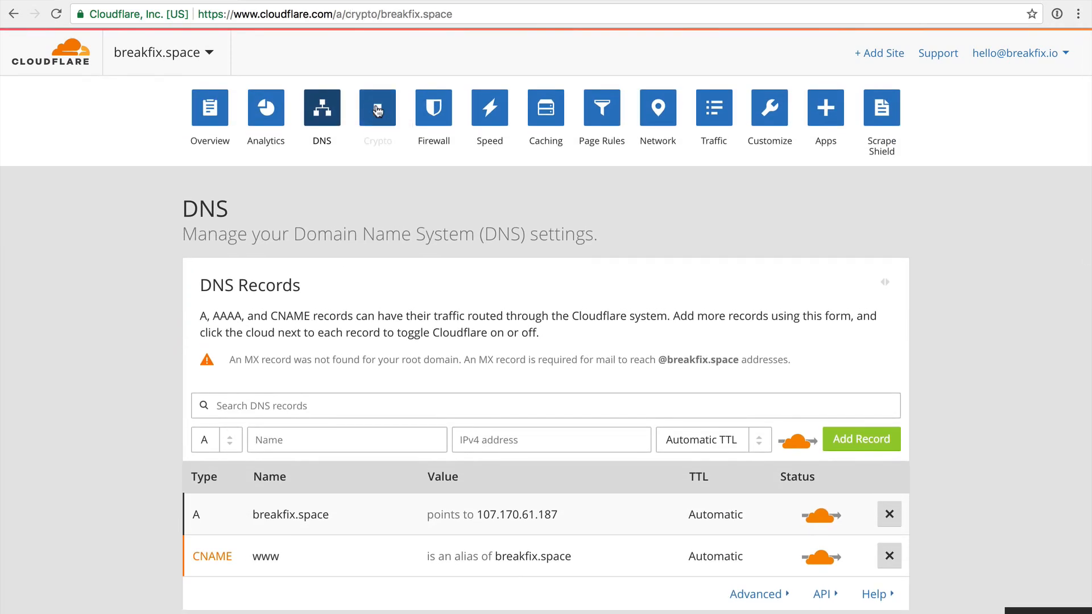
left_click(376, 109)
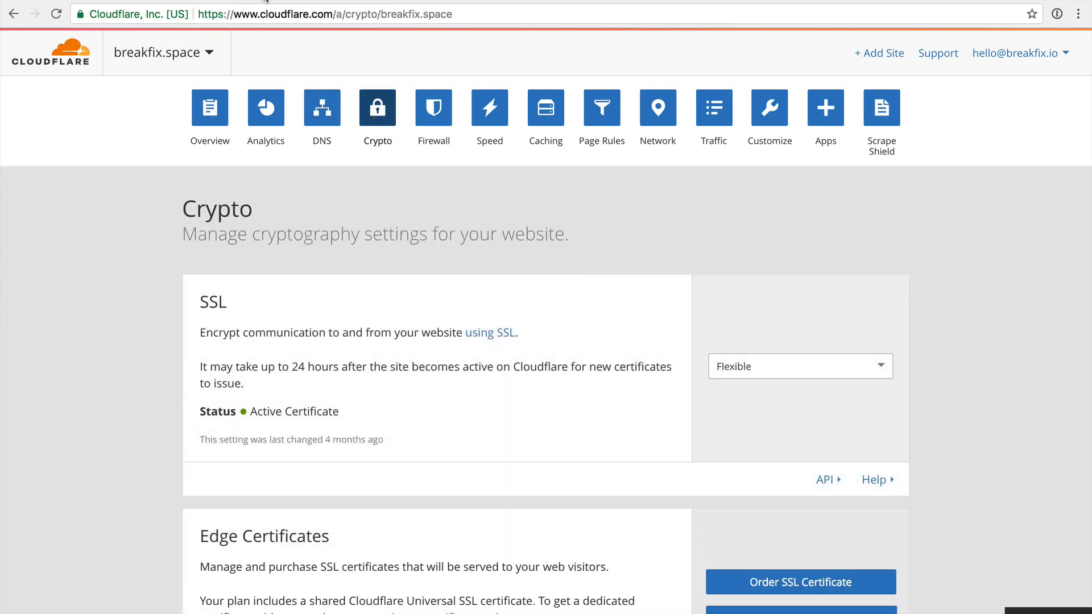
type("lets")
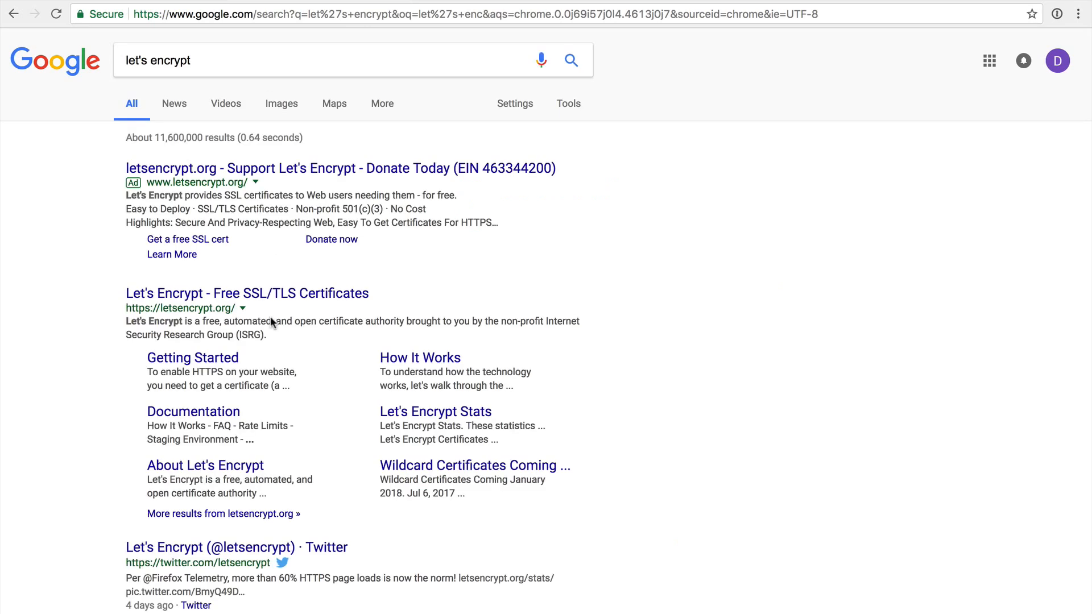
Open the 'Let's Encrypt - Free SSL/TLS Certificates' result to reach letsencrypt.org.
left_click(245, 292)
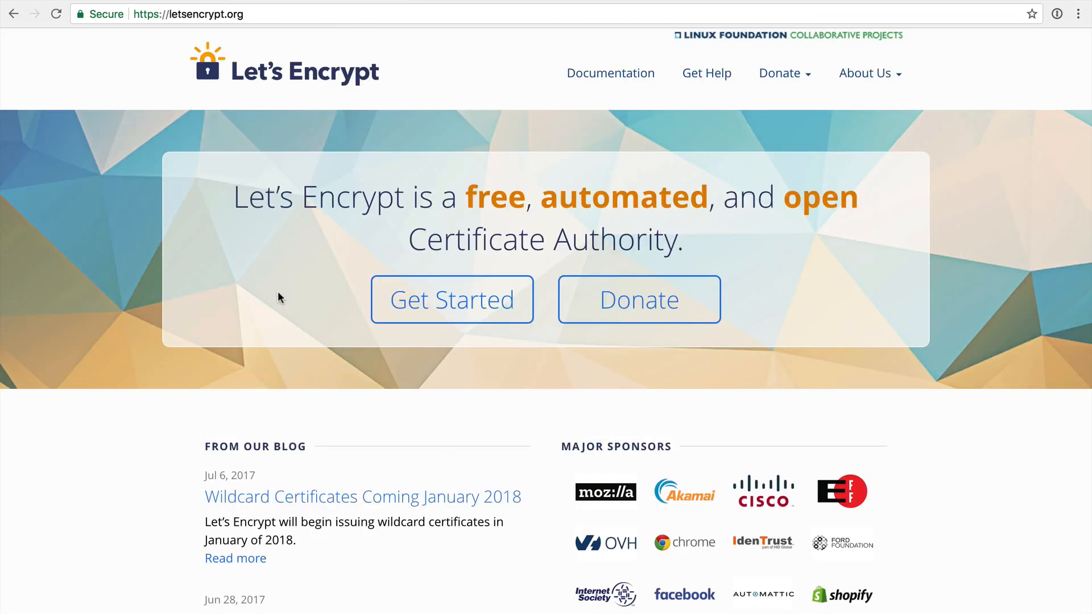
mouse_move(312, 203)
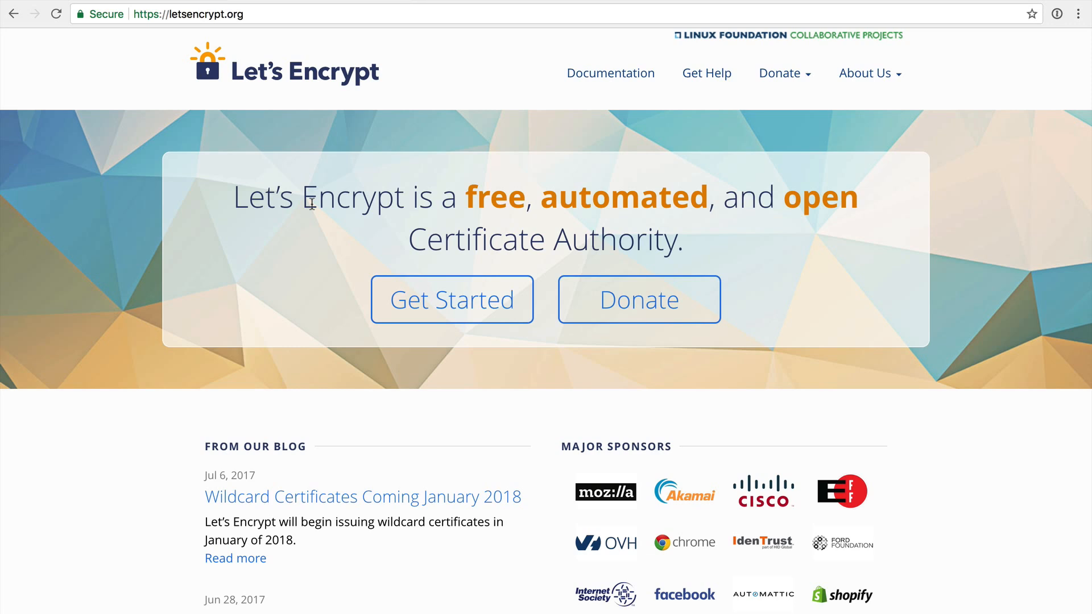
mouse_move(221, 62)
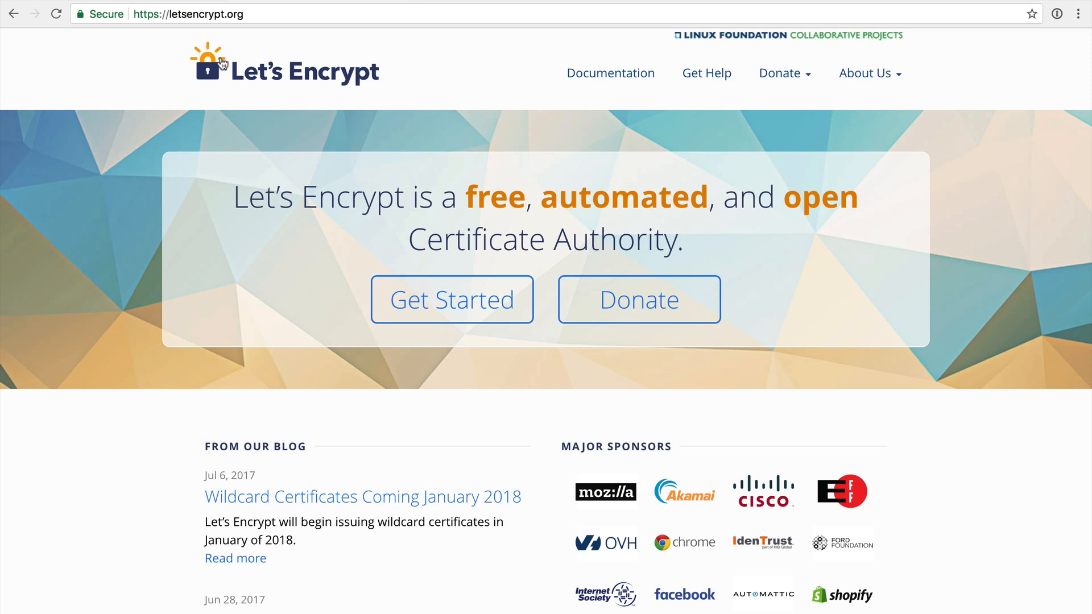
mouse_move(174, 62)
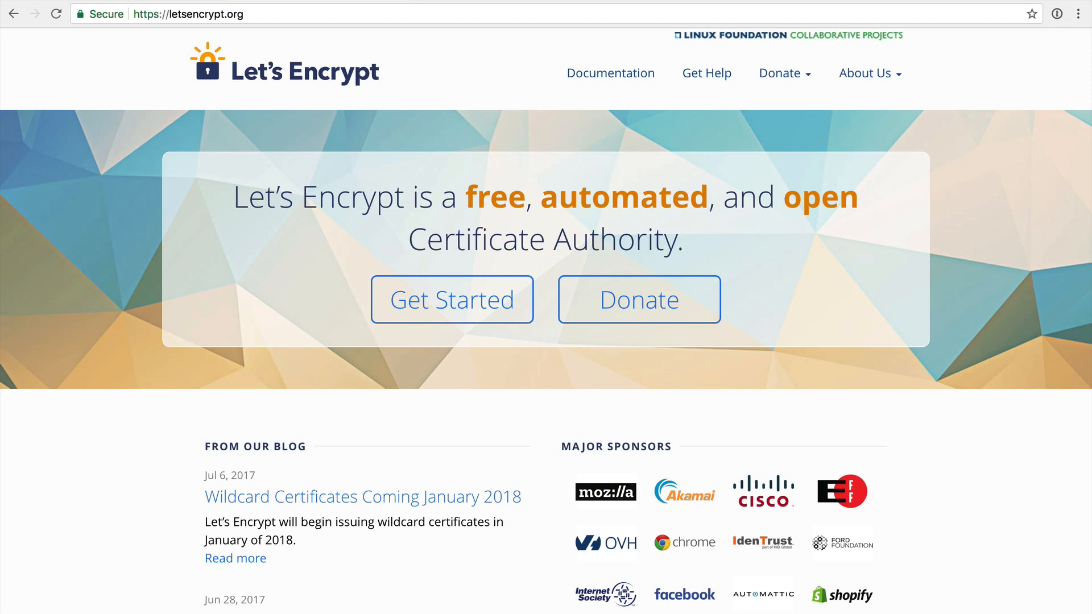
mouse_move(111, 139)
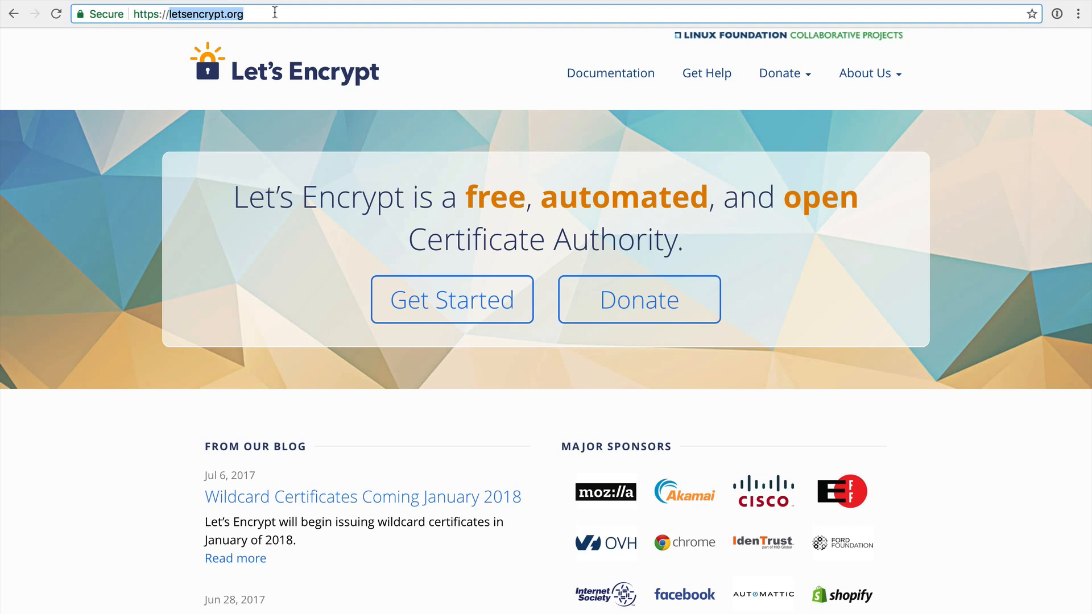
mouse_move(292, 9)
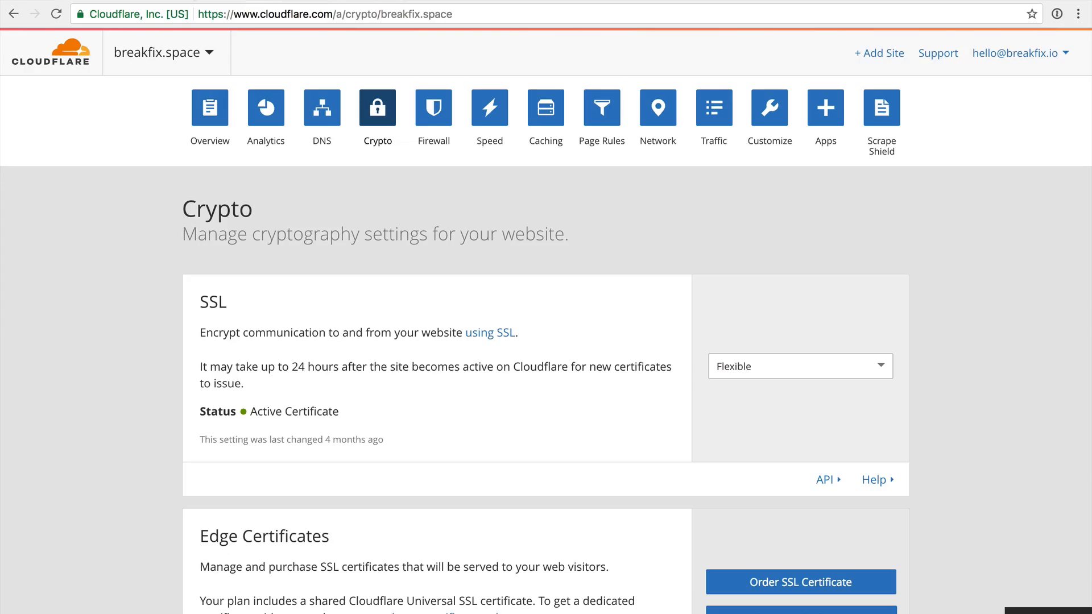
mouse_move(871, 396)
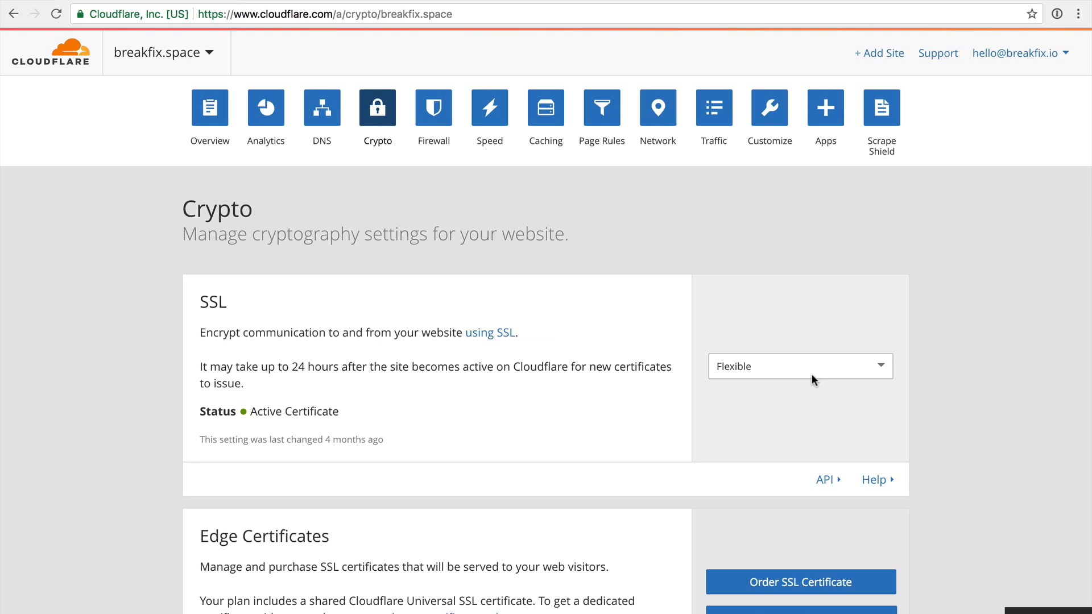
left_click(799, 366)
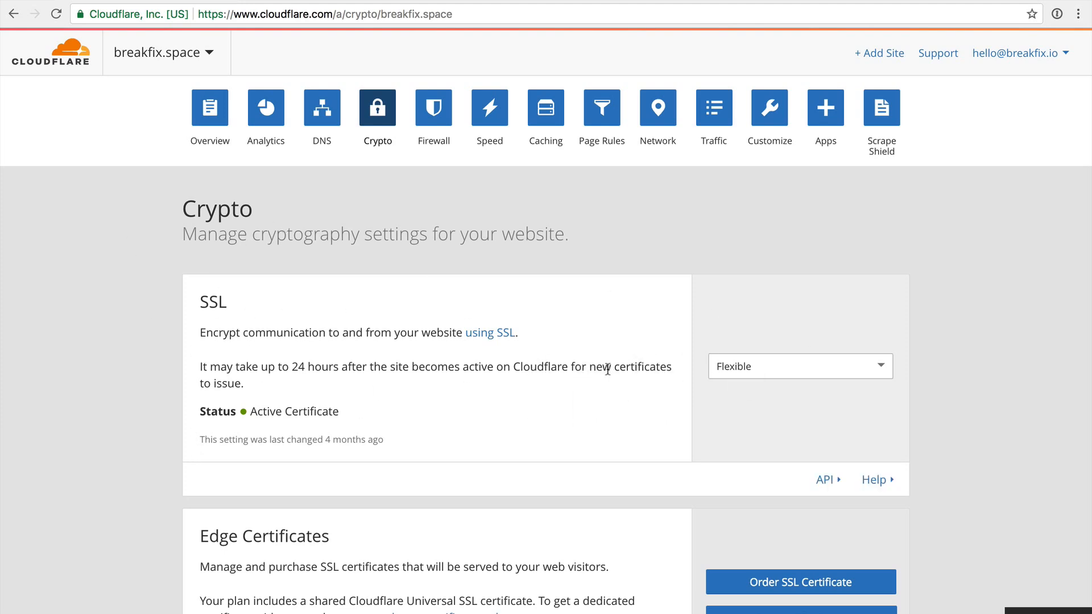
scroll("down", 3)
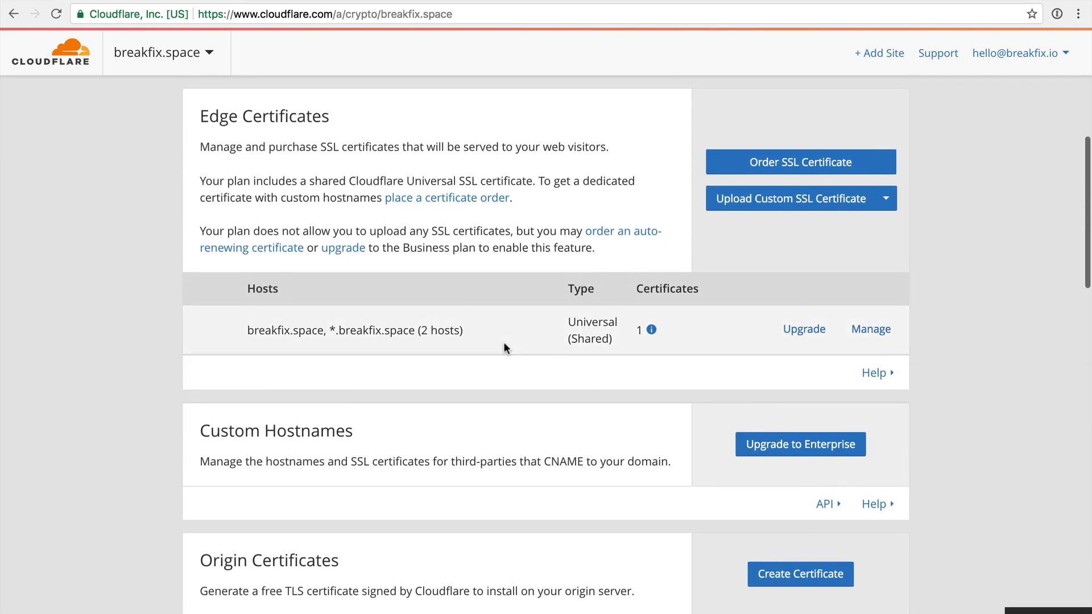
scroll("down", 3)
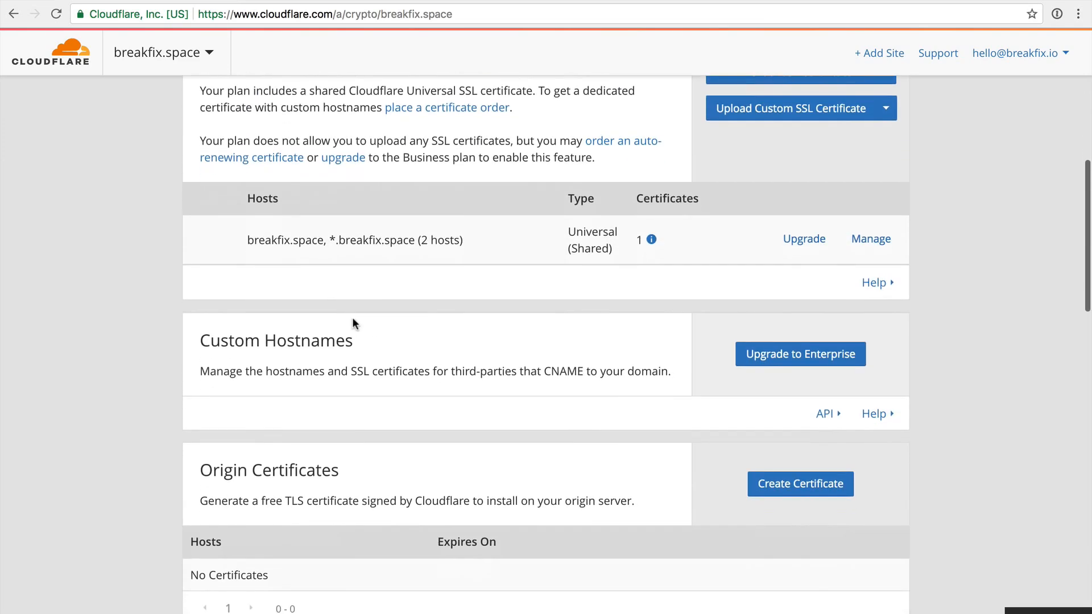
scroll("down", 3)
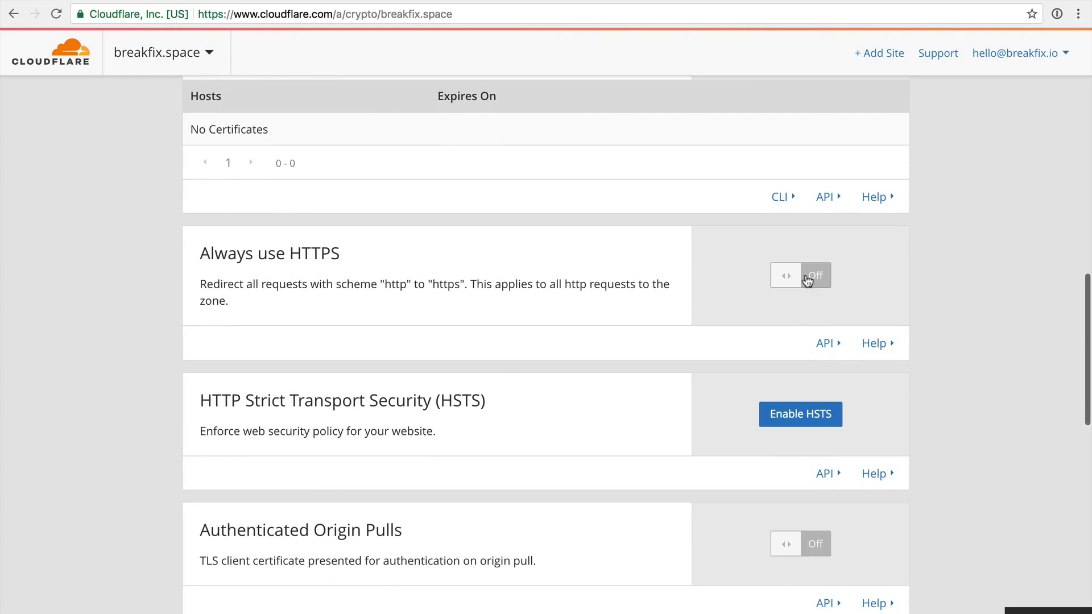
scroll("down", 3)
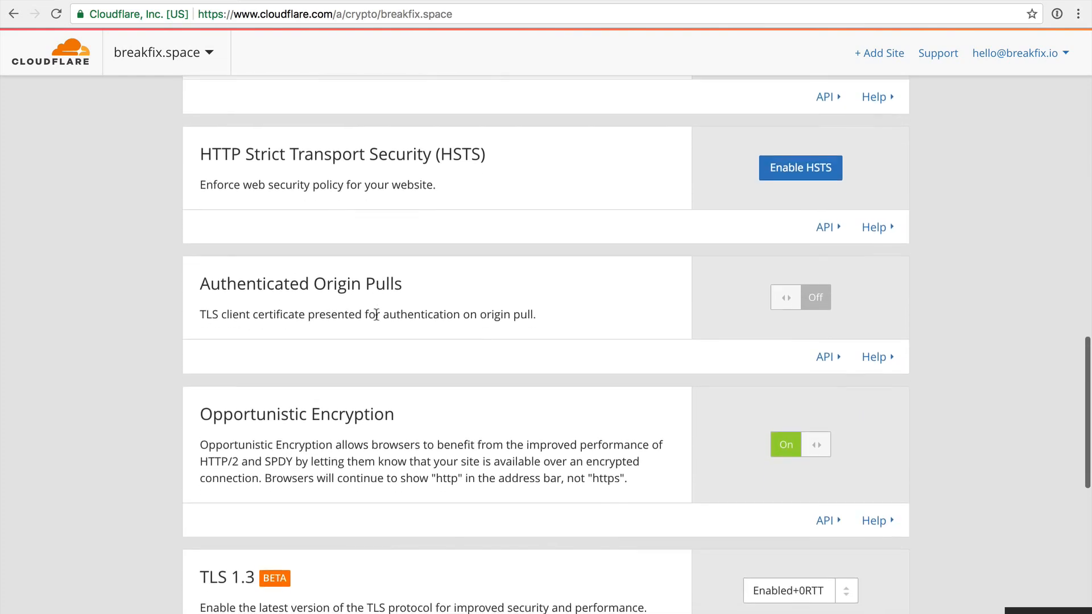
scroll("down", 3)
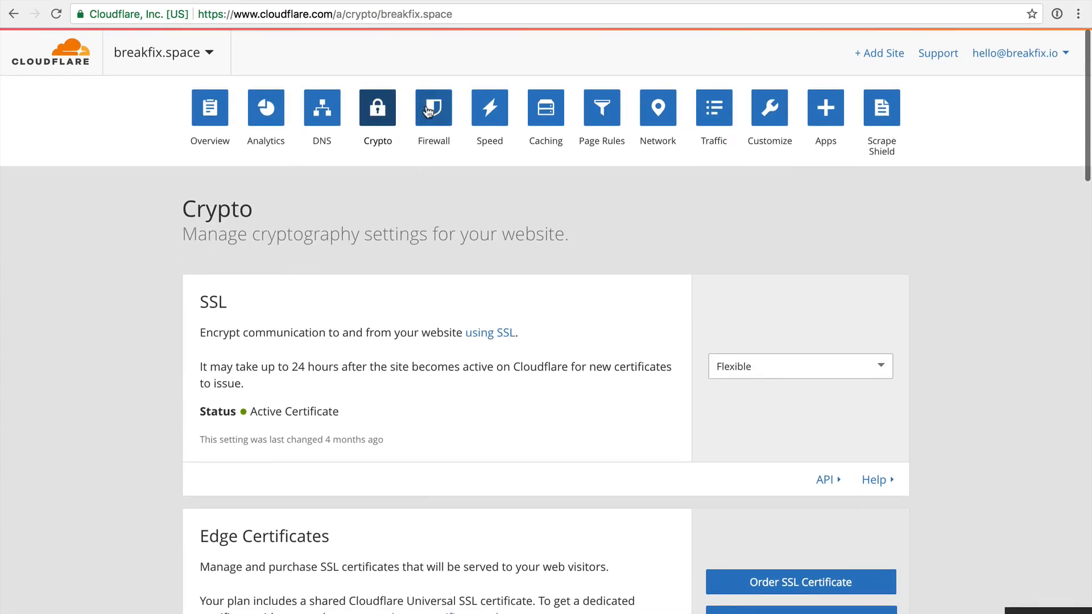
Review Rate Limiting, Security Level, two whitelisted IP access rules and empty Firewall Events.
left_click(433, 108)
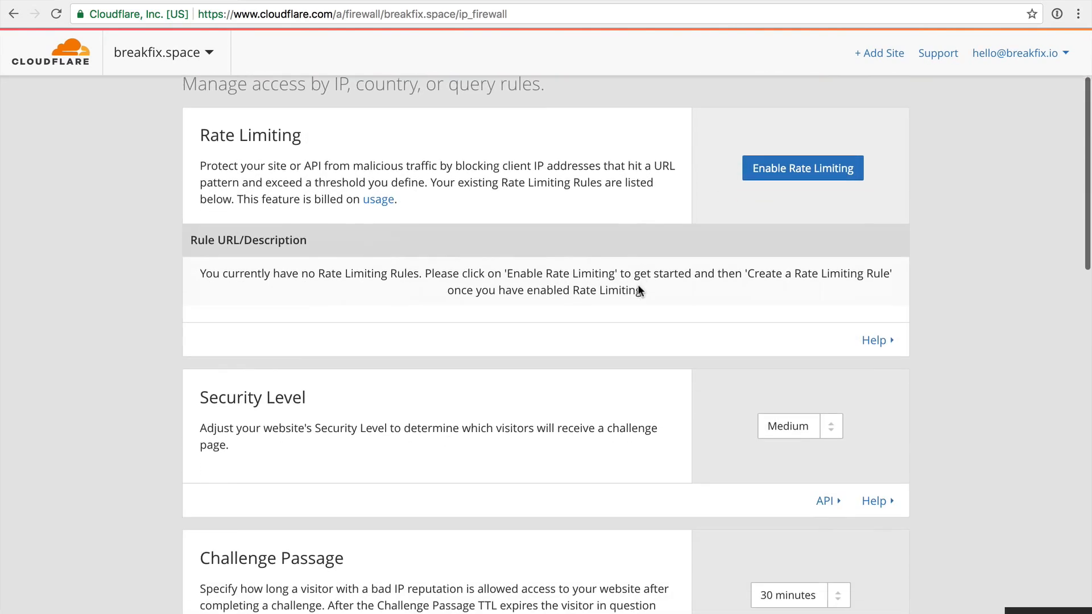
left_click(800, 426)
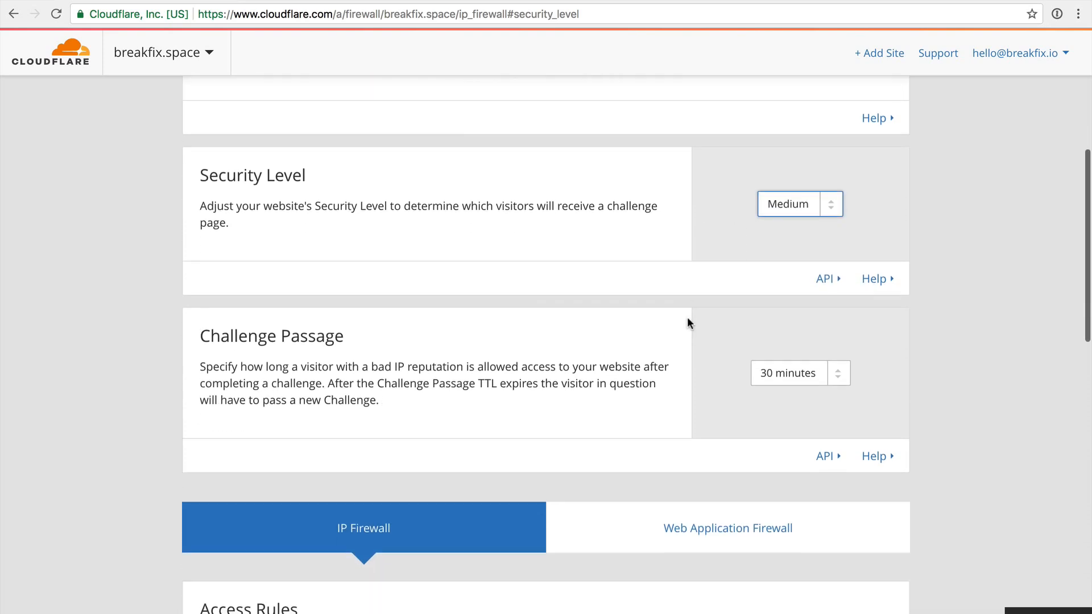
scroll("down", 3)
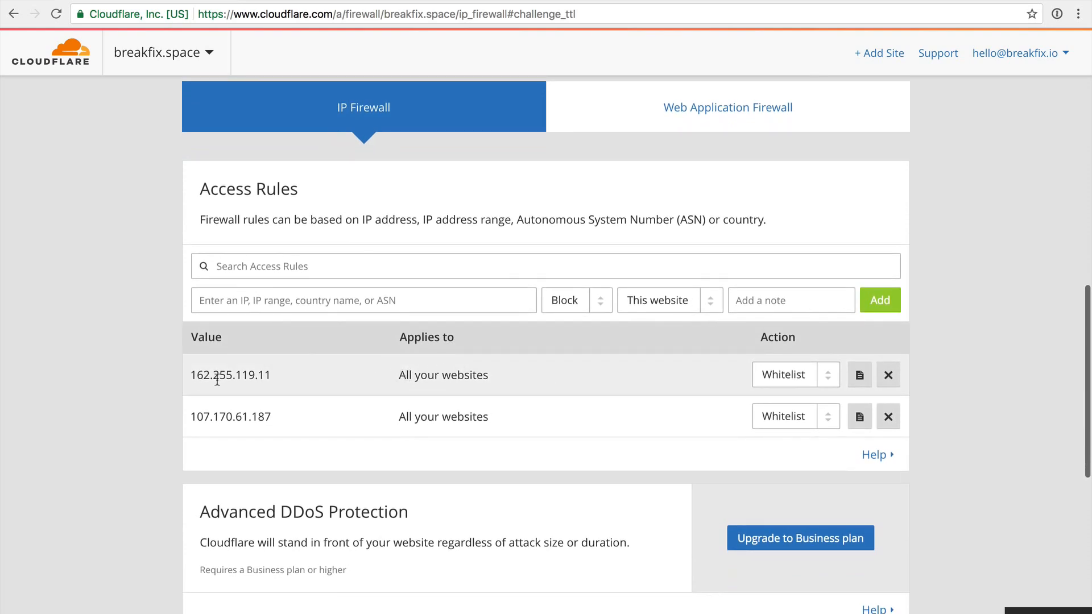
mouse_move(322, 413)
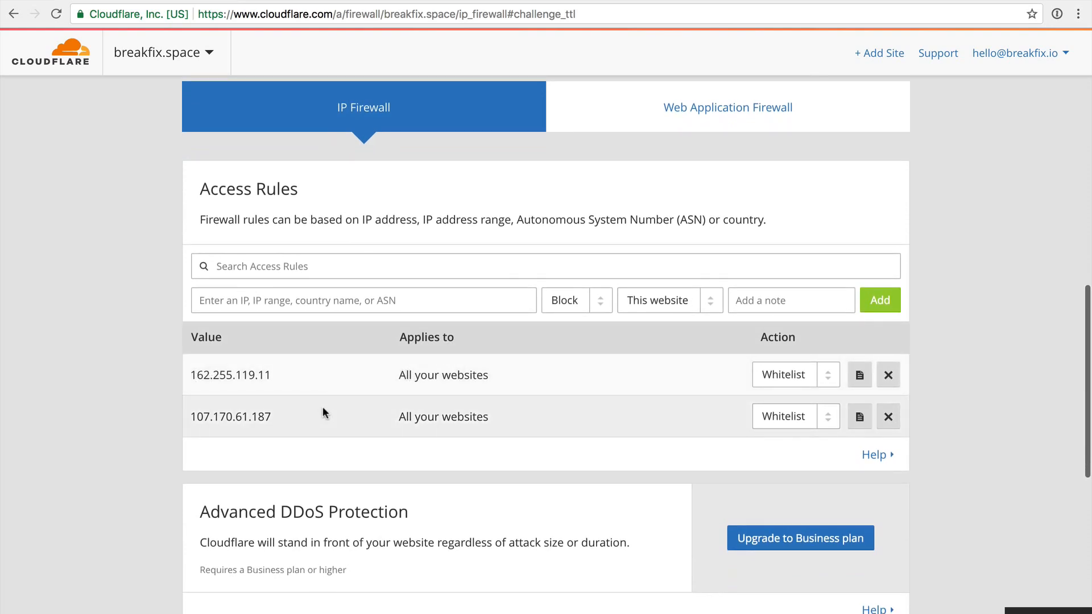
scroll("down", 3)
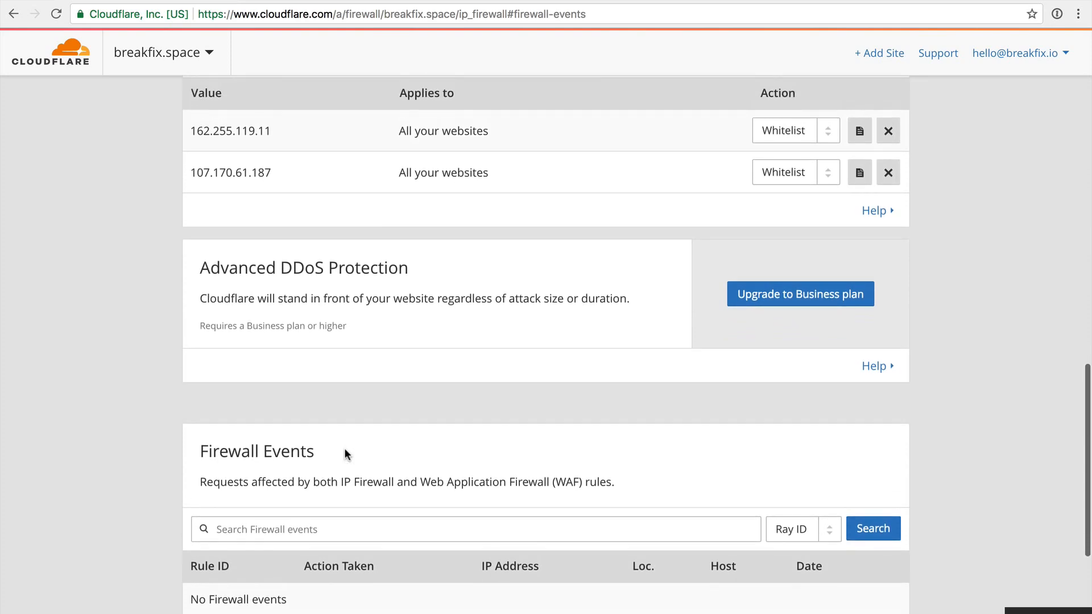
left_click_drag(200, 268, 629, 300)
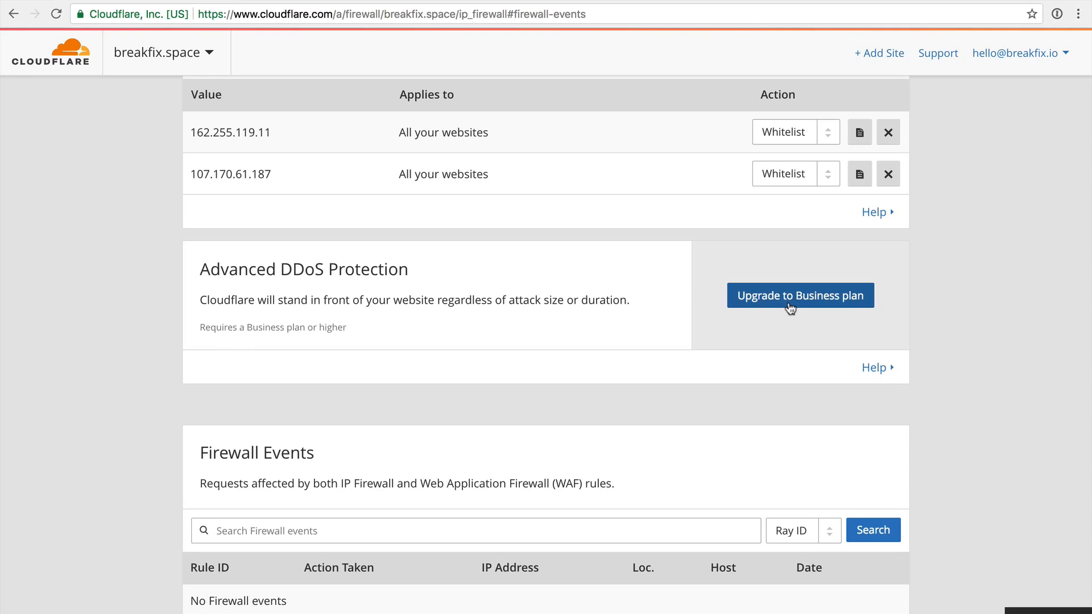
mouse_move(727, 310)
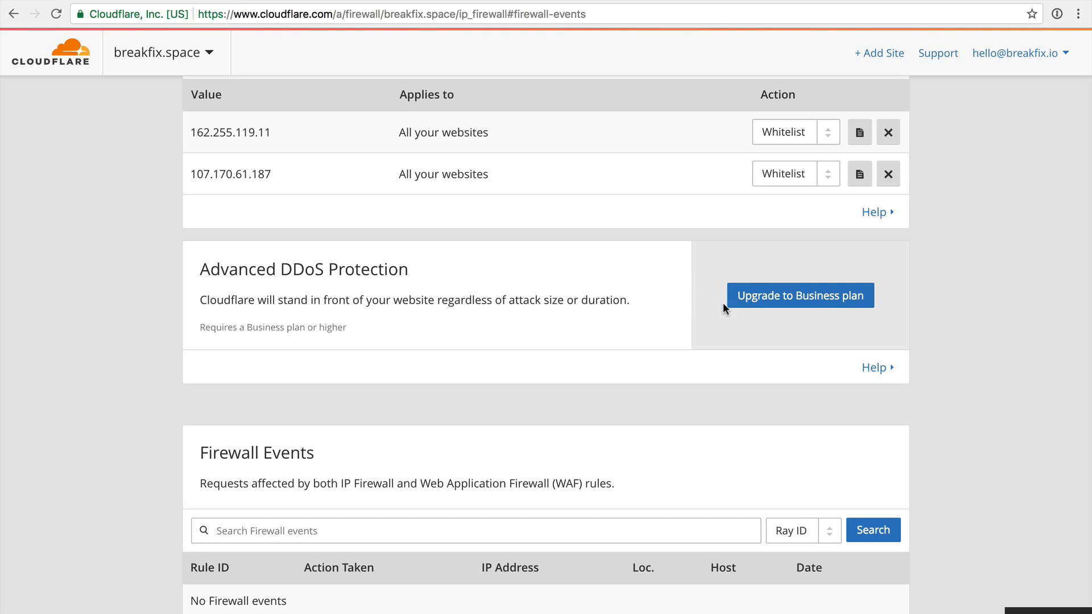
mouse_move(612, 316)
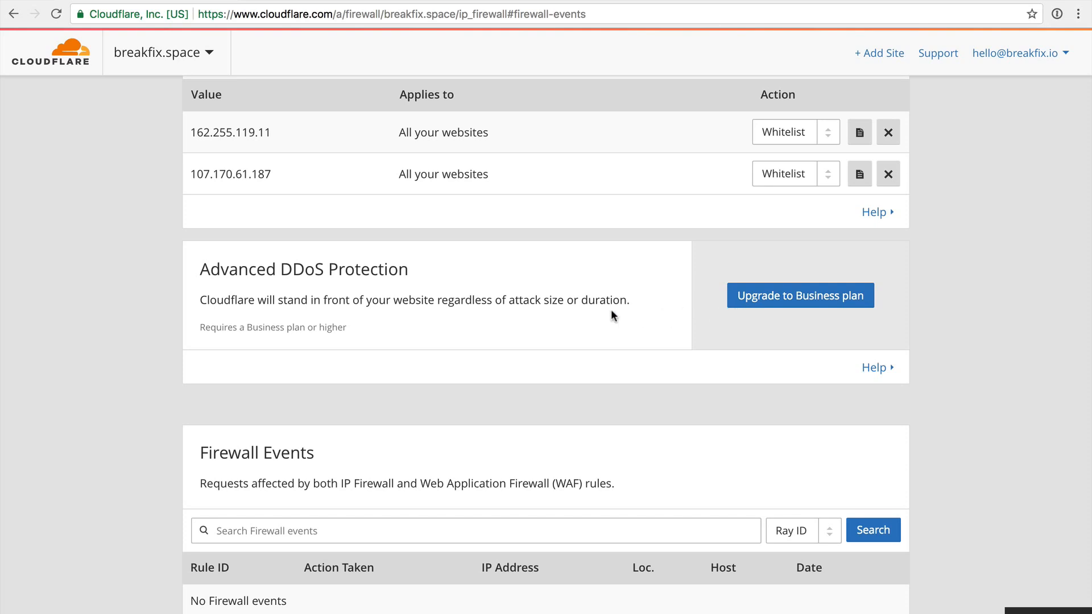
mouse_move(453, 292)
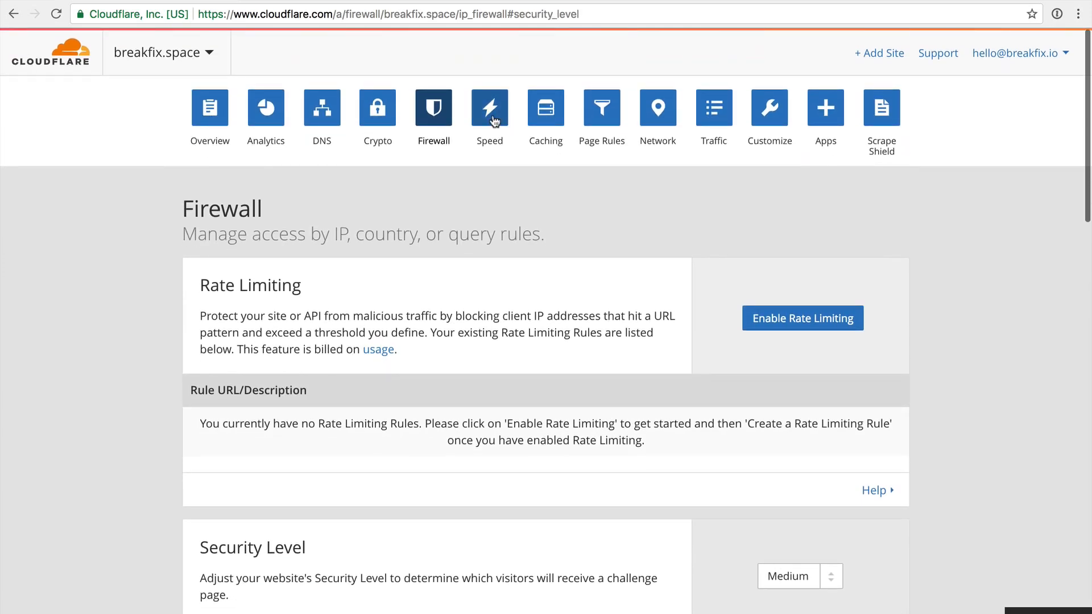
Open Speed settings with Auto Minify for JavaScript, CSS and HTML, and scroll toward Rocket Loader.
left_click(489, 108)
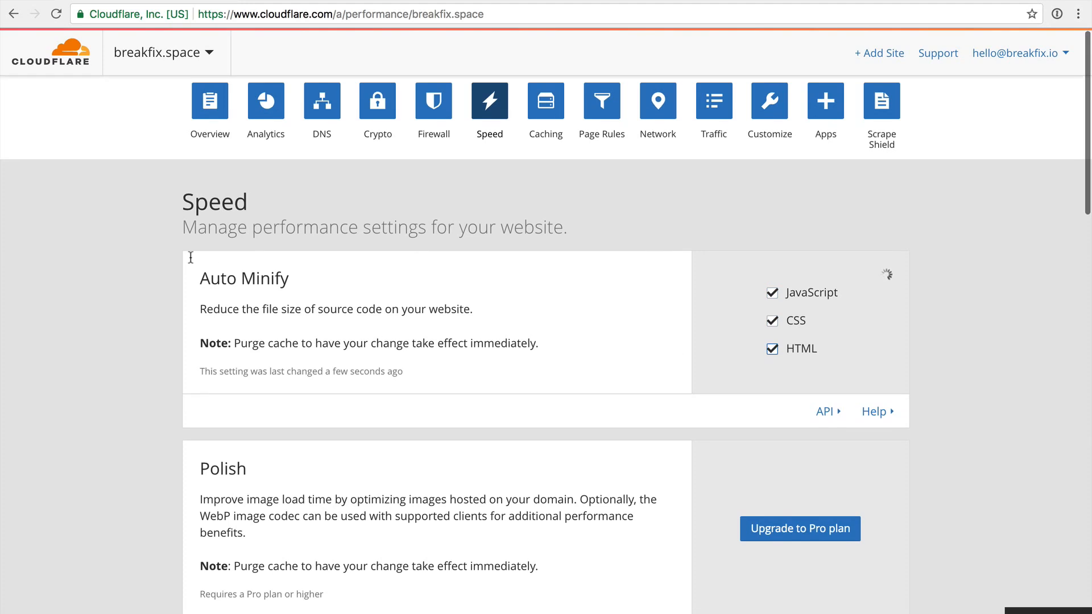
mouse_move(341, 366)
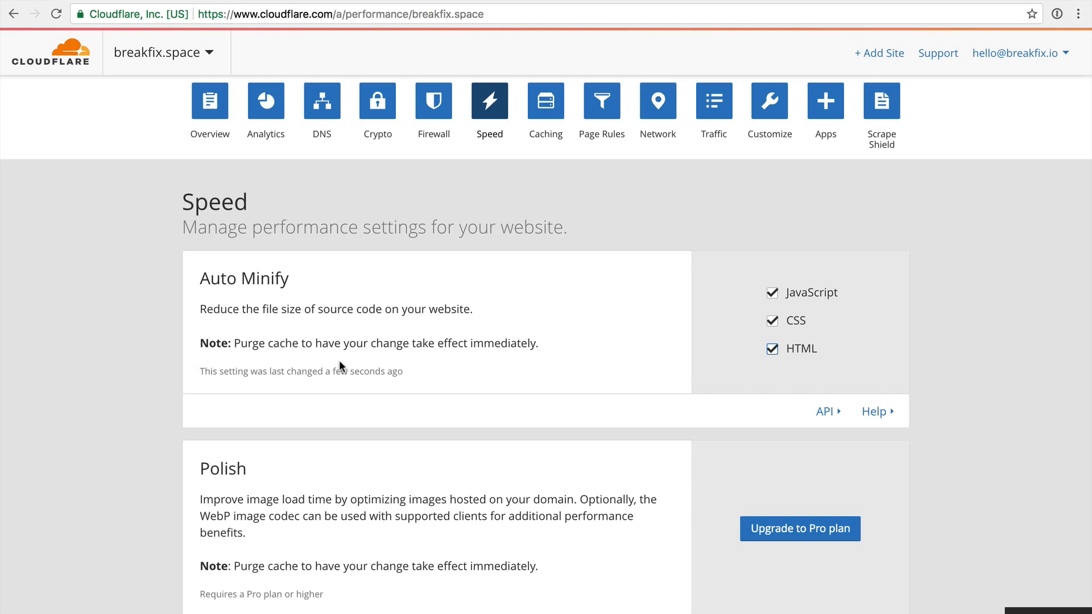
mouse_move(418, 373)
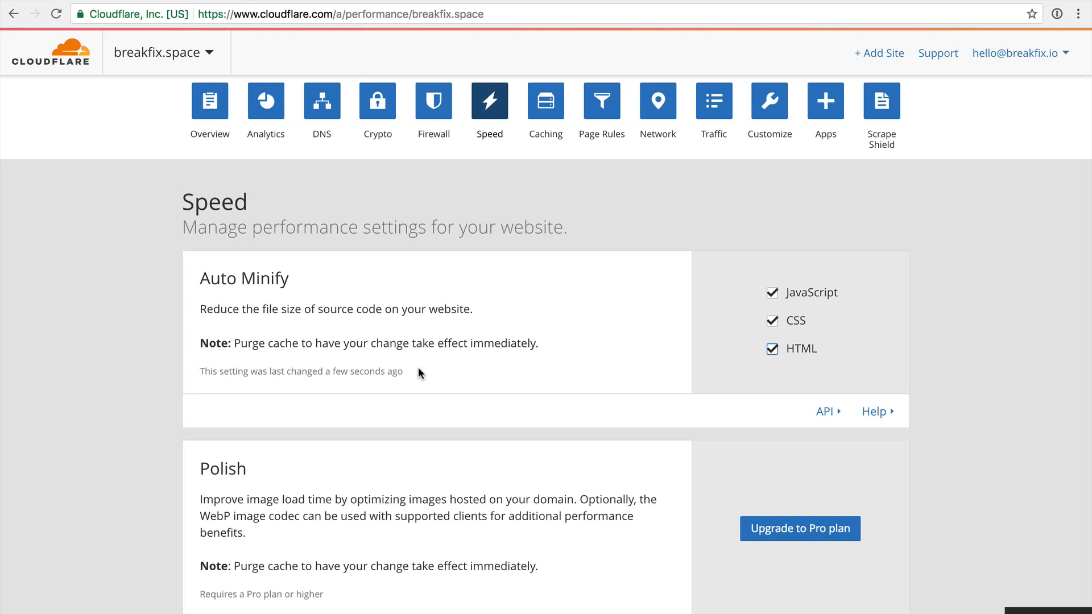
mouse_move(553, 367)
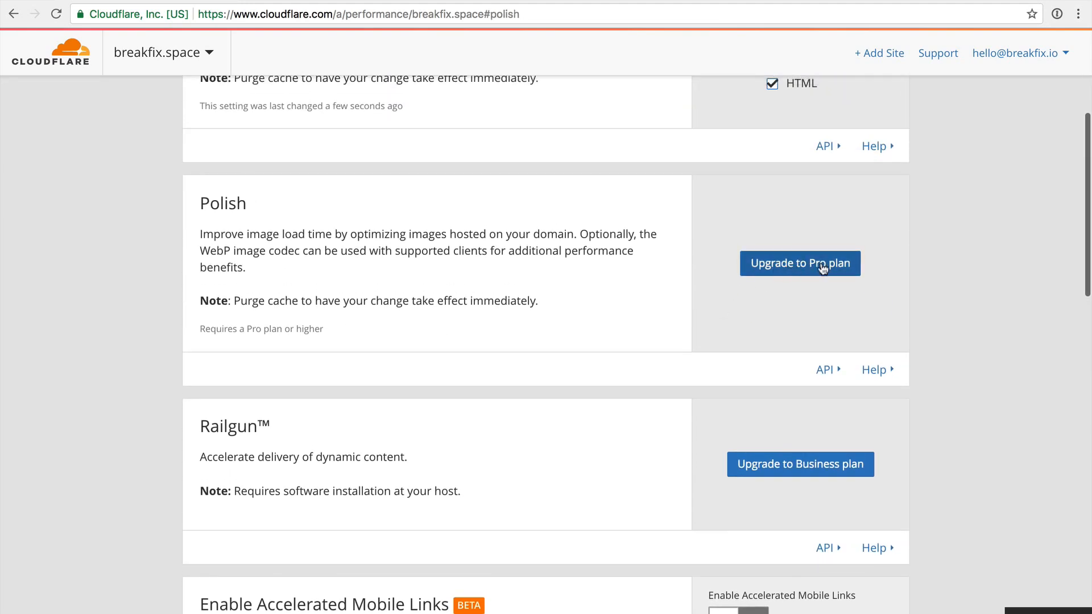
mouse_move(546, 446)
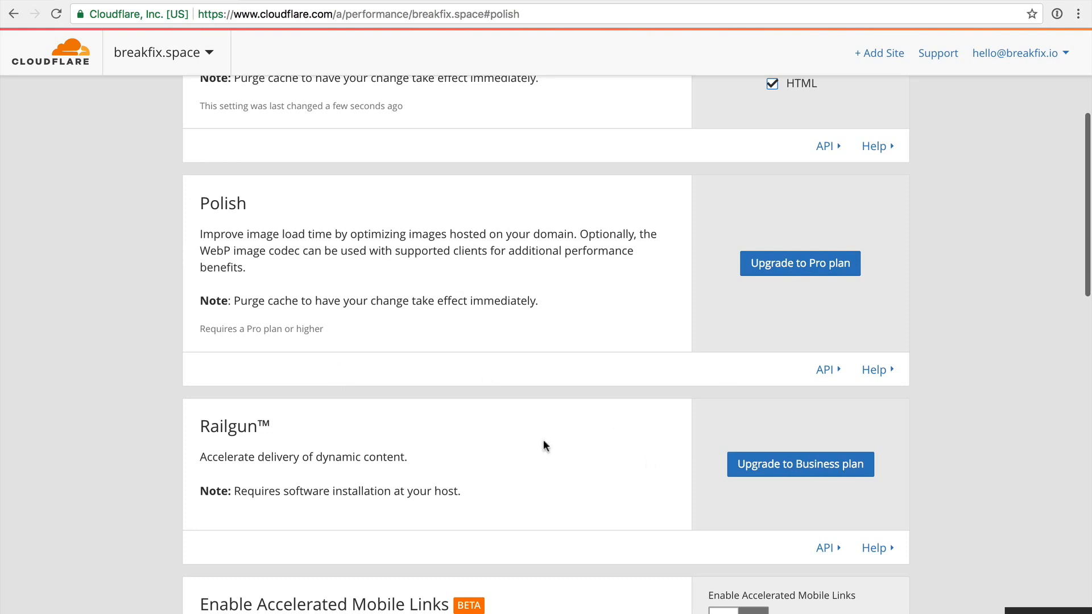
mouse_move(589, 343)
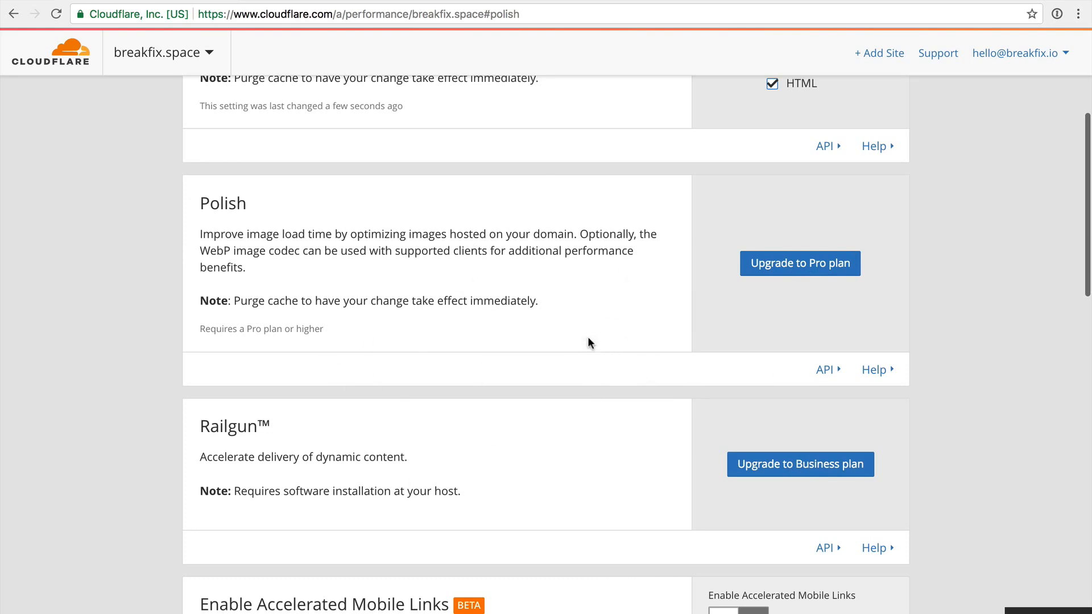
mouse_move(757, 294)
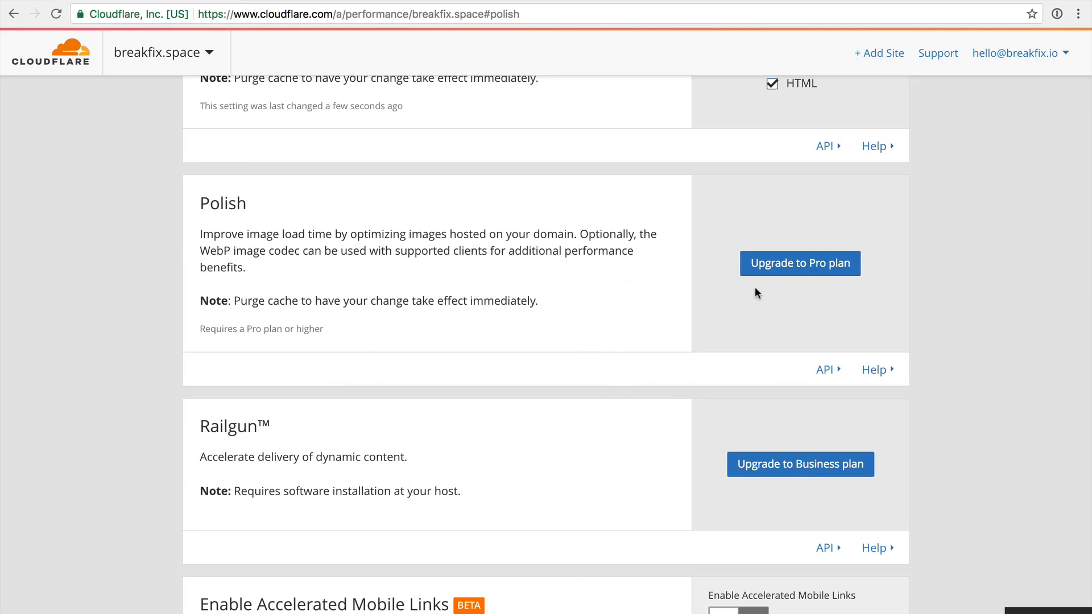
scroll("down", 3)
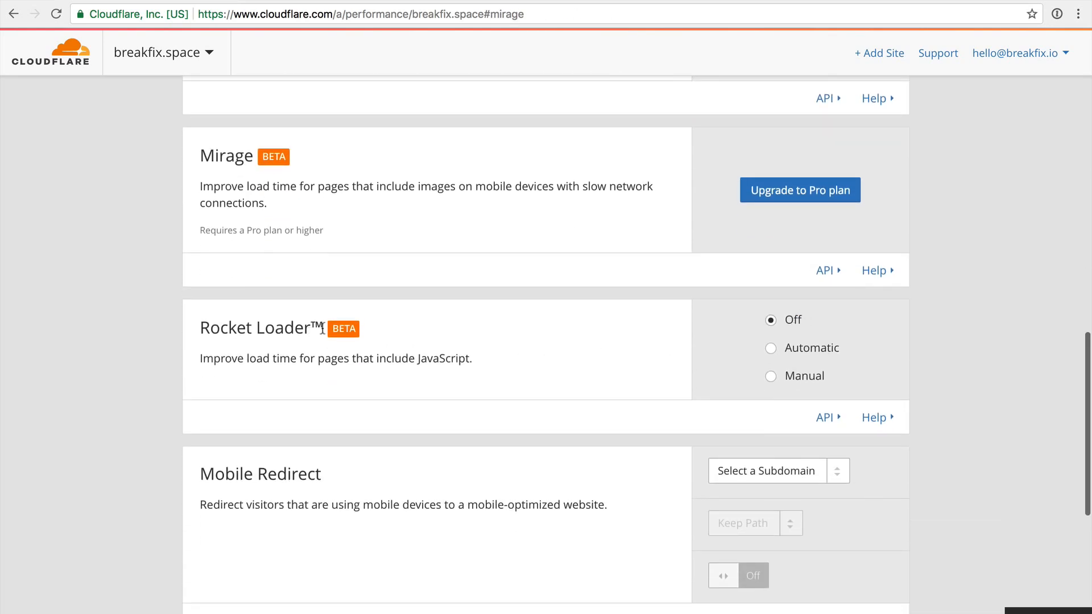
mouse_move(543, 363)
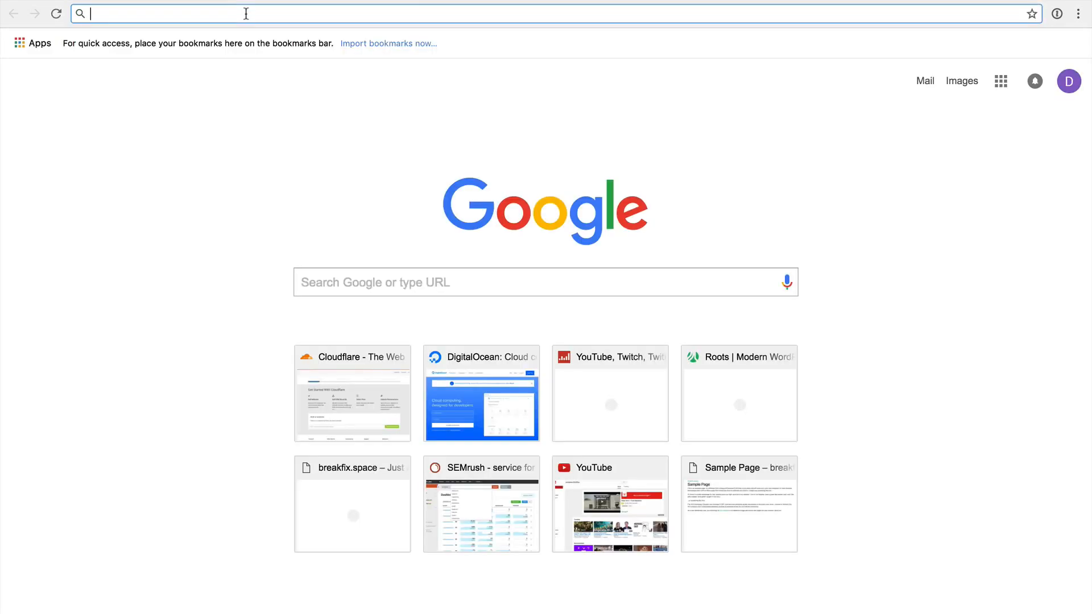
Type 'tmetr' into the new tab's address bar, then return to Rocket Loader, currently Off.
type("tmetr")
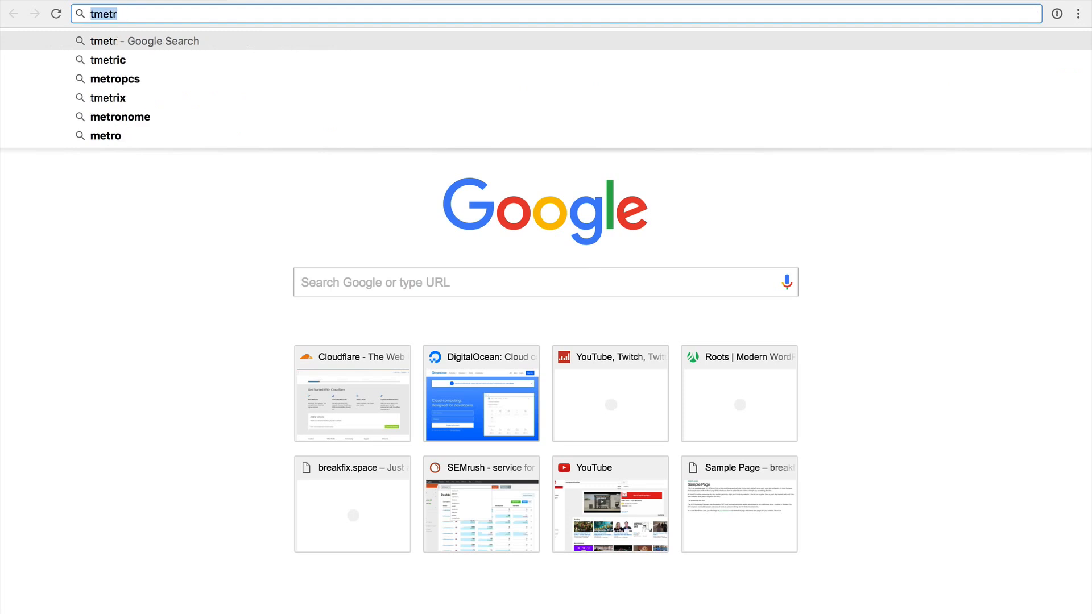
type("Gt")
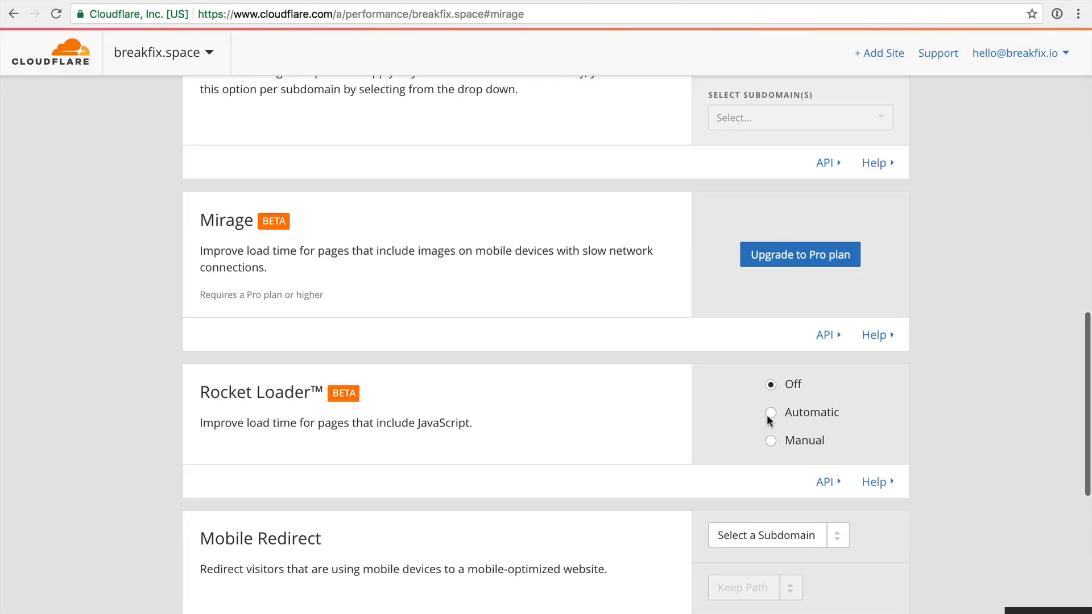
Set Rocket Loader to Automatic and highlight its title and description.
left_click(770, 412)
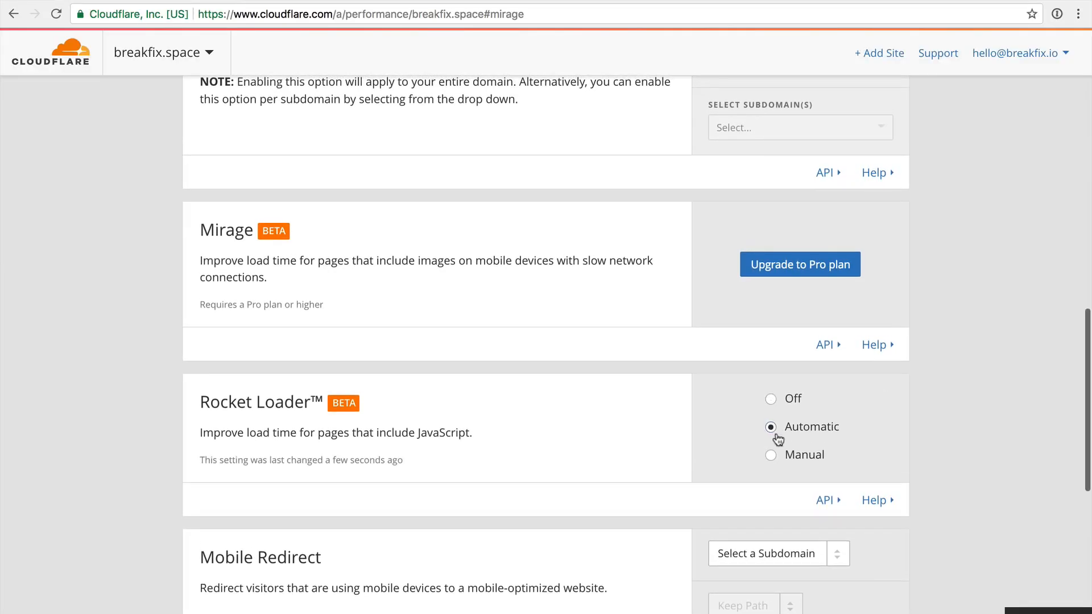
scroll("down", 3)
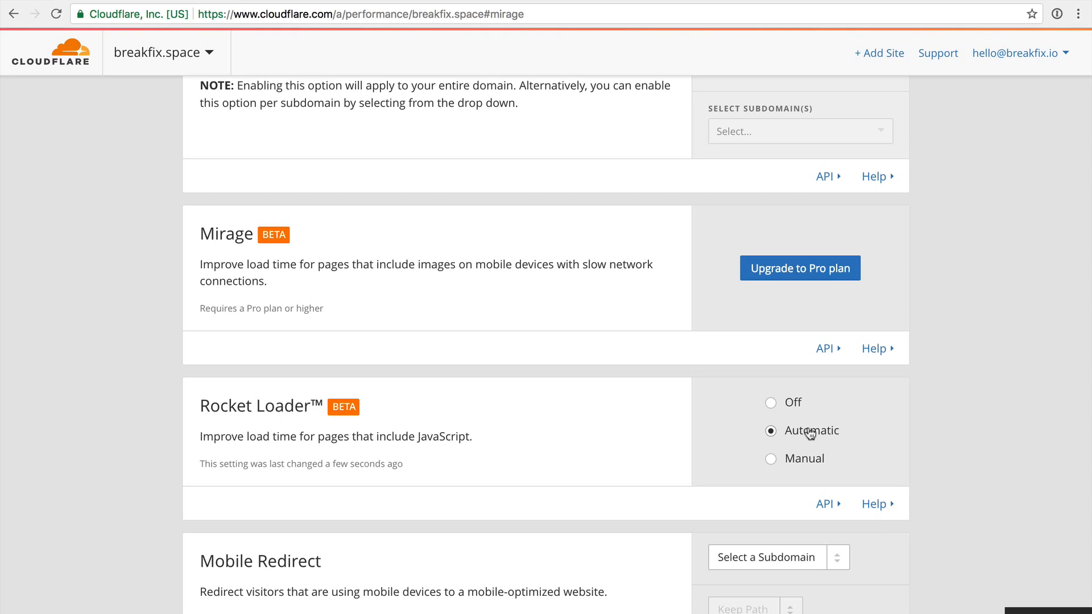
mouse_move(506, 447)
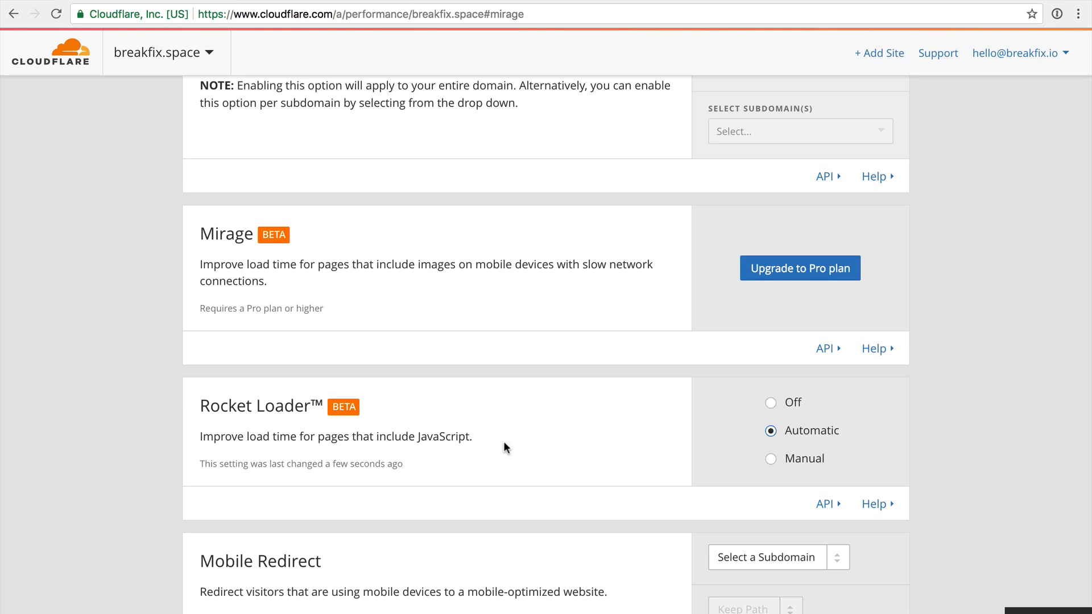
left_click_drag(219, 404, 471, 436)
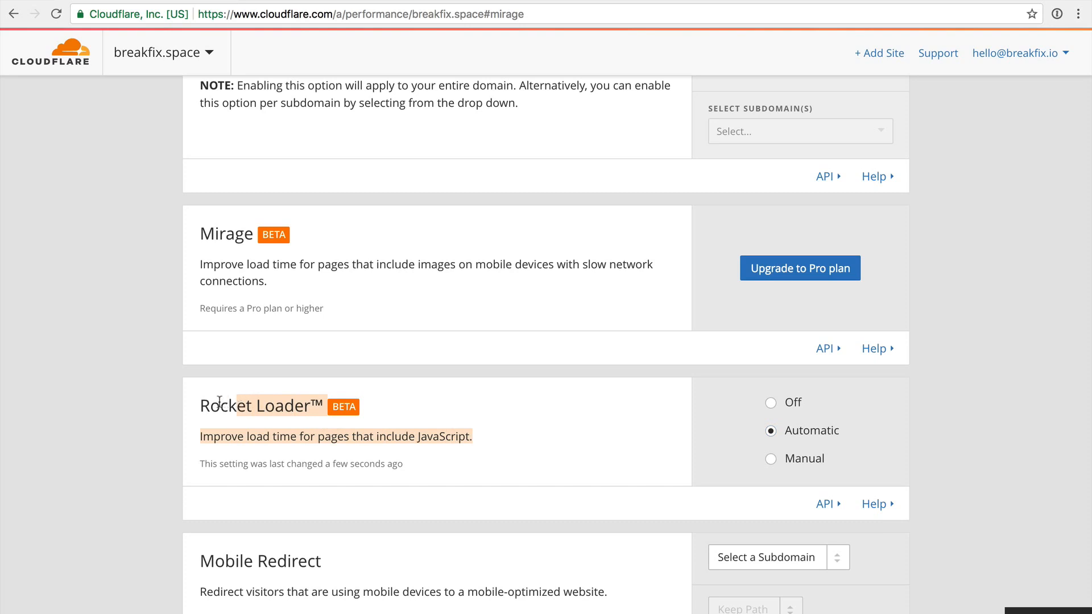
mouse_move(816, 438)
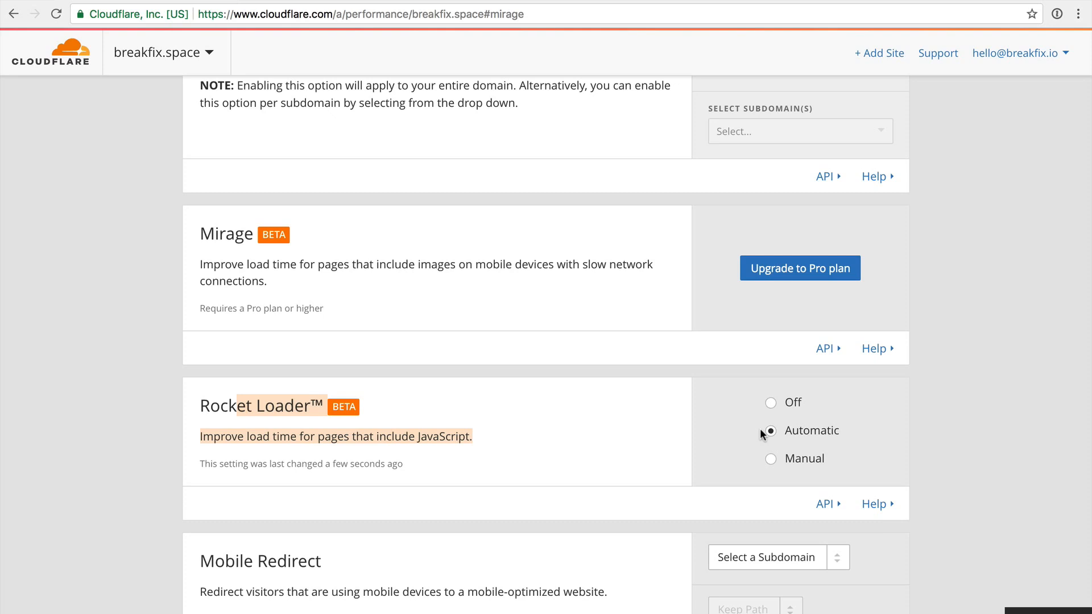
mouse_move(732, 434)
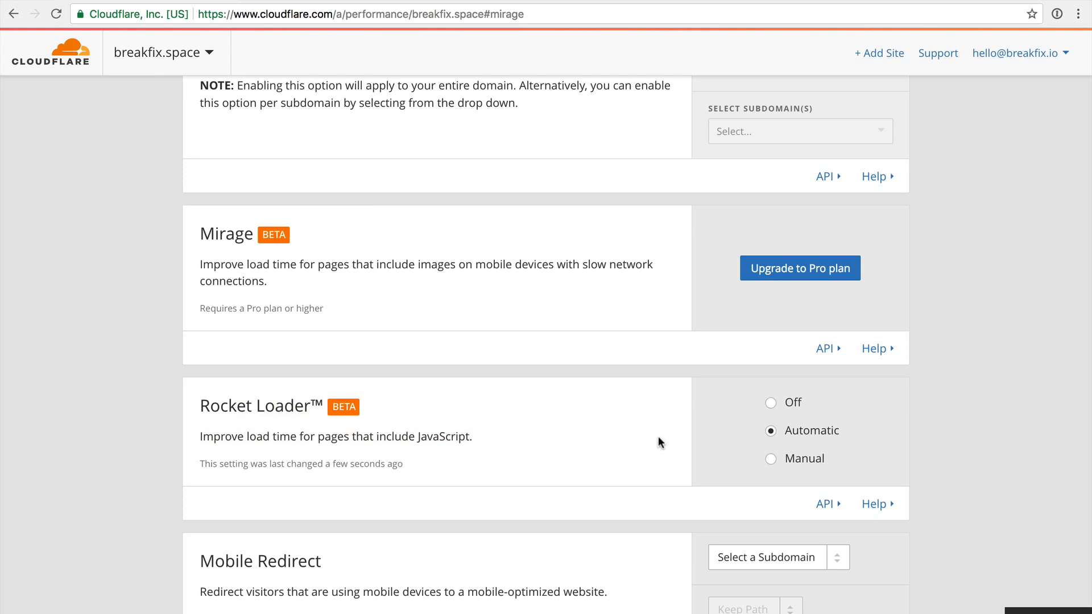
mouse_move(738, 432)
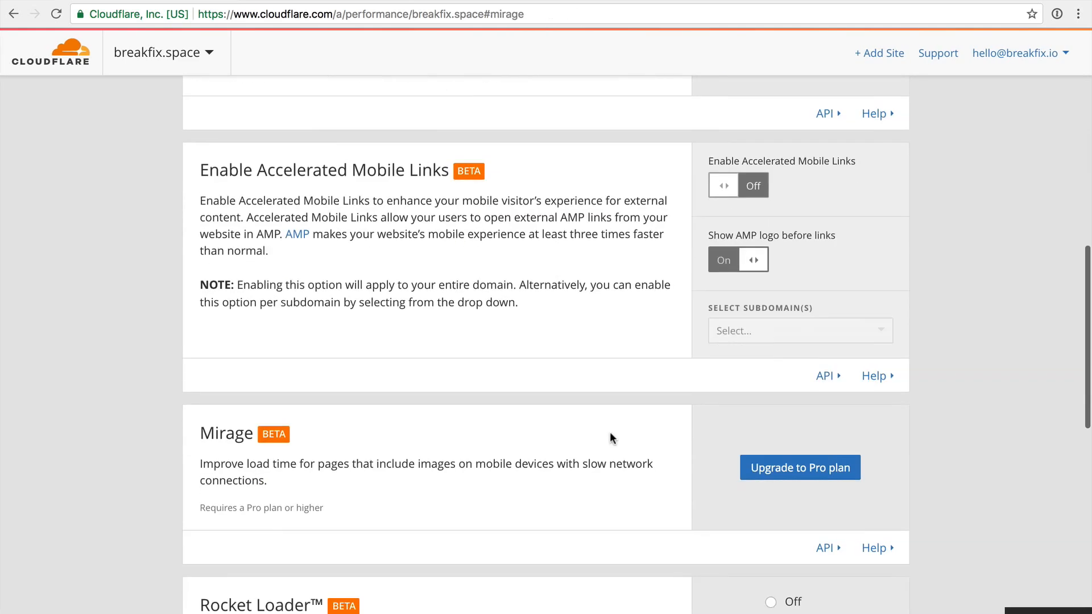
scroll("down", 3)
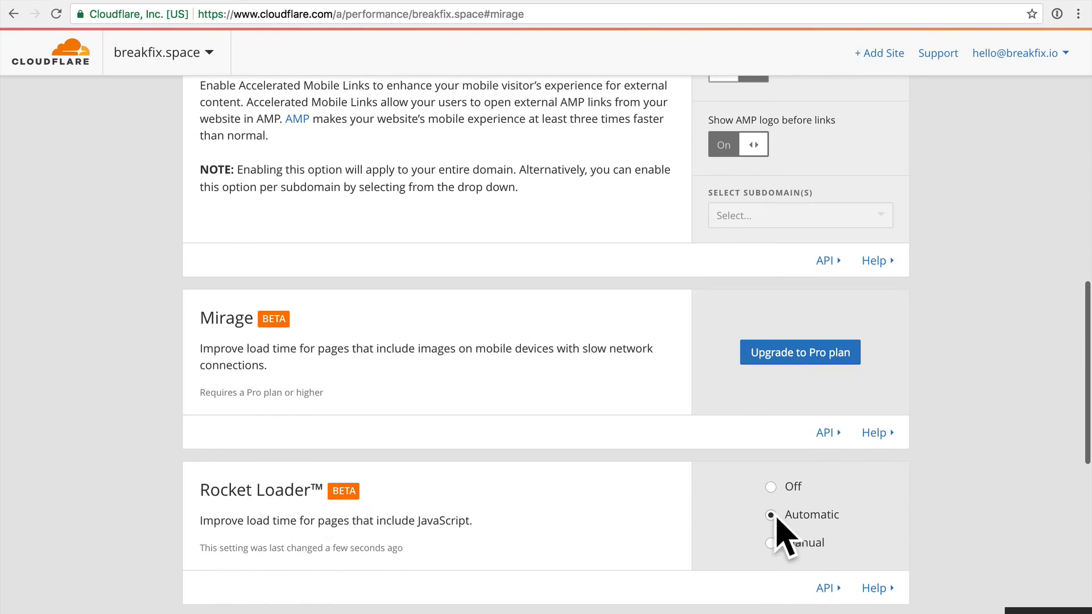
scroll("up", 3)
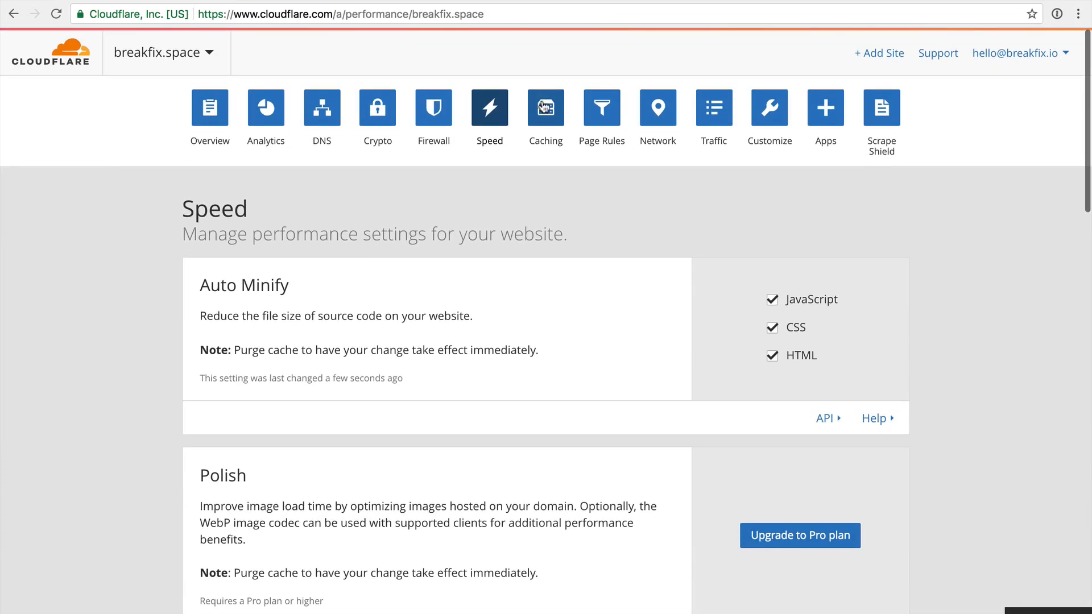
scroll("down", 3)
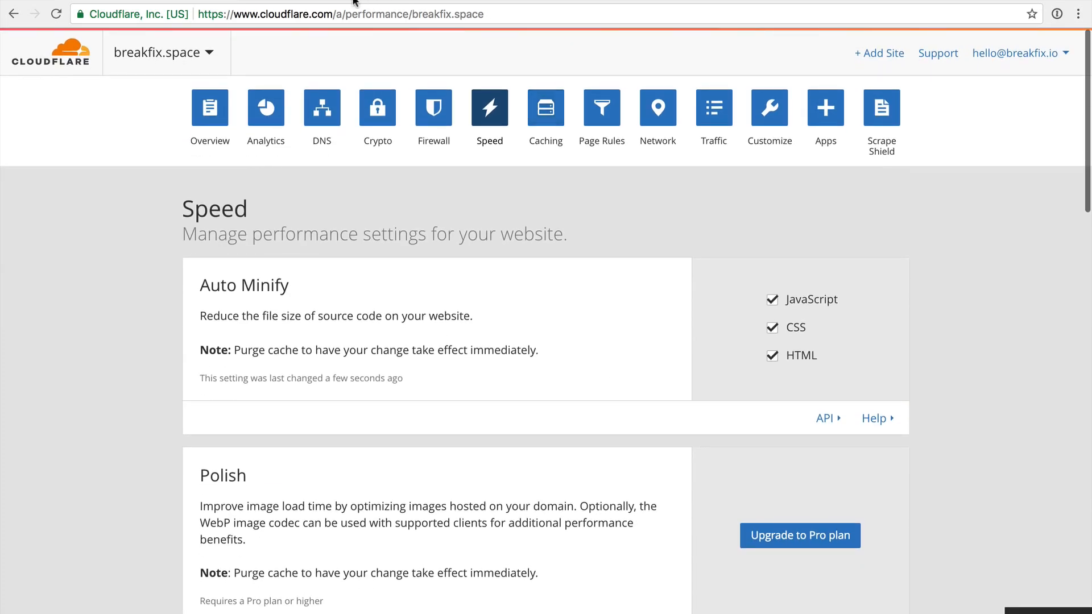
mouse_move(437, 37)
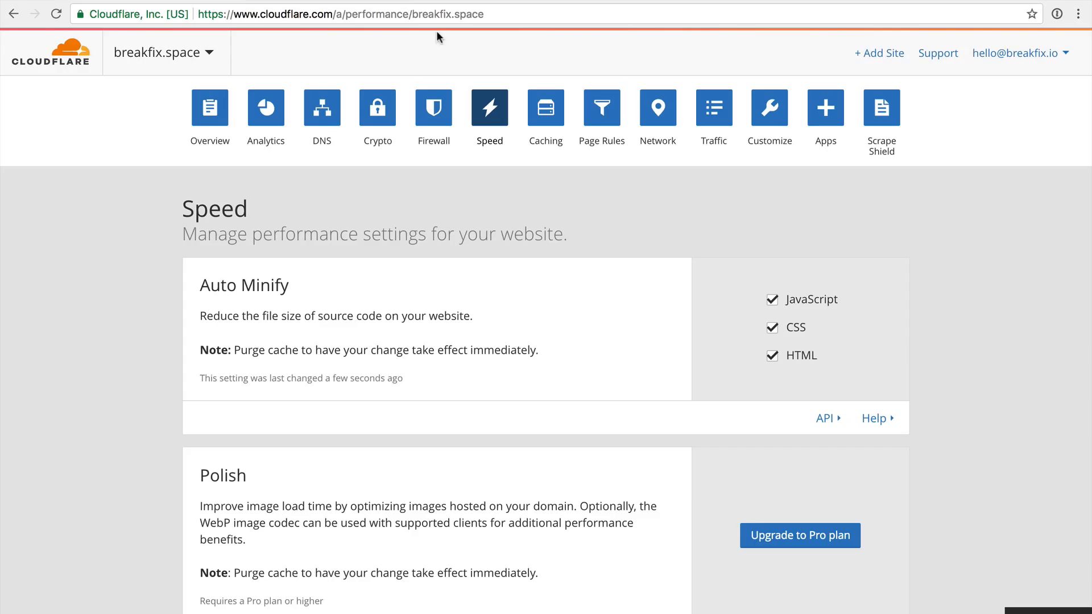
Open breakfix.space's Caching settings and scroll down the page.
left_click(545, 107)
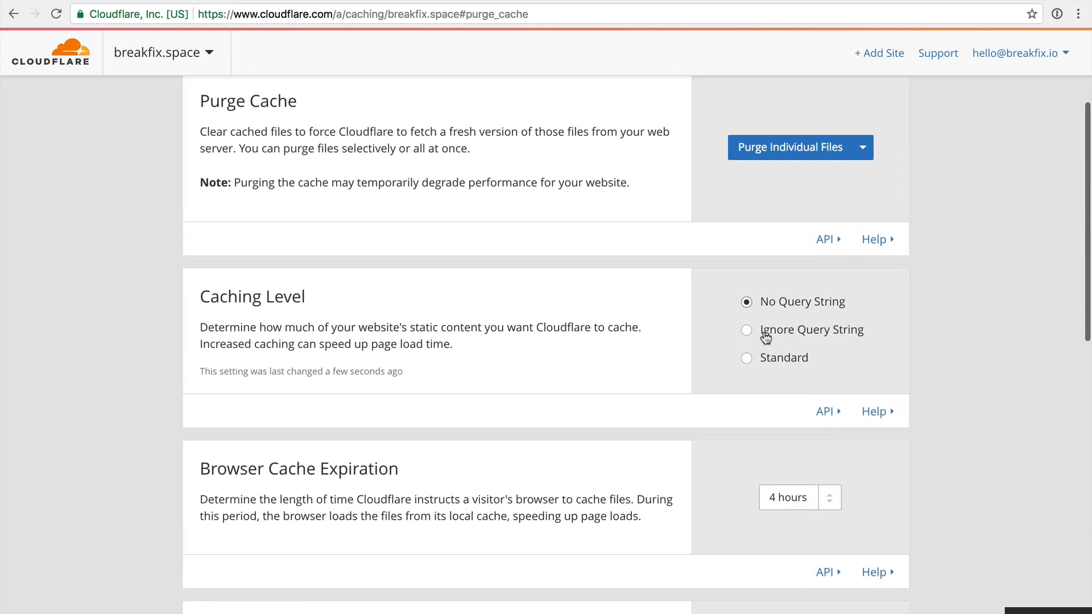
left_click(788, 497)
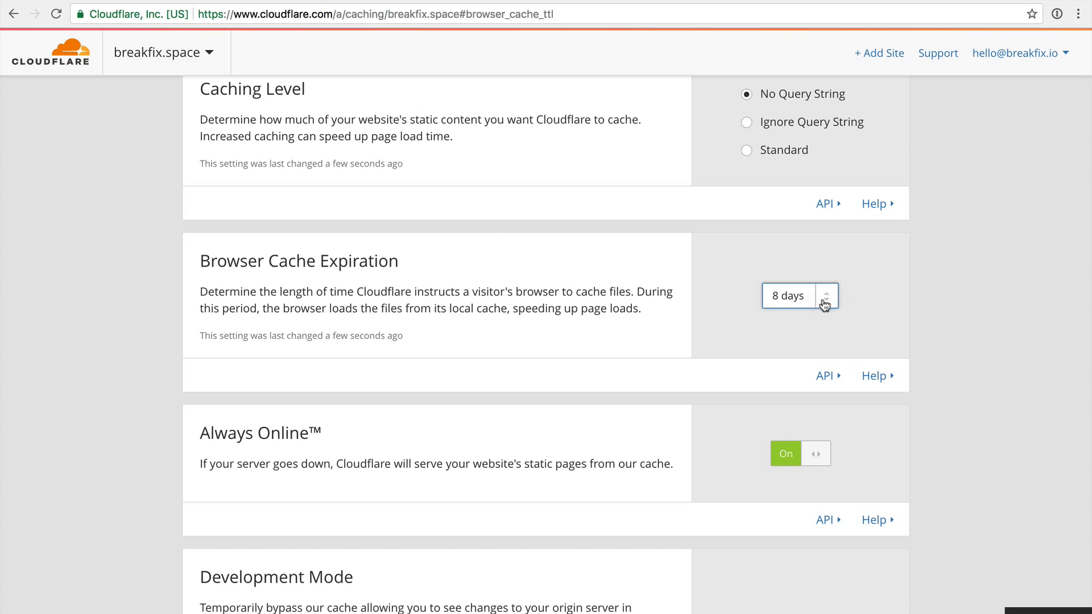
scroll("down", 3)
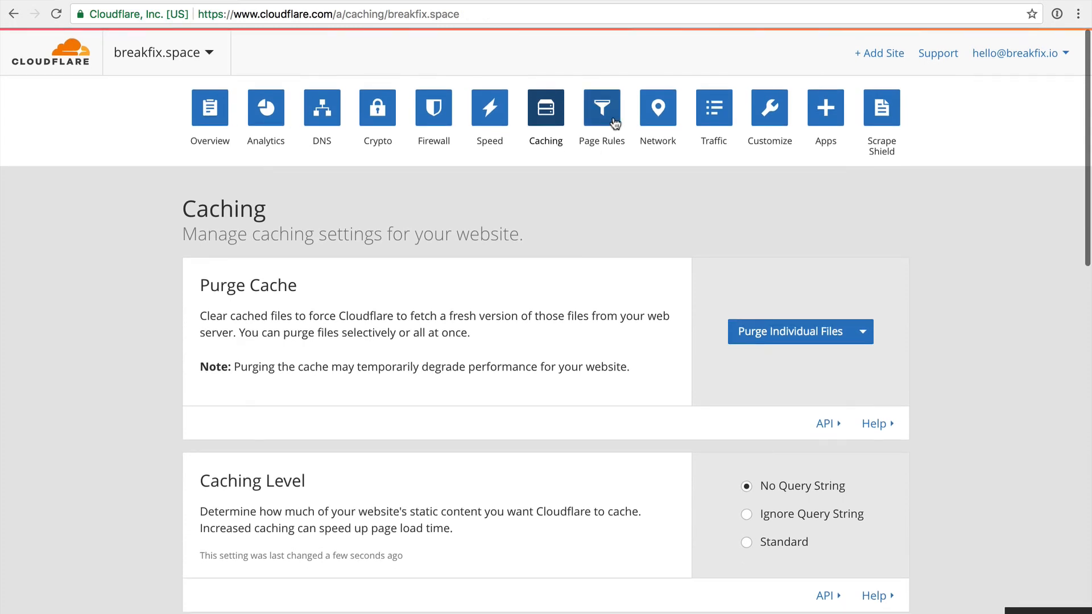
mouse_move(605, 127)
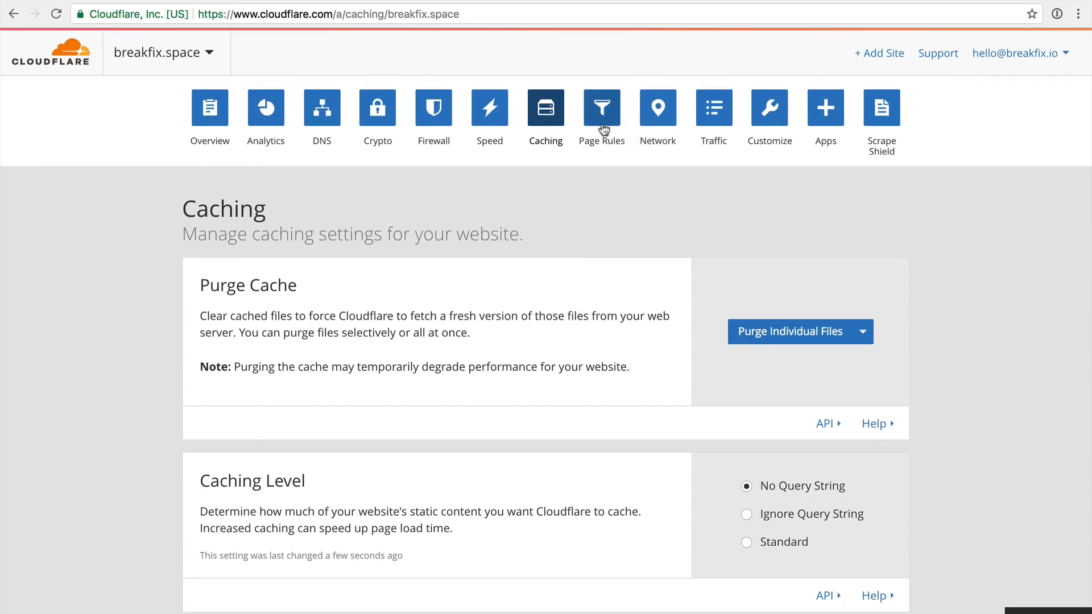
mouse_move(433, 108)
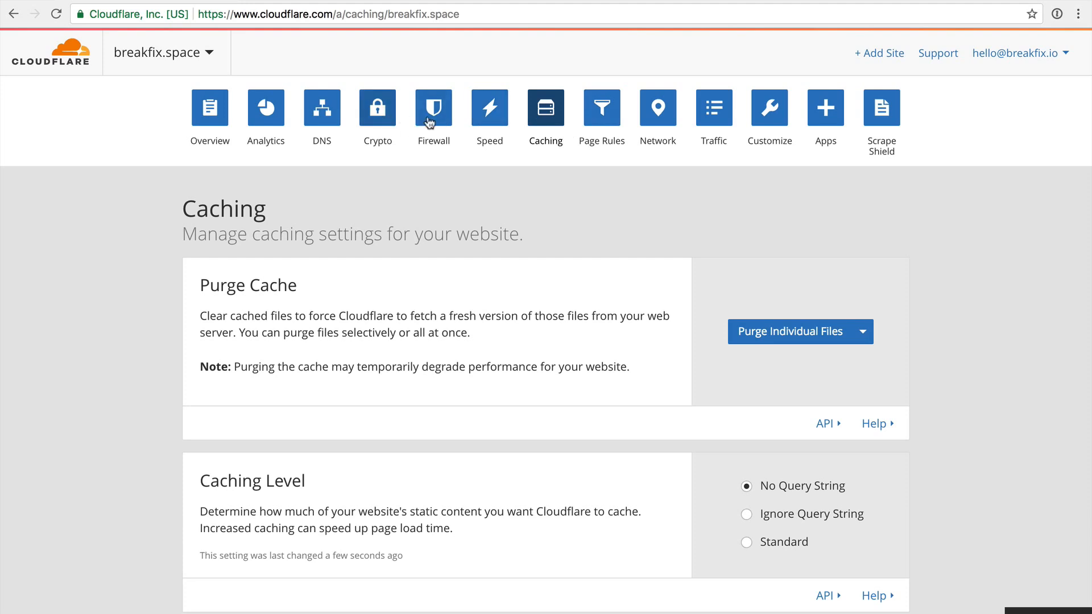
Step through Speed, Caching, Page Rules and Network to Traffic, showing Argo and Load Balancing.
left_click(489, 107)
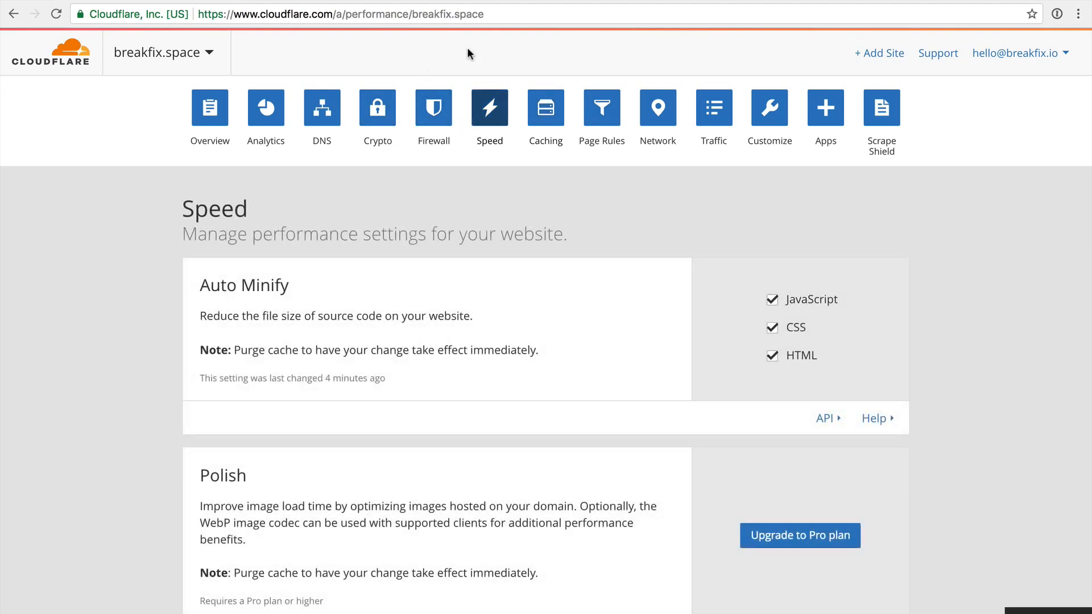
left_click(545, 108)
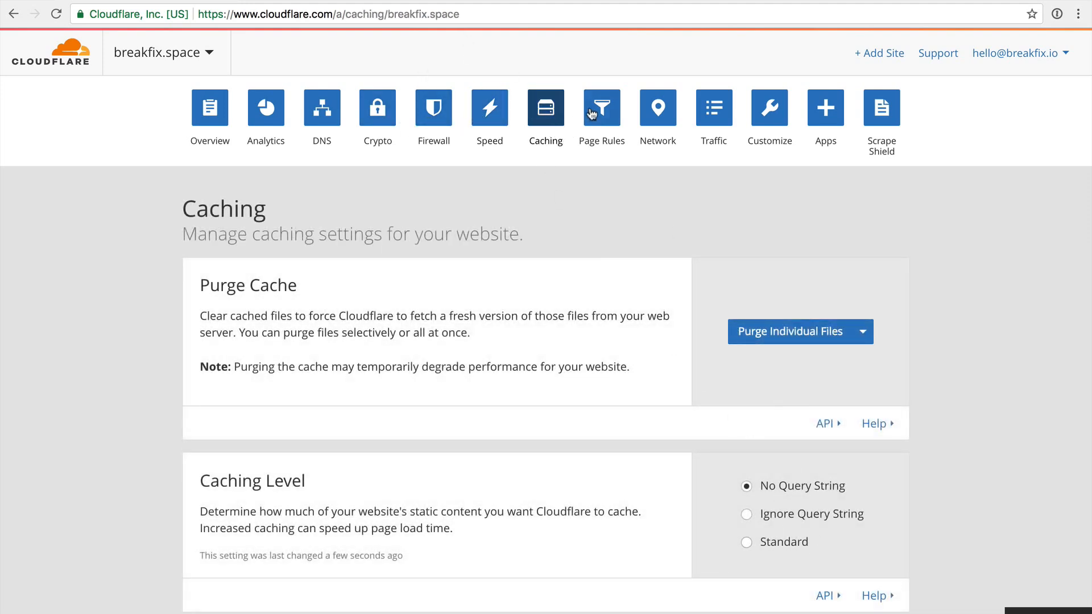
left_click(601, 108)
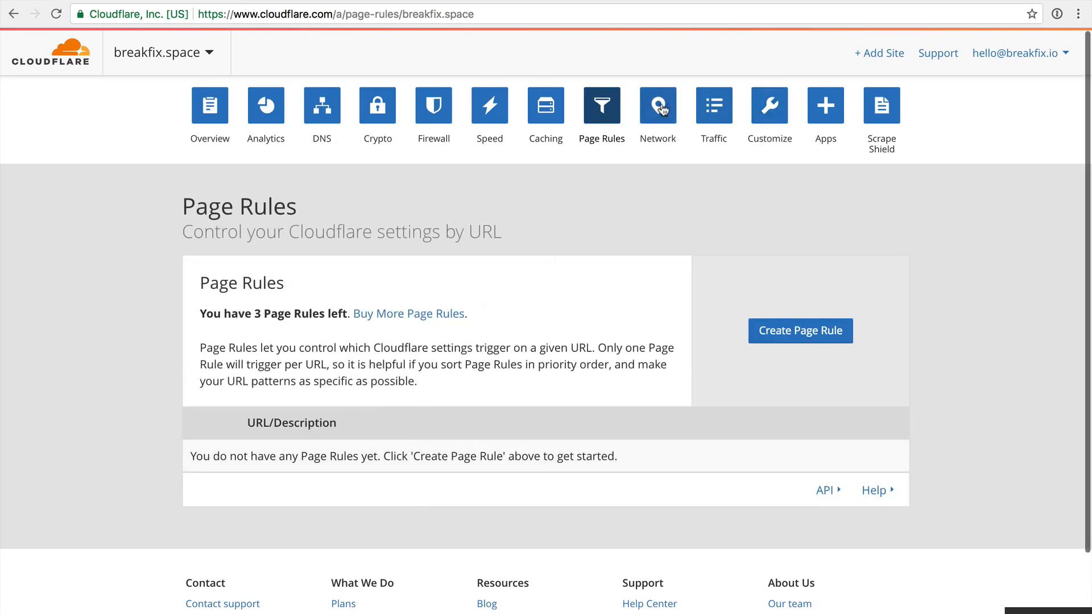
left_click(656, 106)
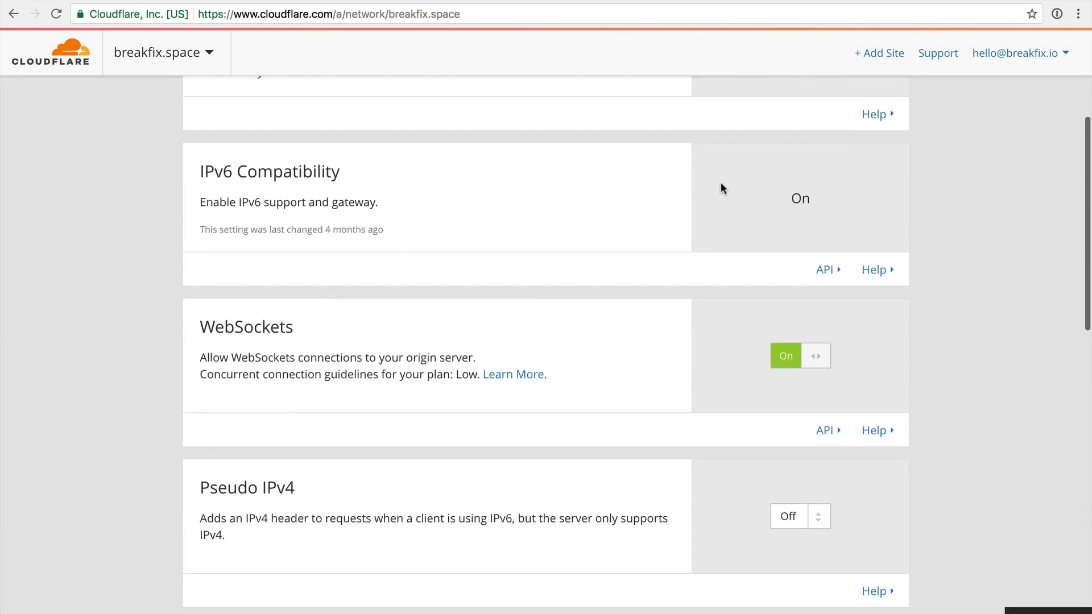
left_click(712, 109)
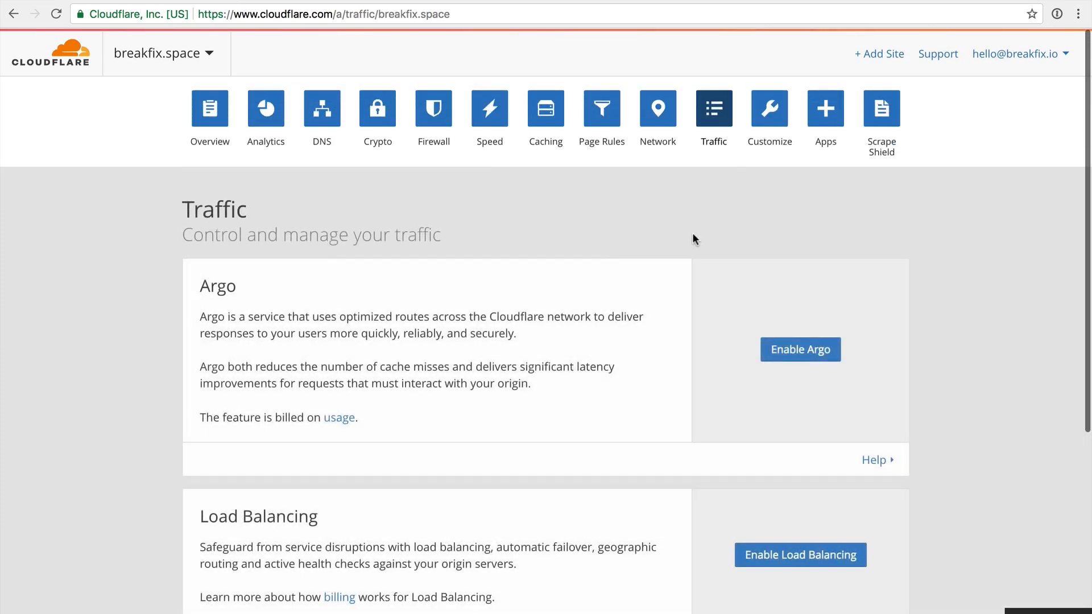
scroll("down", 3)
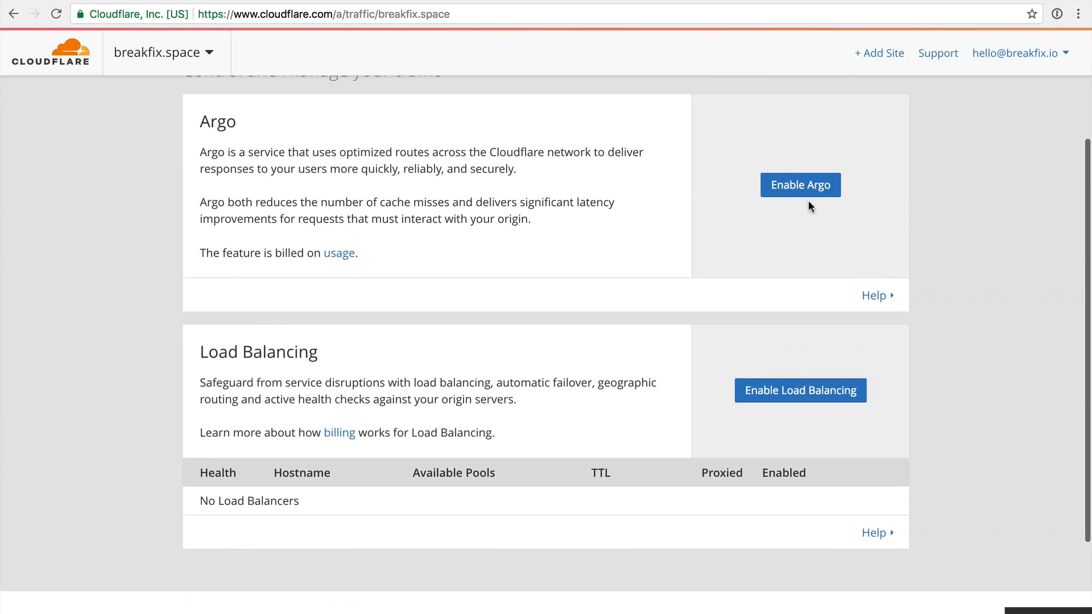
left_click(800, 184)
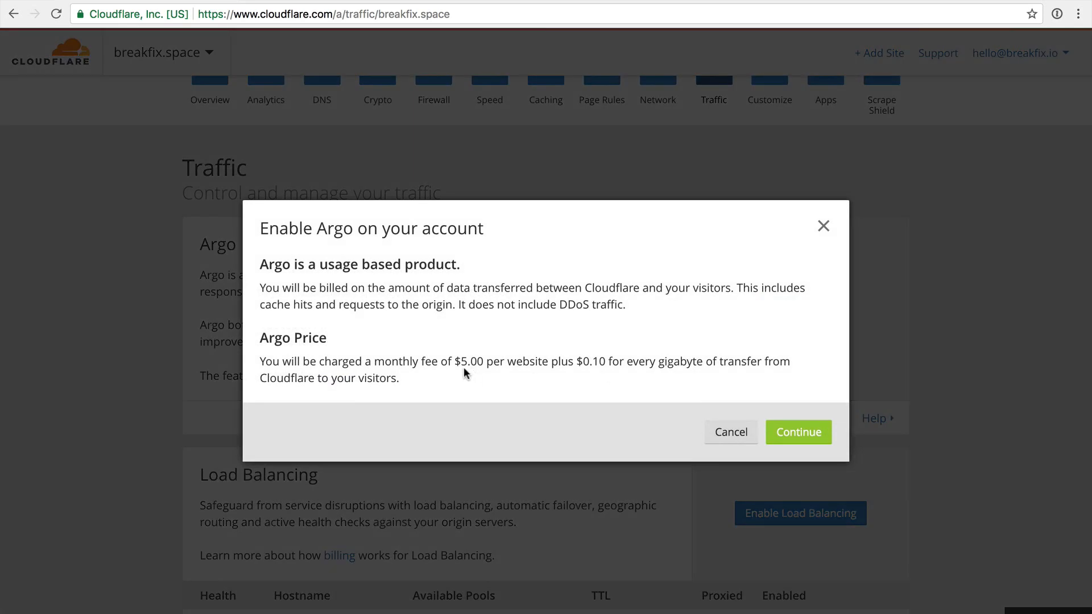
mouse_move(284, 332)
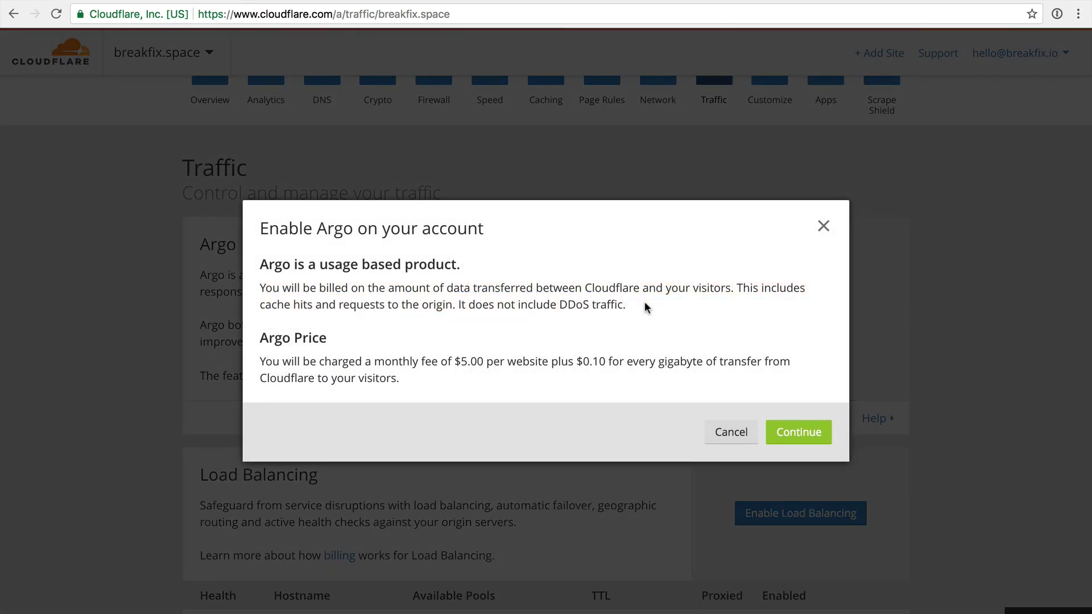
mouse_move(434, 381)
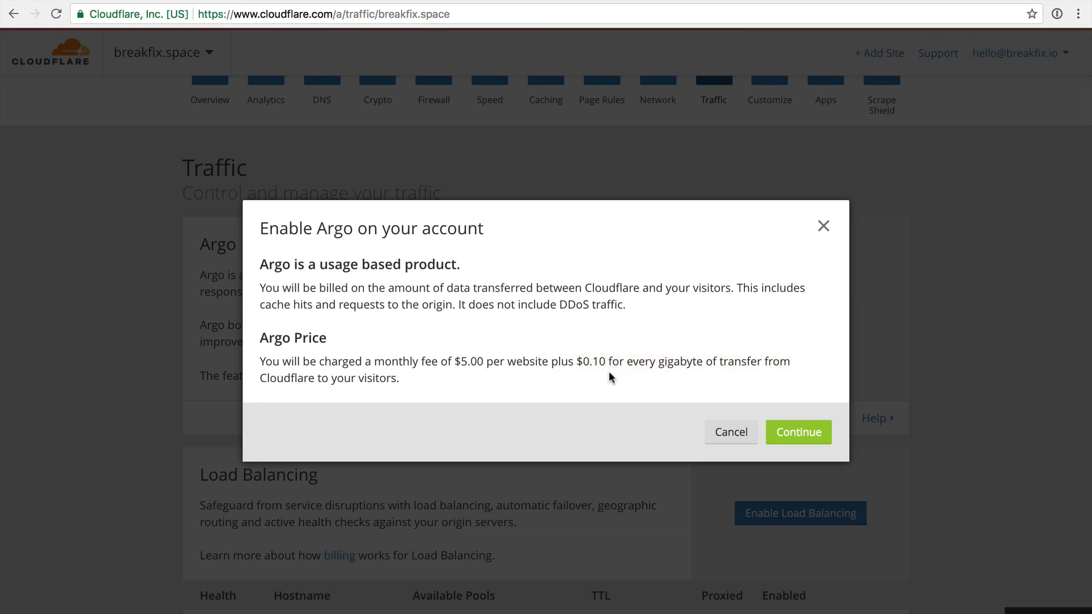
double_click(292, 338)
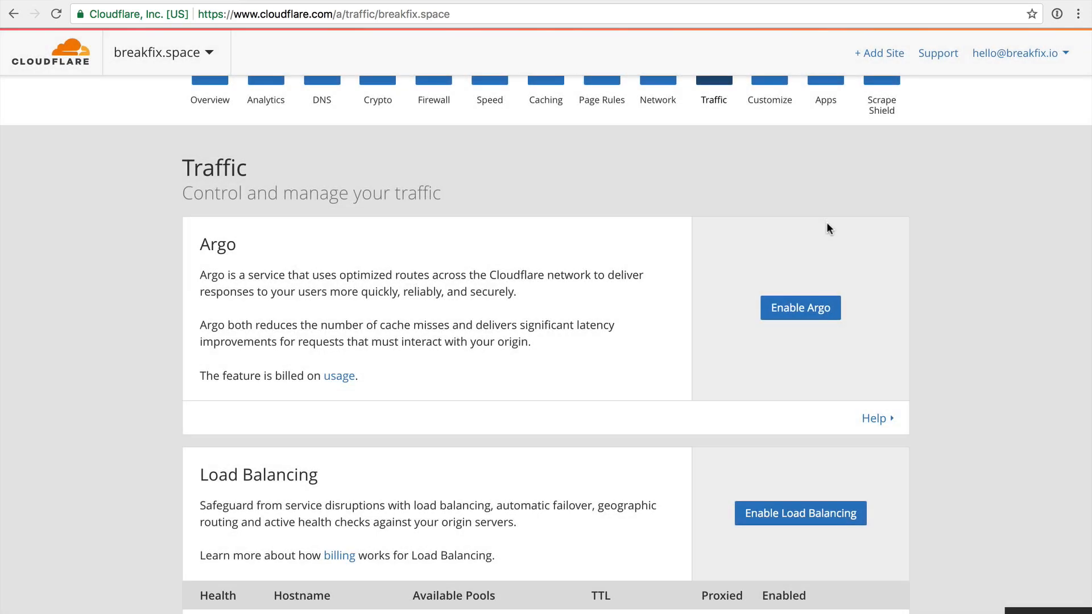
scroll("down", 3)
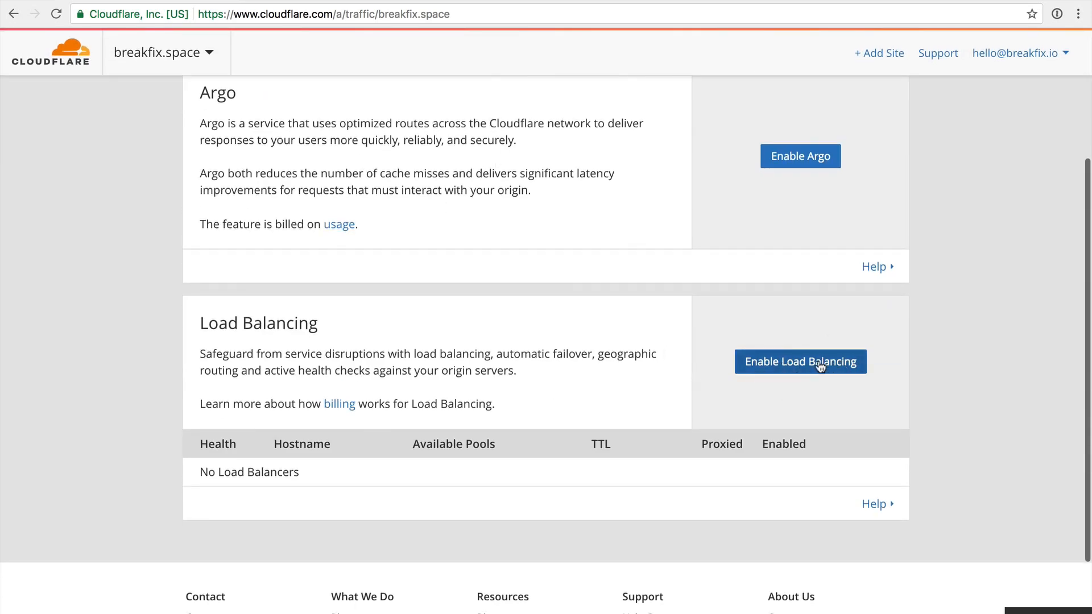
mouse_move(788, 368)
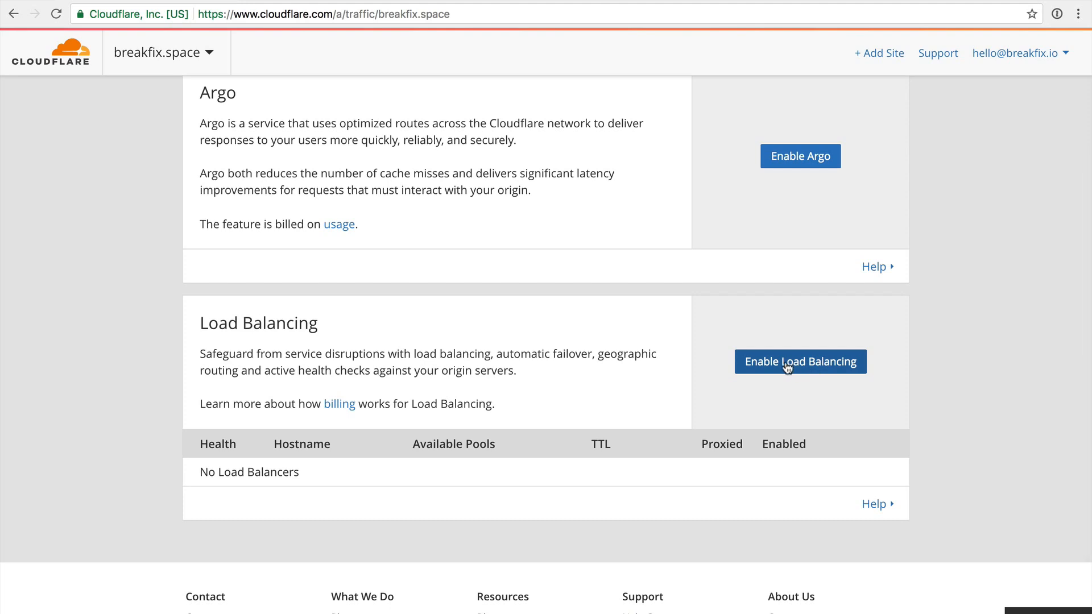
mouse_move(827, 370)
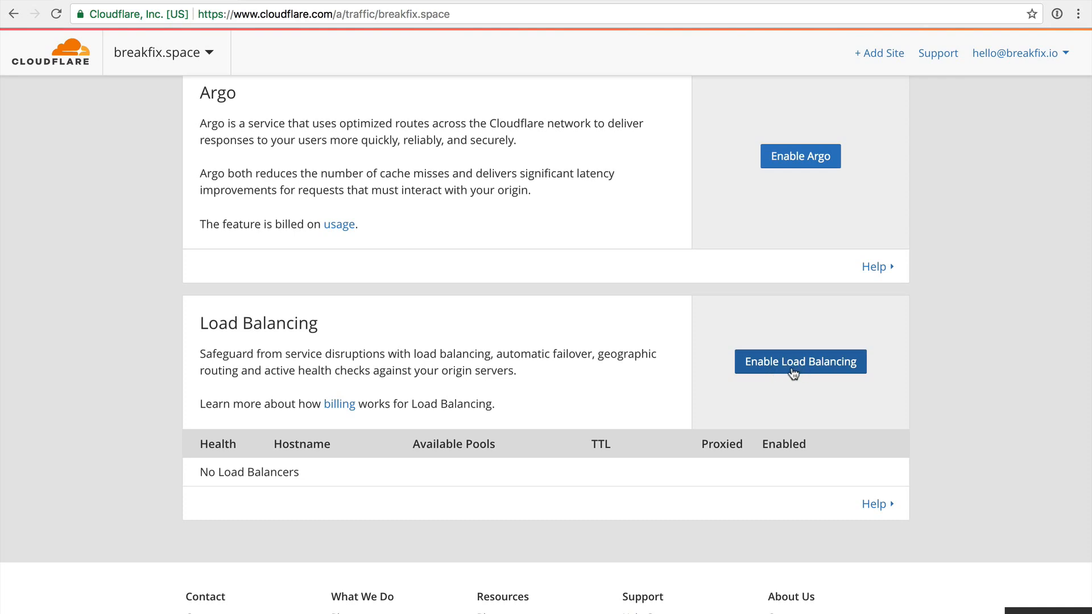
mouse_move(905, 390)
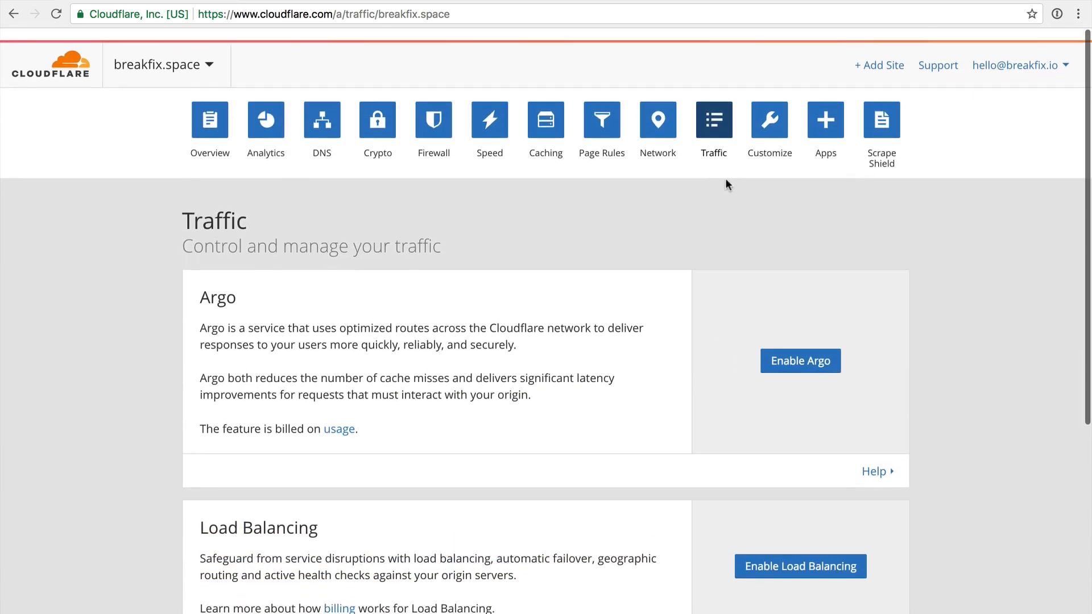
Scroll through the customizable error page options on the Customize page.
left_click(769, 118)
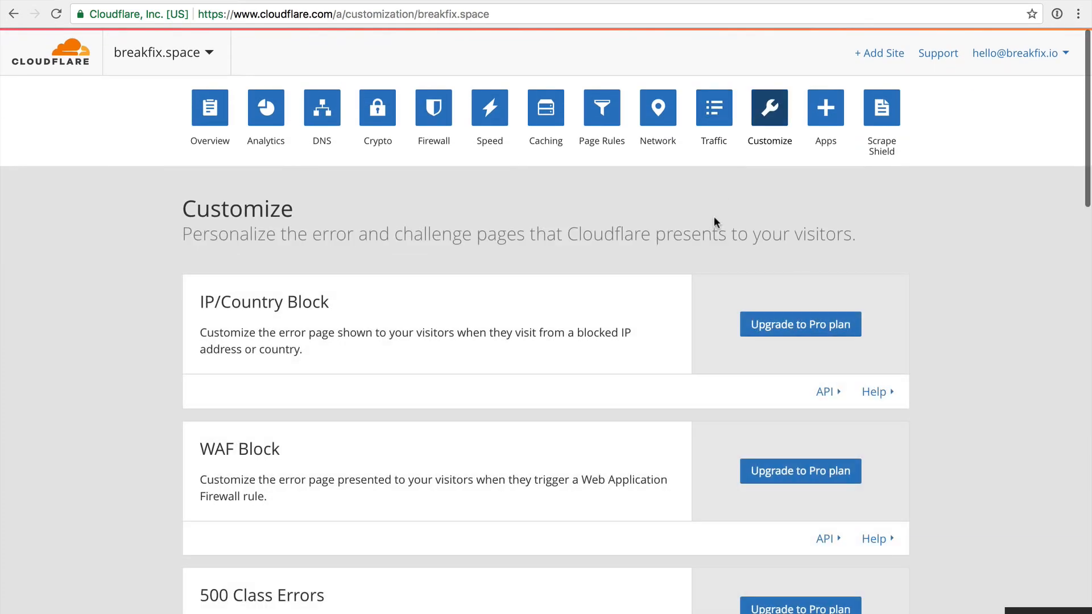
scroll("down", 3)
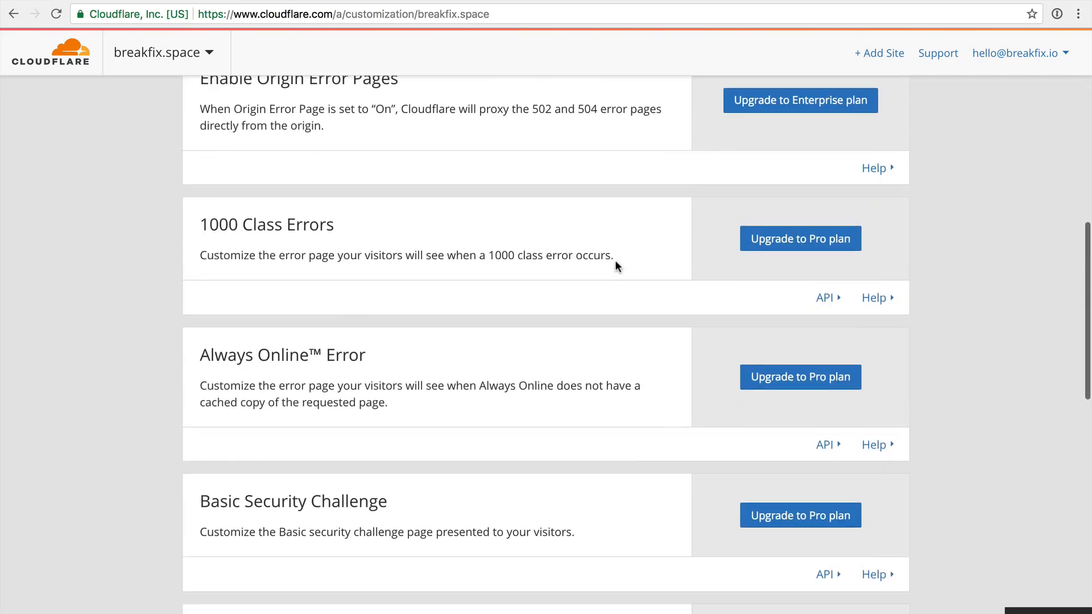
scroll("down", 3)
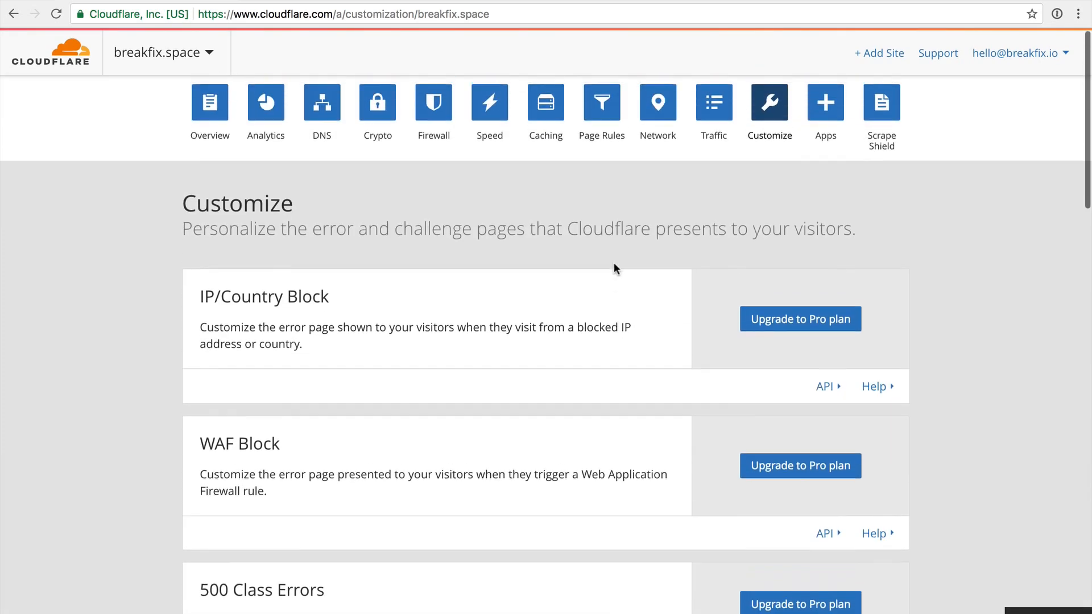
Bring up the Apps catalogue showing app collections for breakfix.space.
left_click(824, 108)
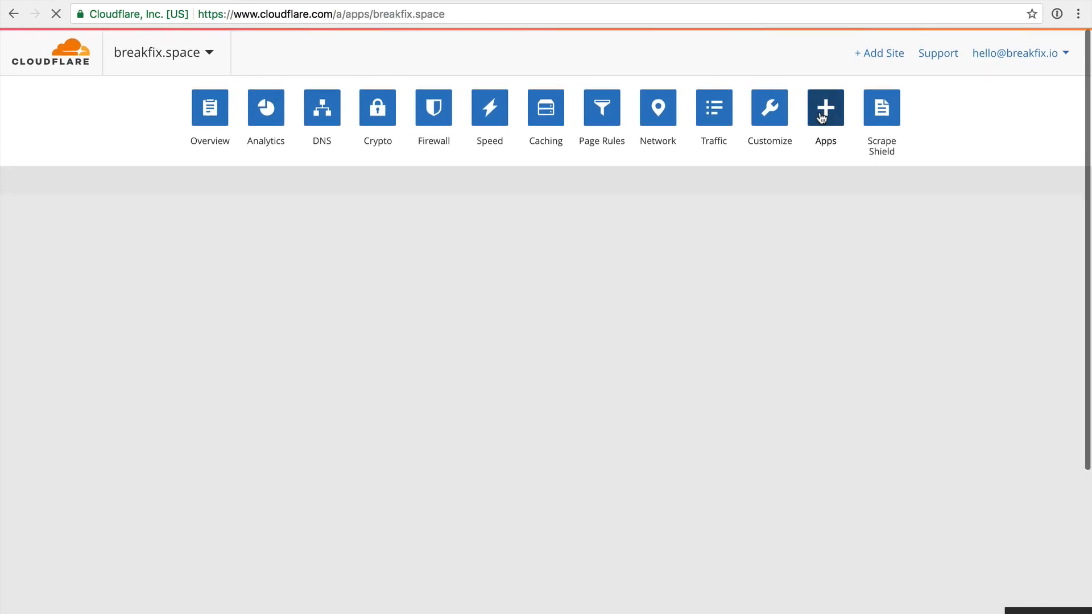
left_click(825, 108)
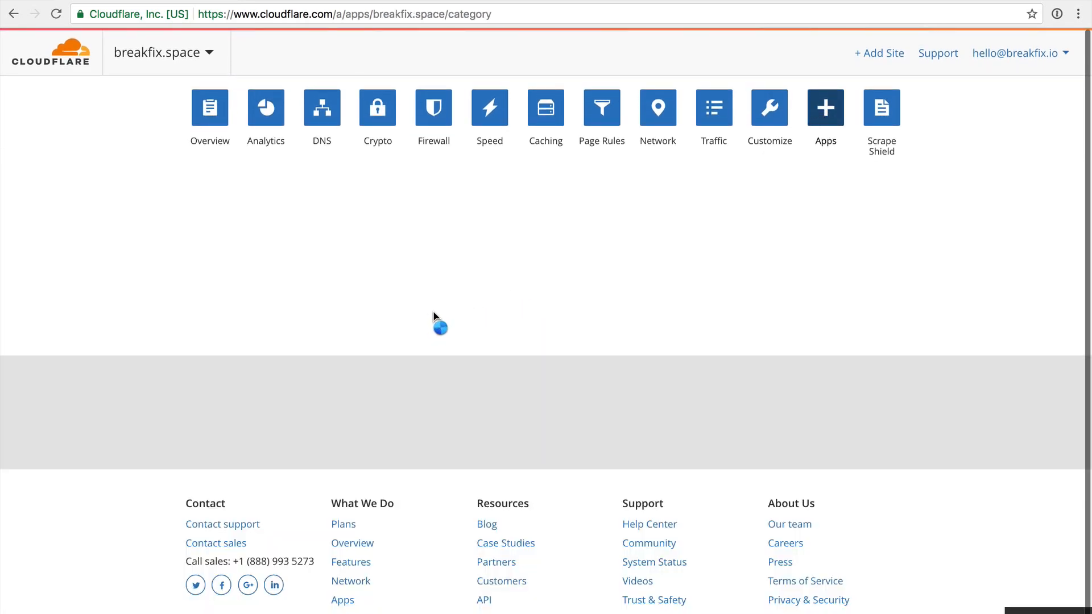
left_click(825, 107)
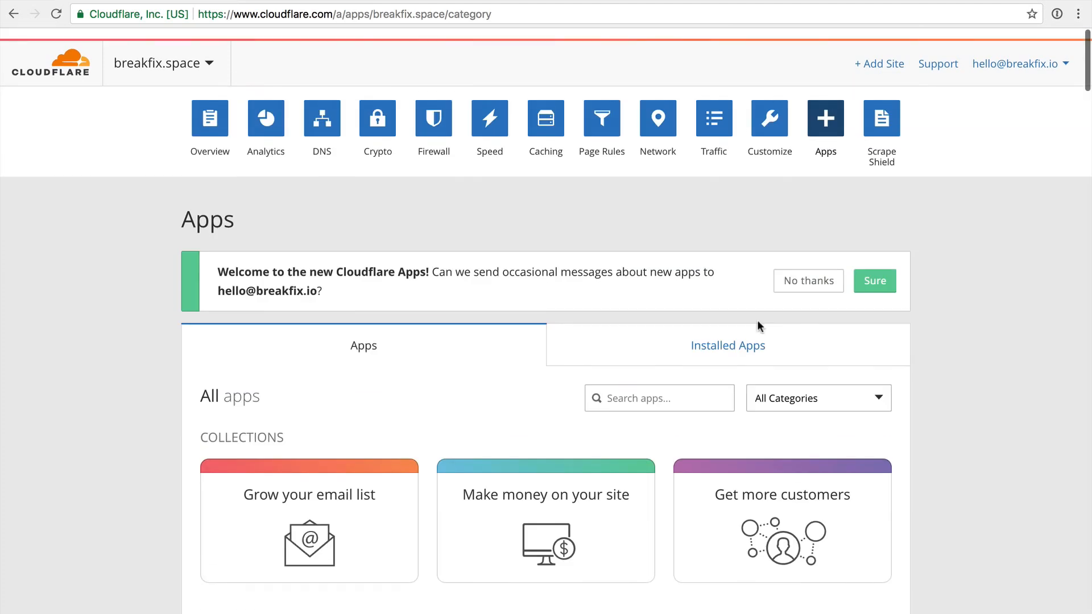
scroll("up", 3)
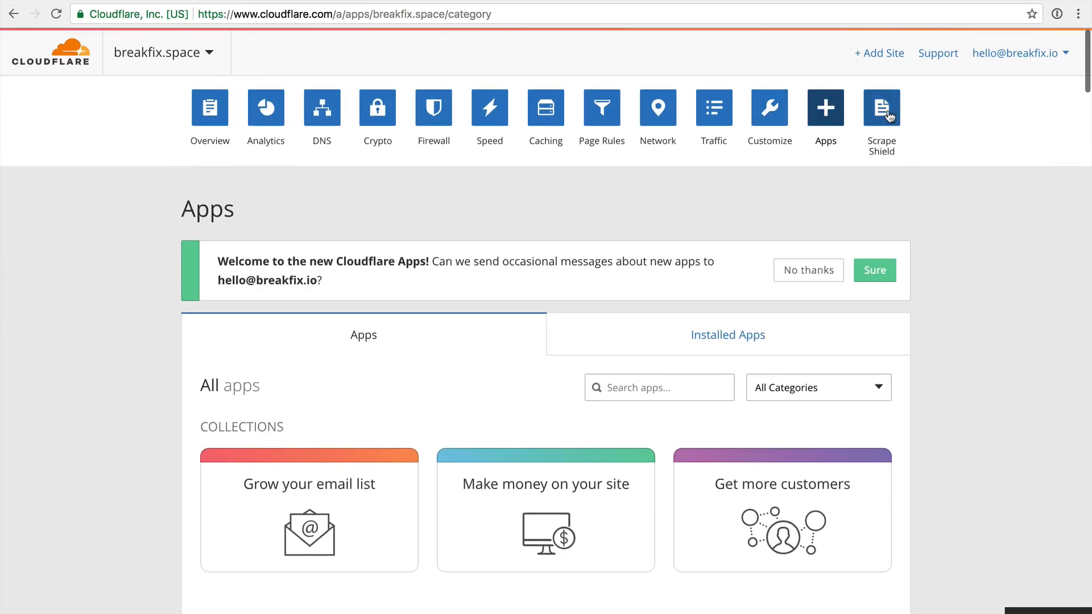
Review Scrape Shield: Email Obfuscation and Server-side Excludes on, Hotlink Protection off.
left_click(881, 112)
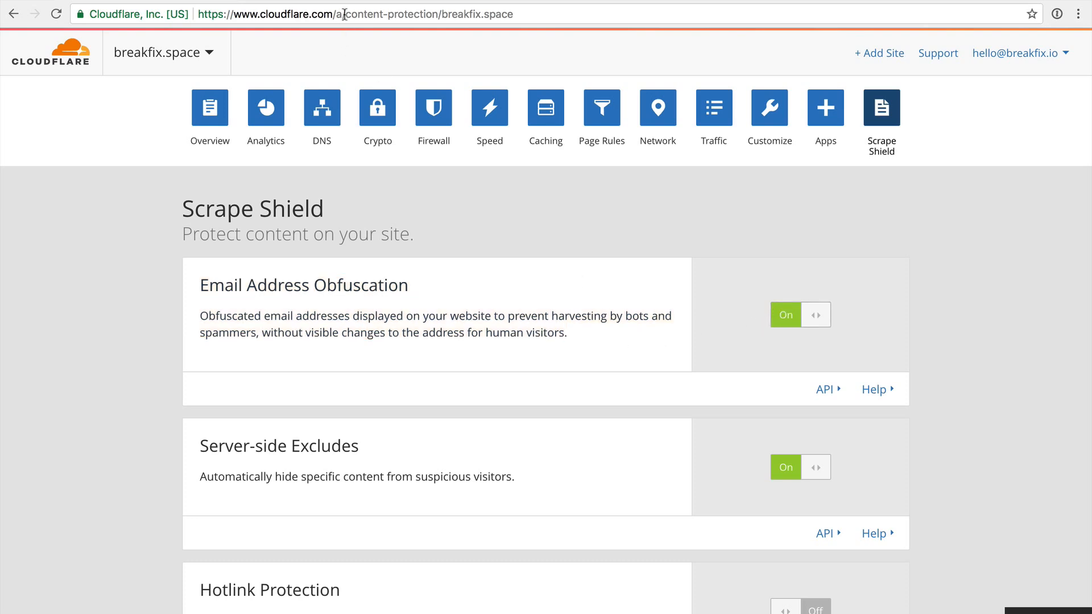
double_click(418, 14)
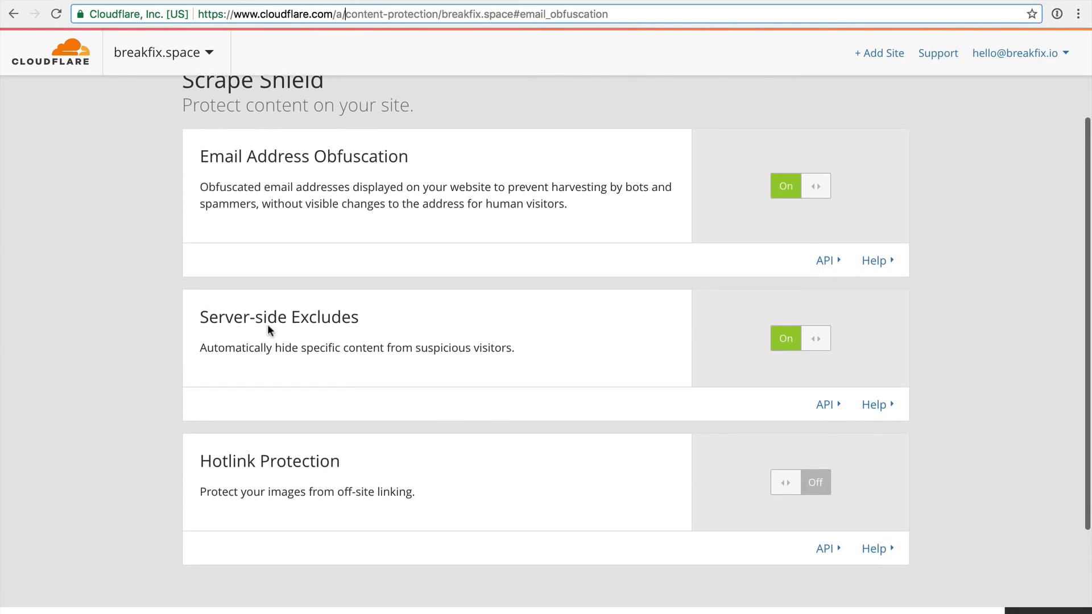
left_click_drag(252, 348, 393, 347)
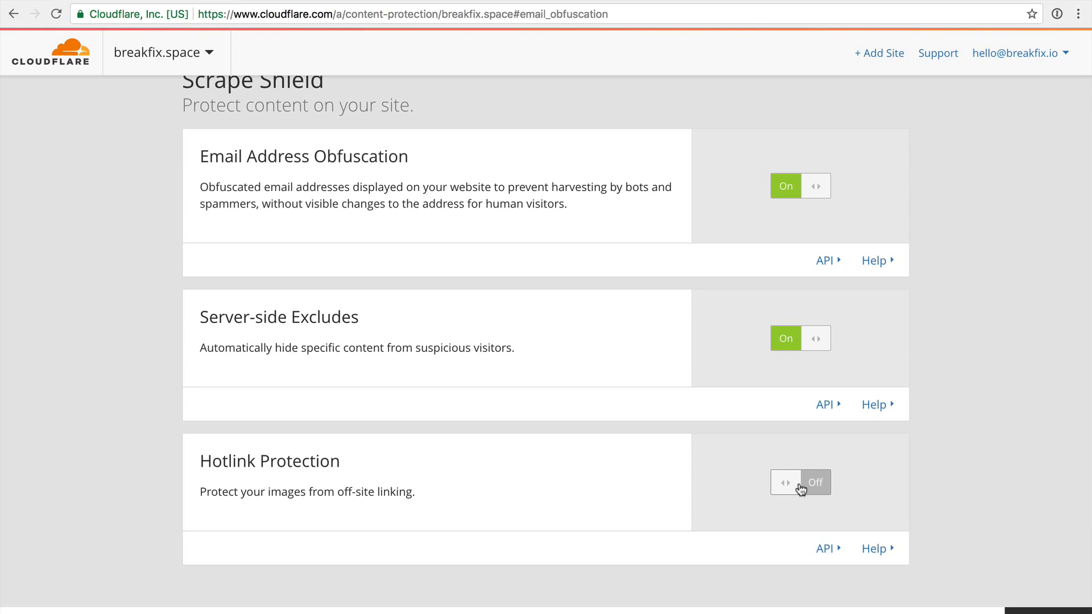
left_click(800, 482)
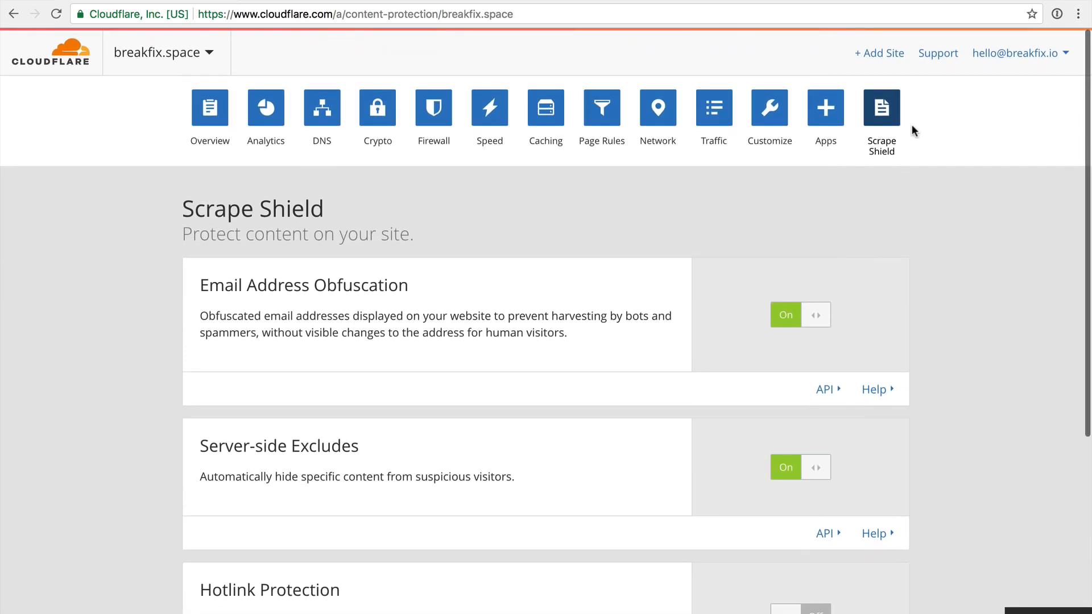
mouse_move(320, 108)
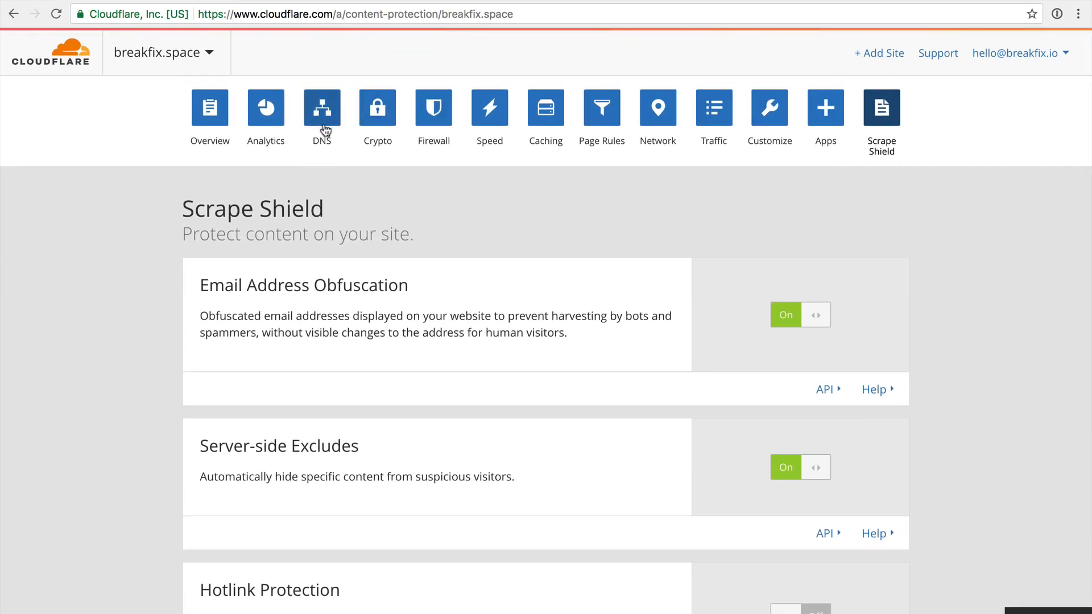
mouse_move(378, 220)
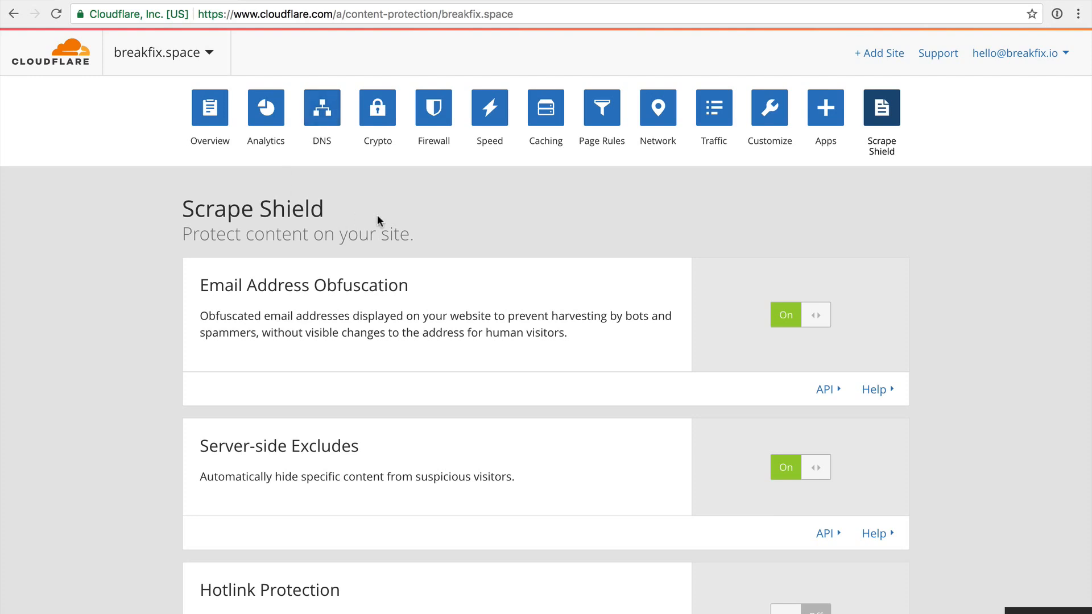